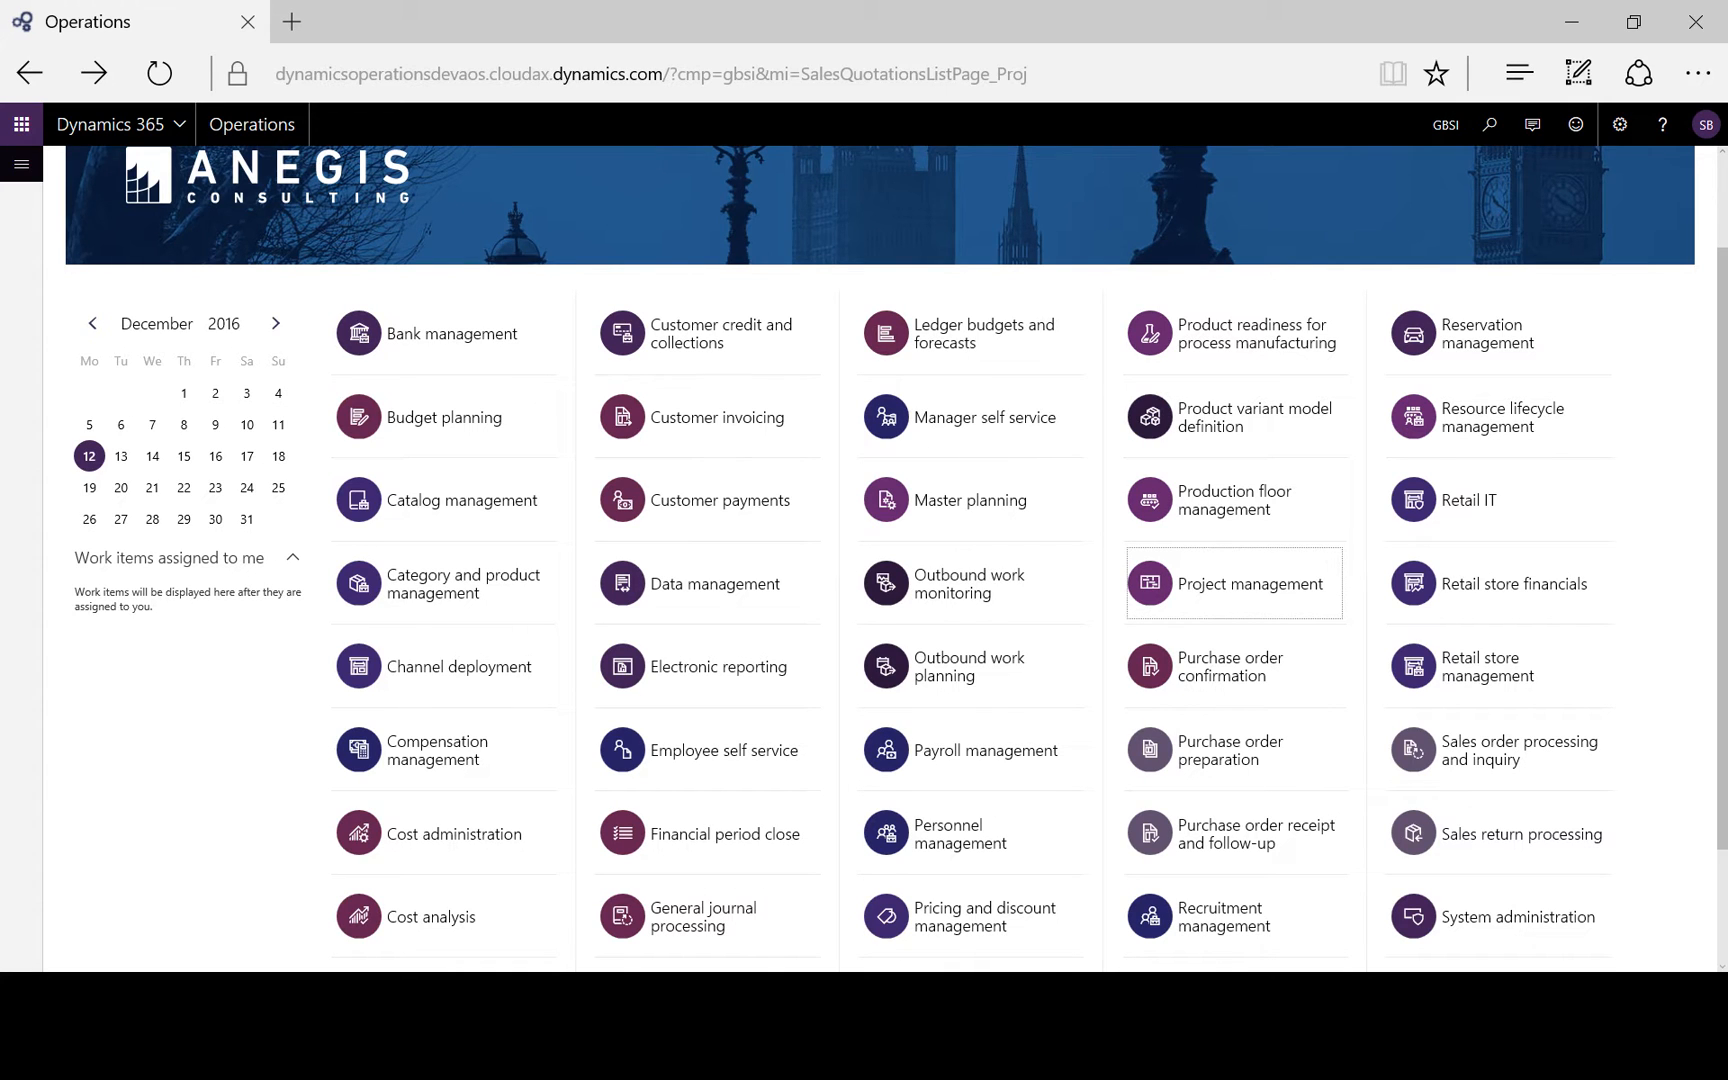
{"action": "mouse_move", "coordinate": [374, 592]}
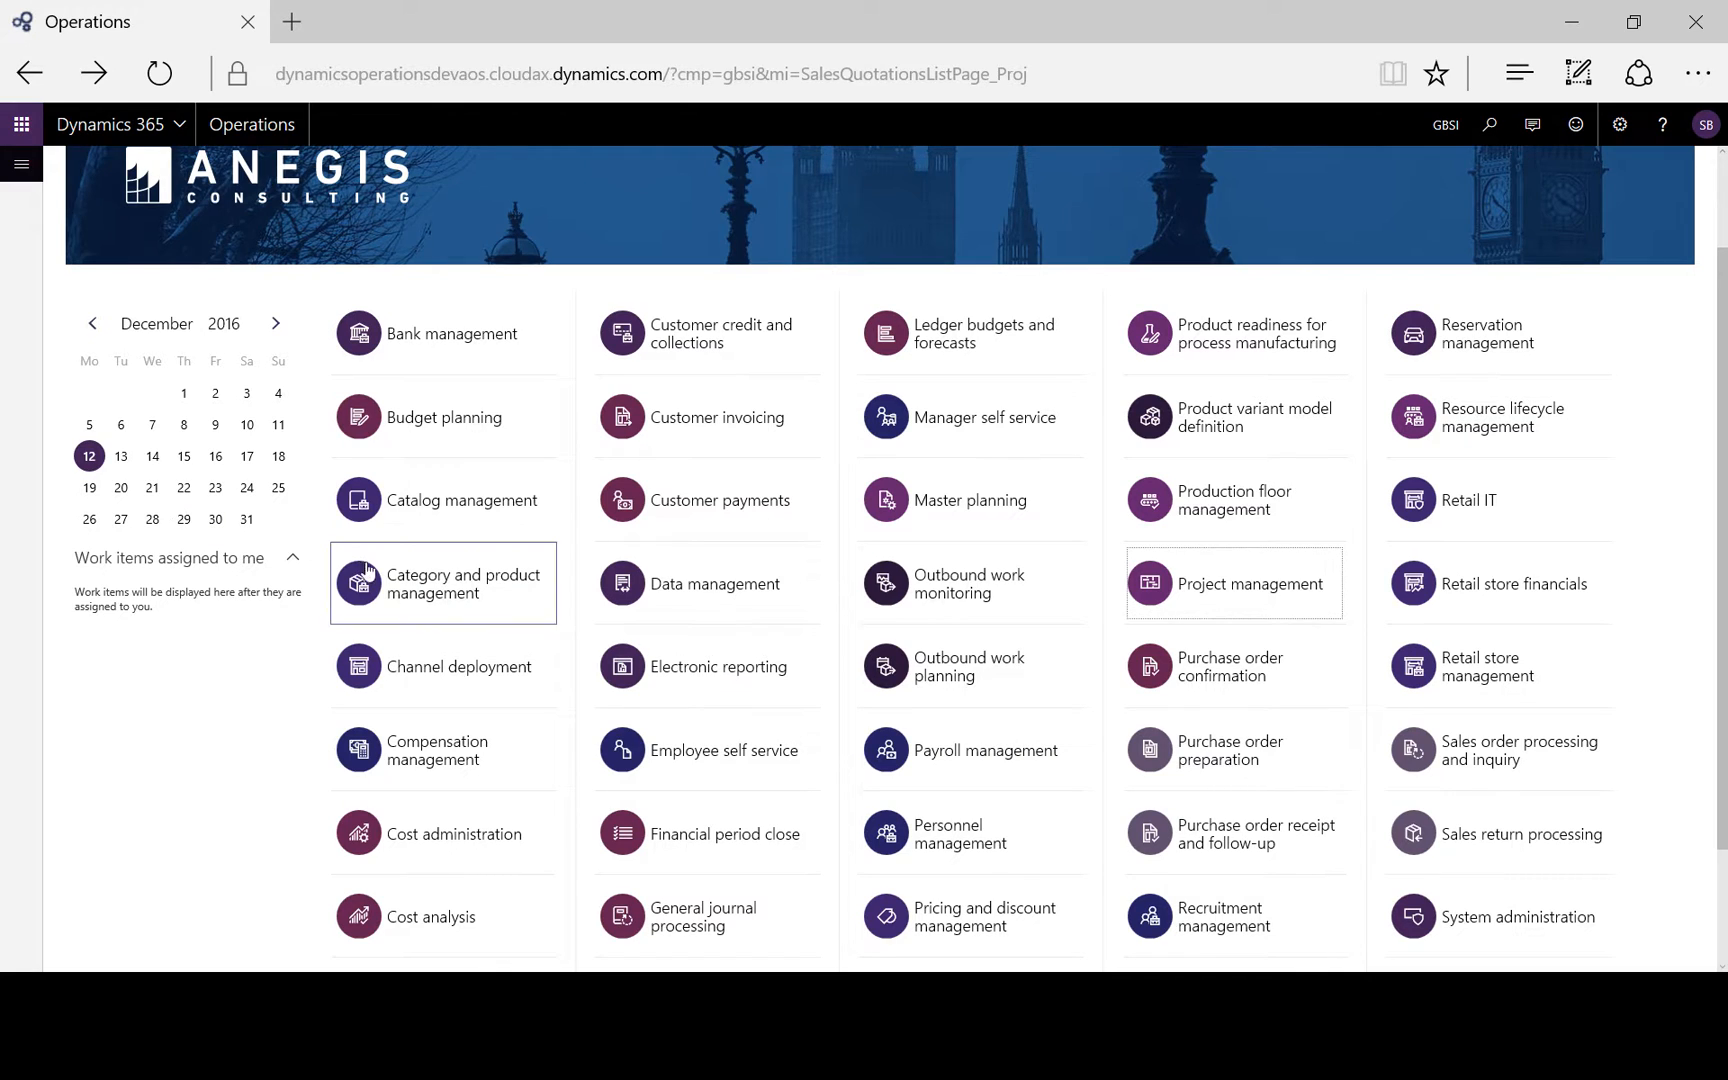
{"action": "mouse_move", "coordinate": [866, 592]}
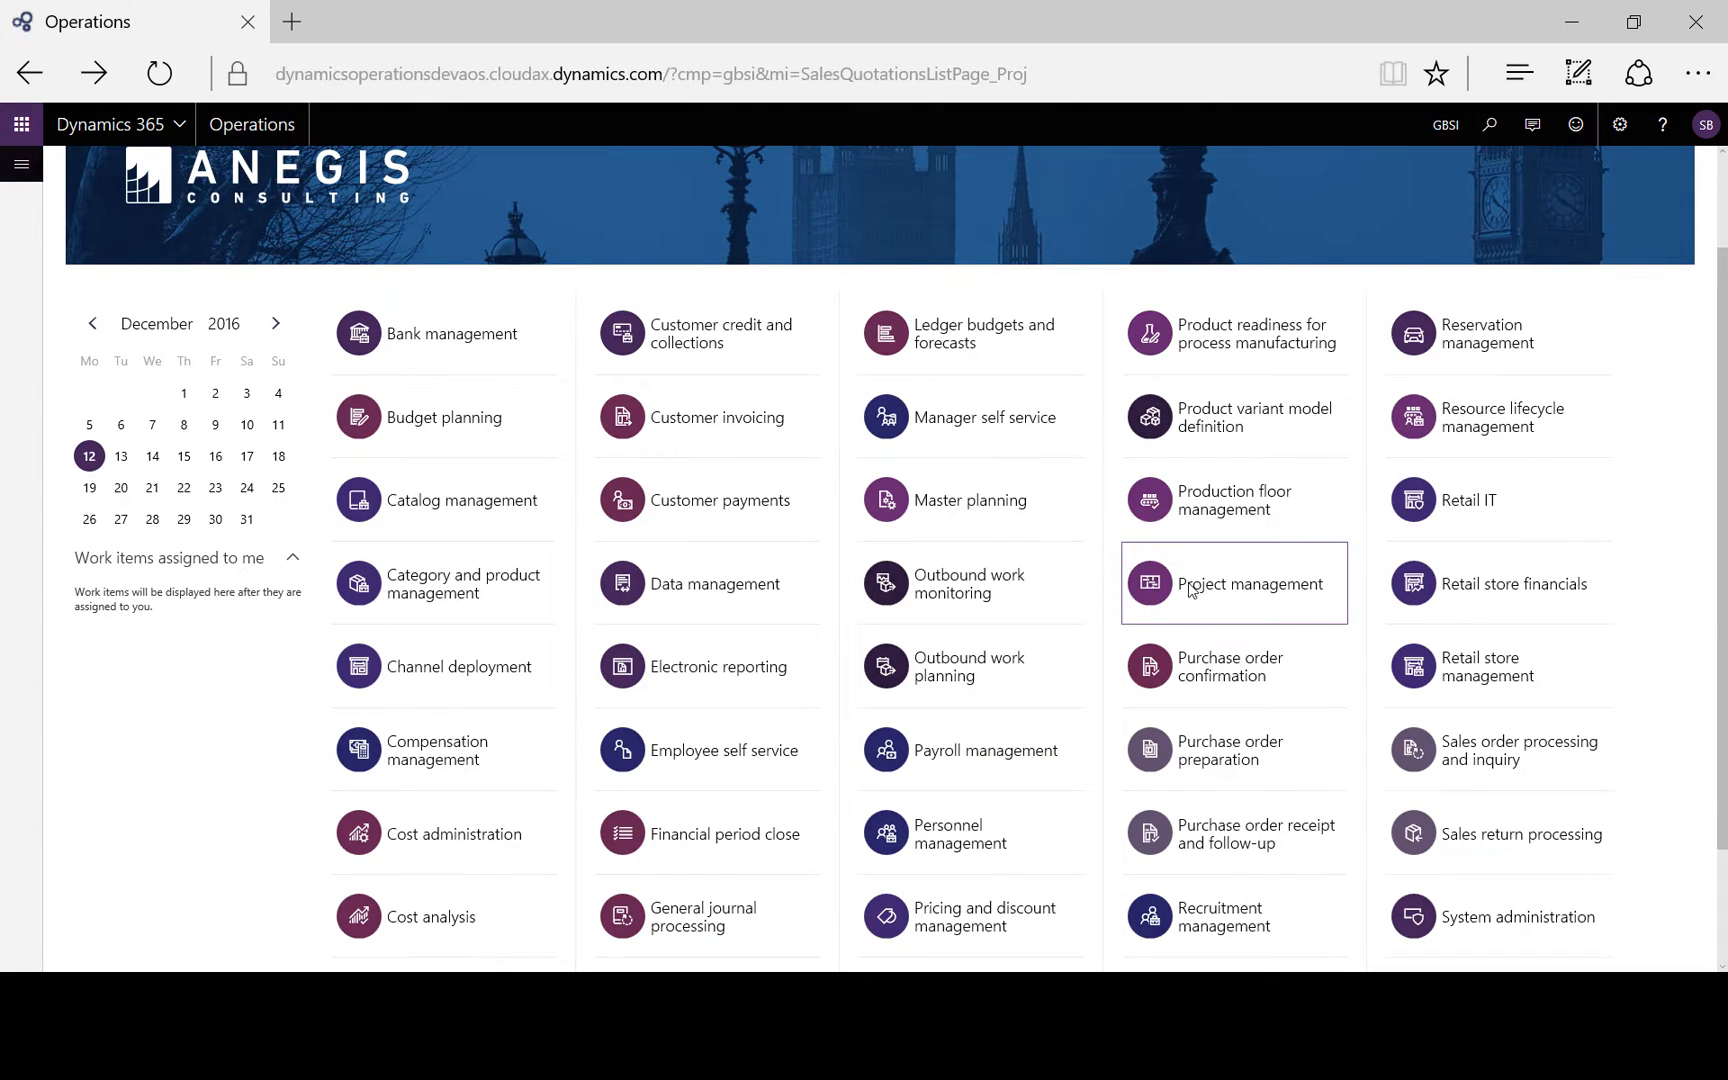
Go to the Project management workspace from the dashboard tile.
{"action": "left_click", "coordinate": [1234, 582]}
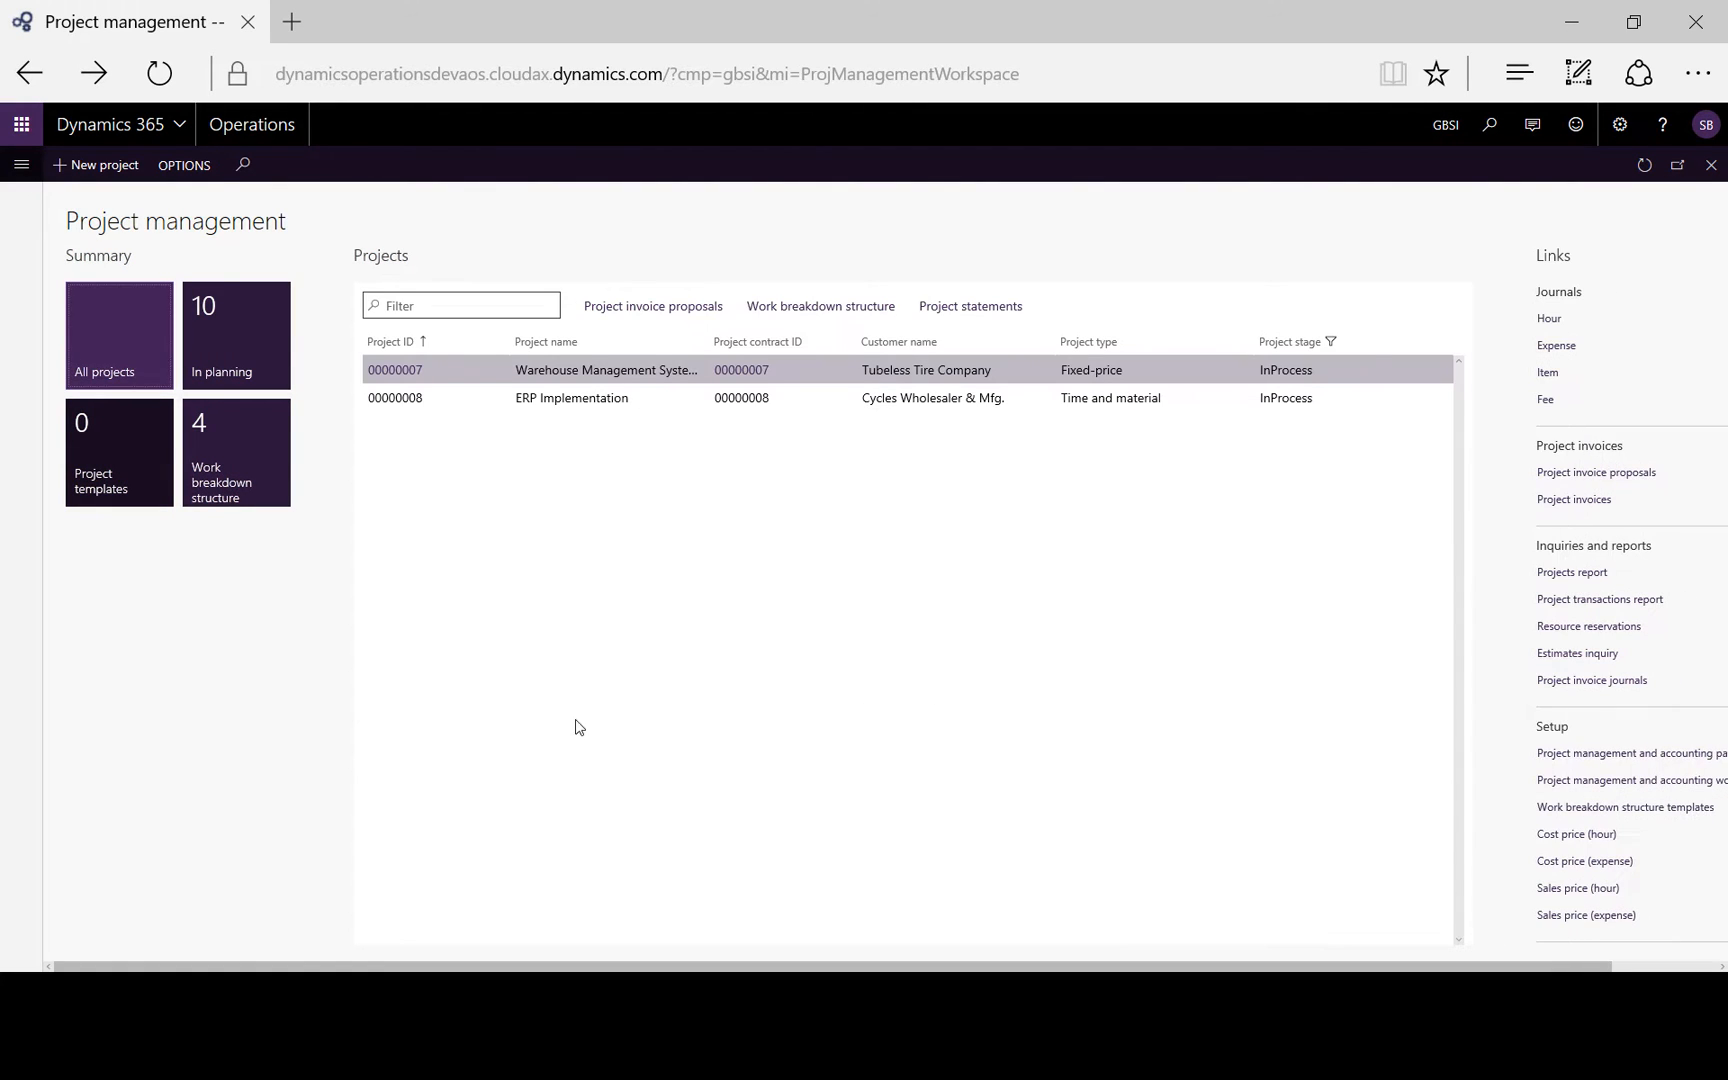
{"action": "mouse_move", "coordinate": [176, 722]}
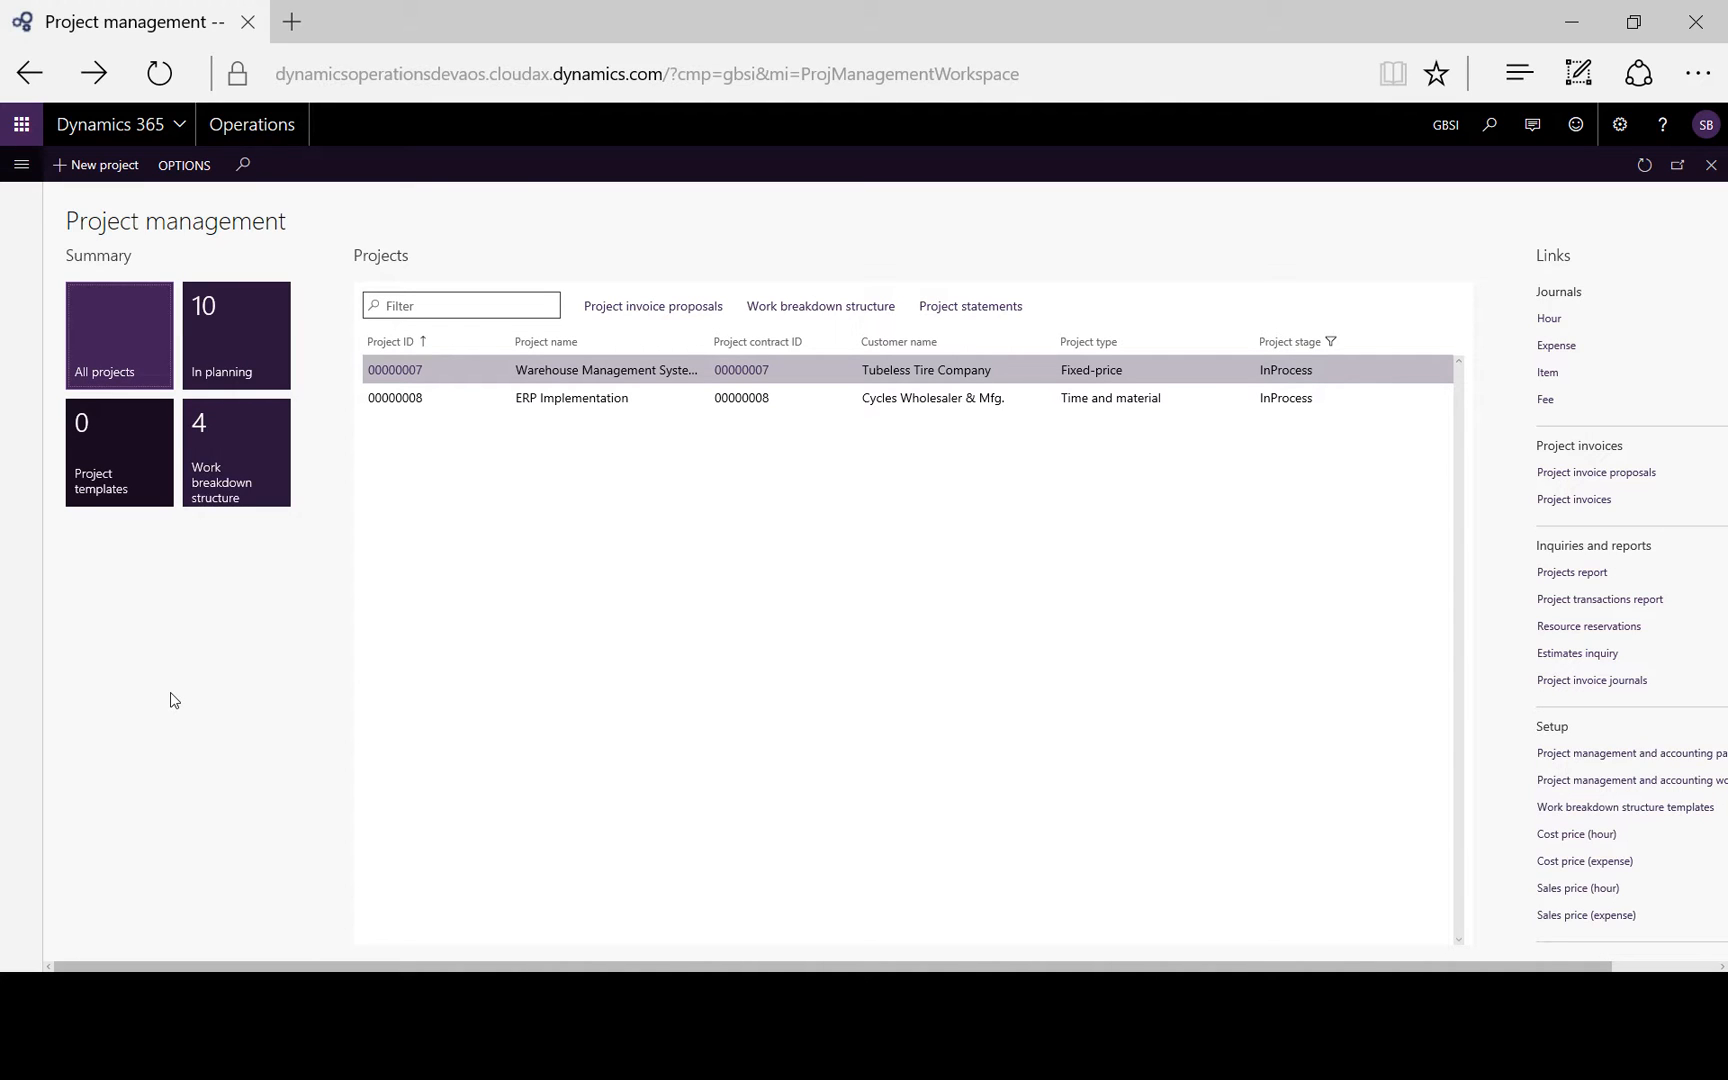
{"action": "mouse_move", "coordinate": [144, 614]}
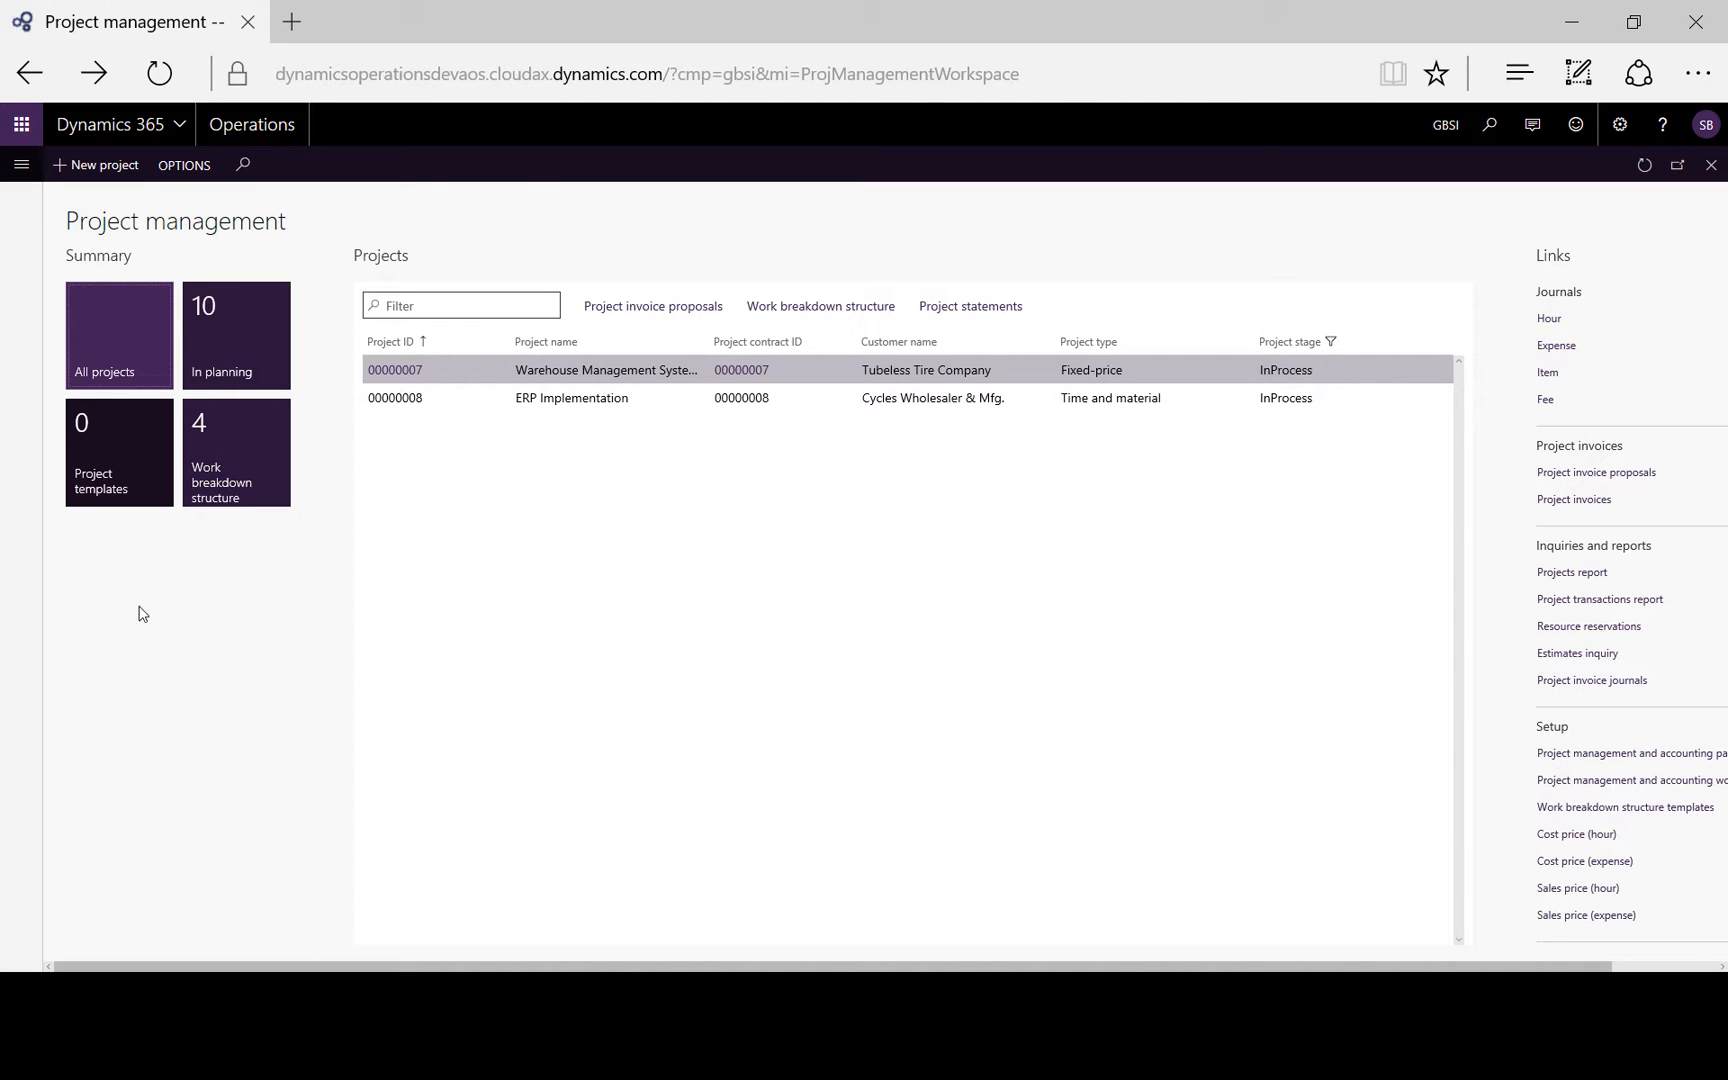
{"action": "mouse_move", "coordinate": [20, 164]}
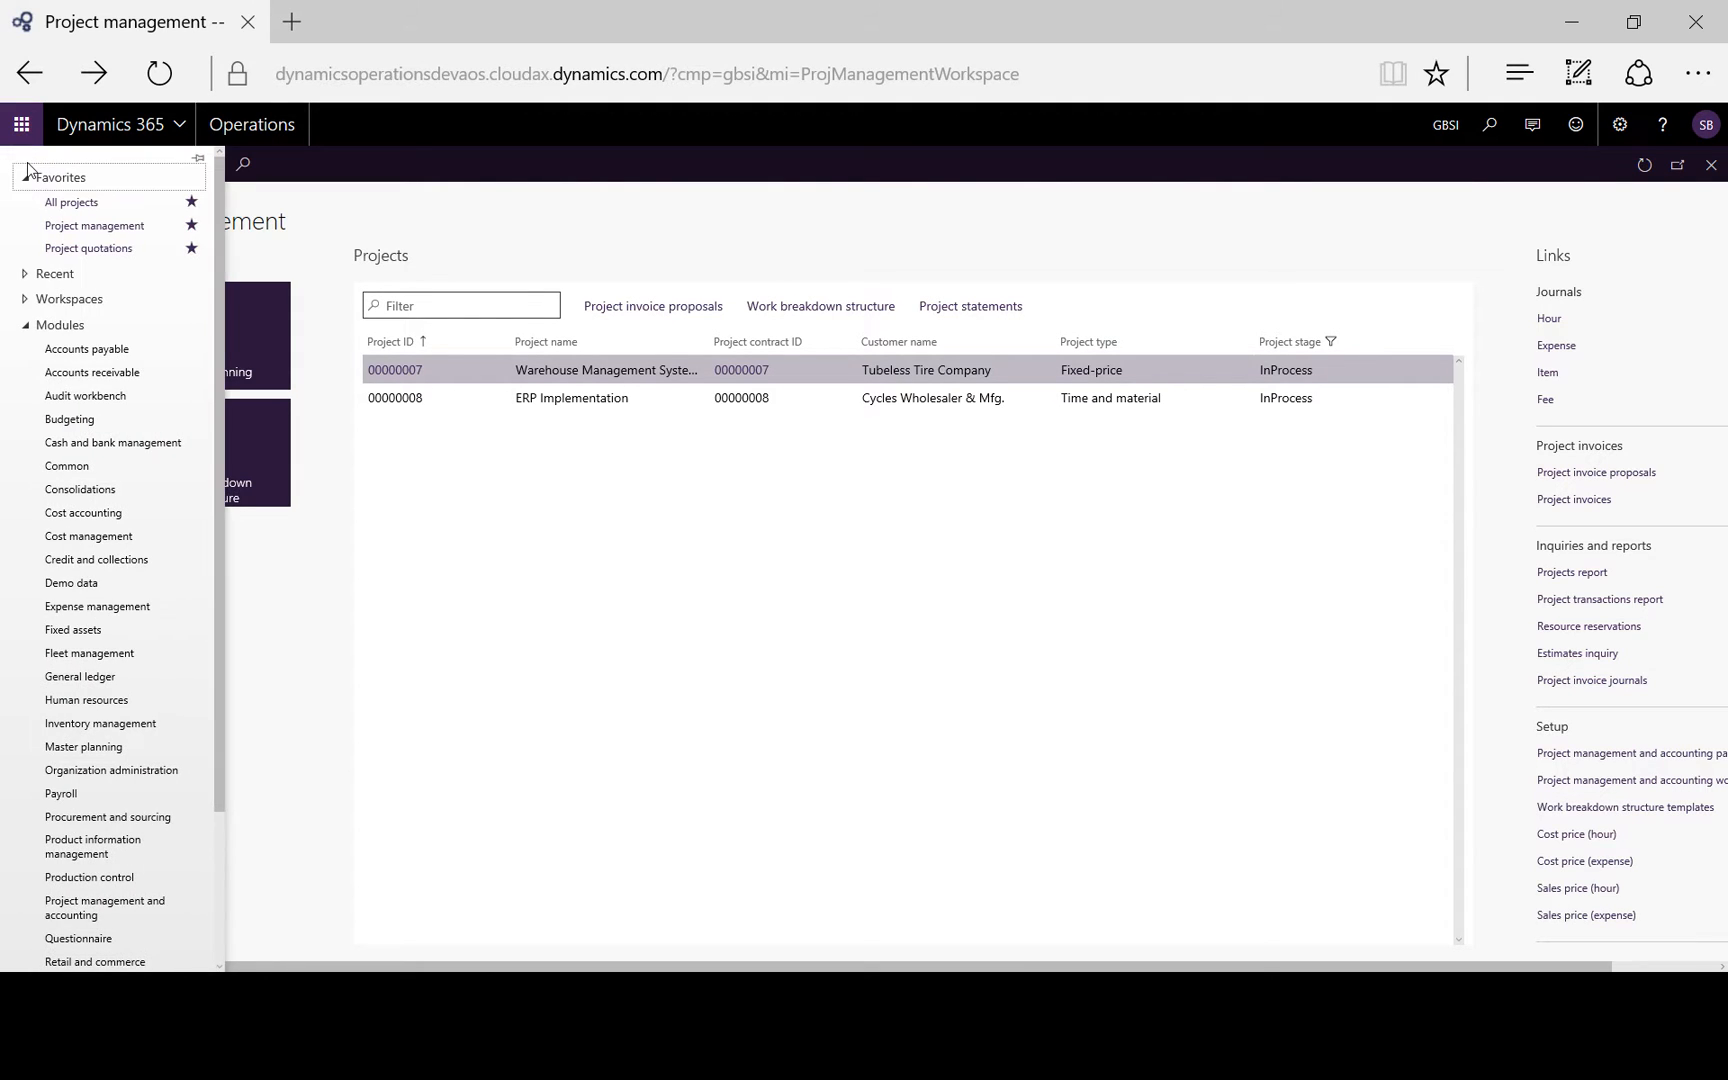
{"action": "mouse_move", "coordinate": [88, 248]}
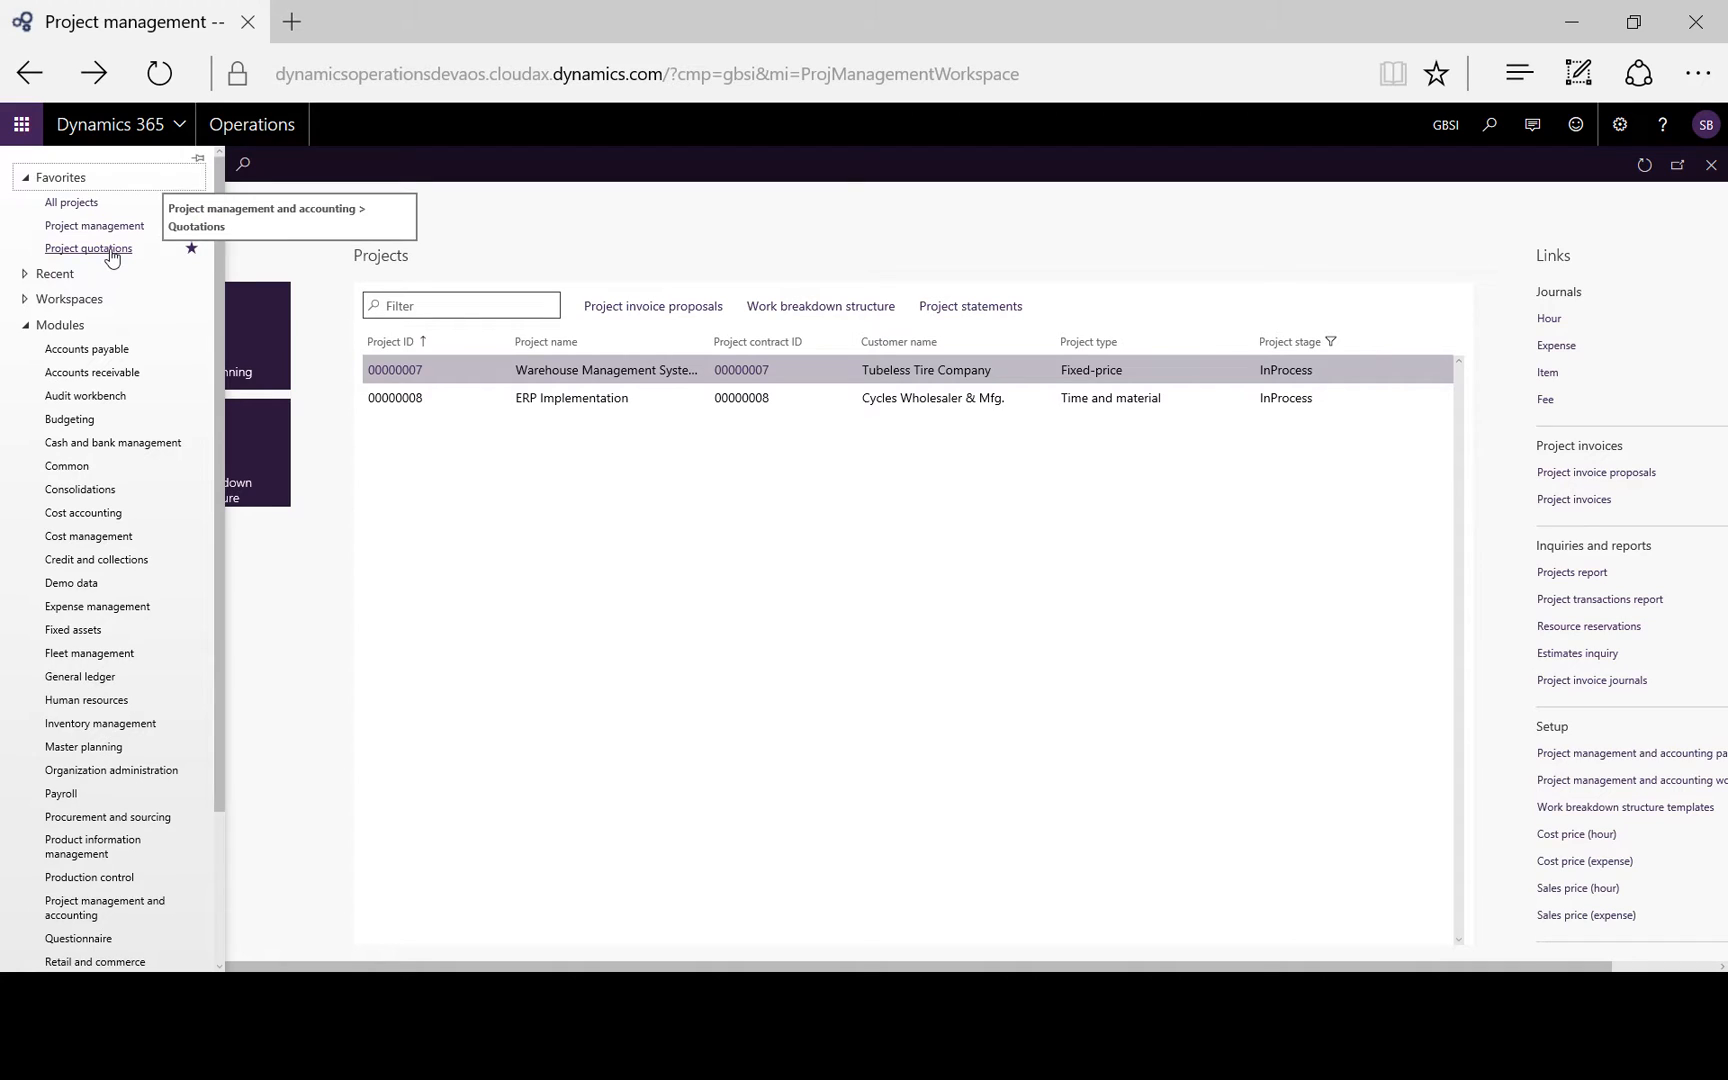
In Project quotations, pick confirmed quotation QN00000047 for GB_SI_006.
{"action": "left_click", "coordinate": [88, 248]}
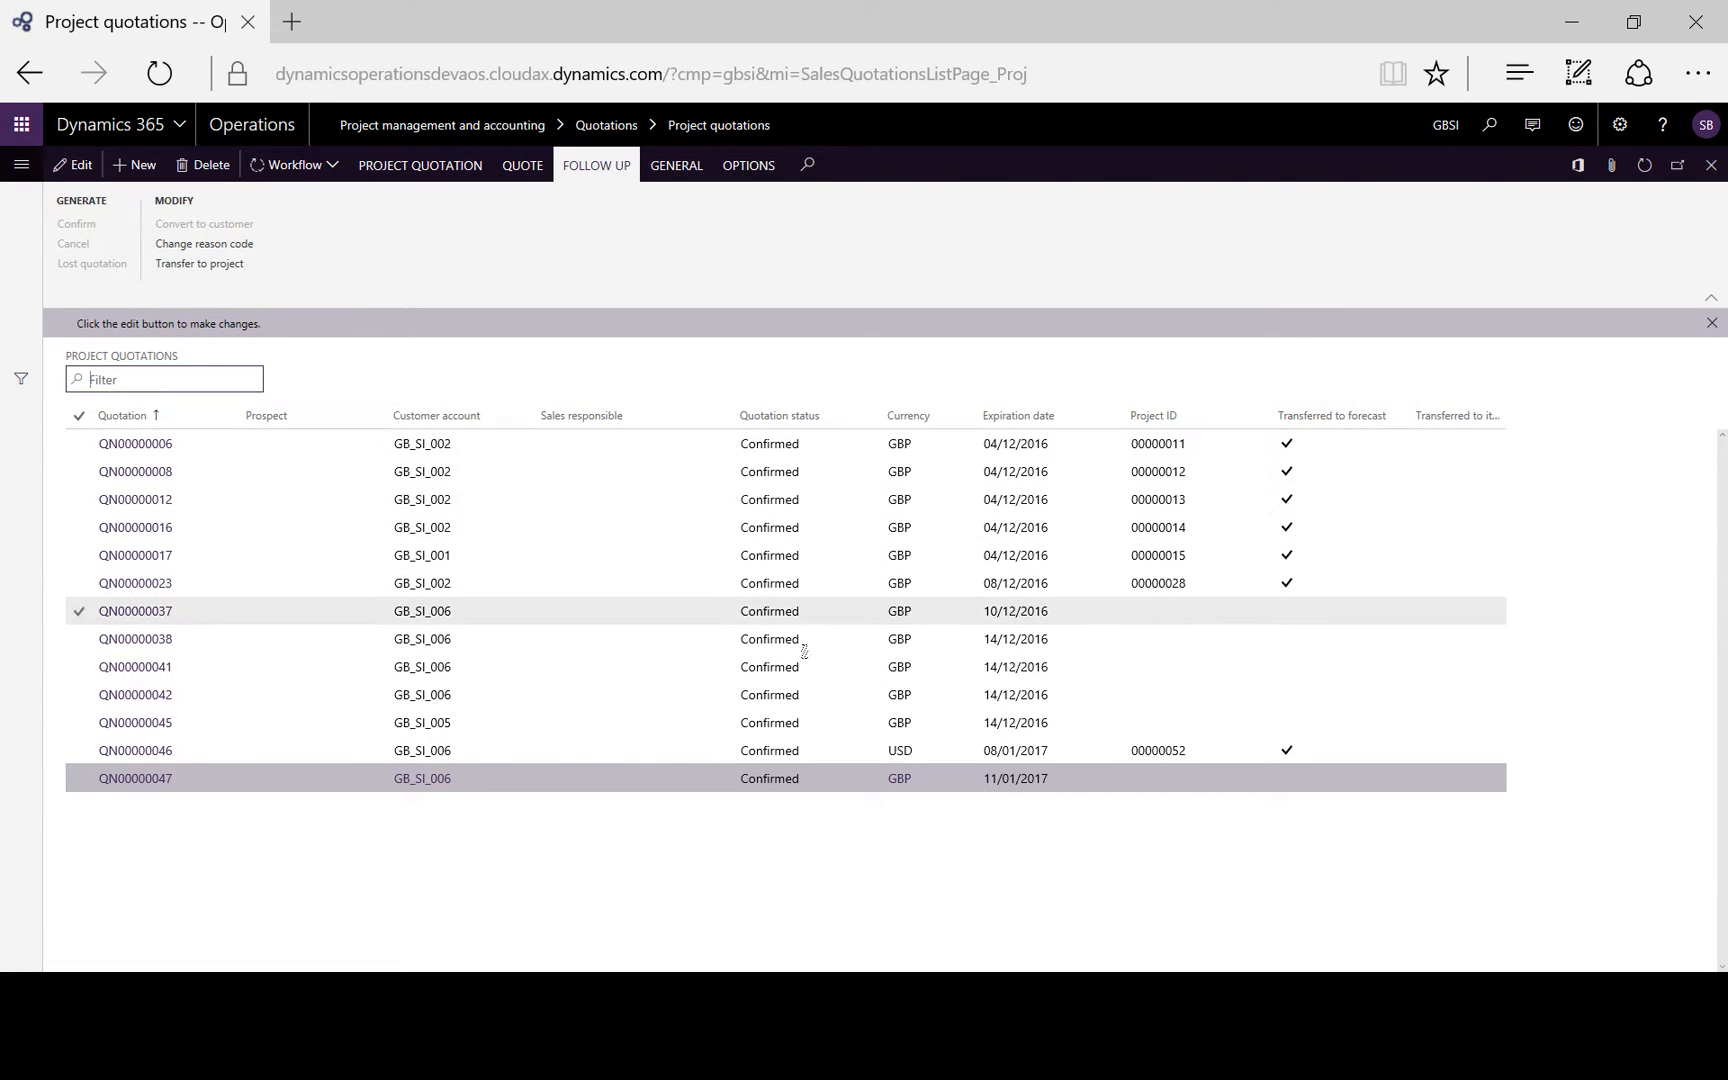
{"action": "left_click", "coordinate": [134, 776]}
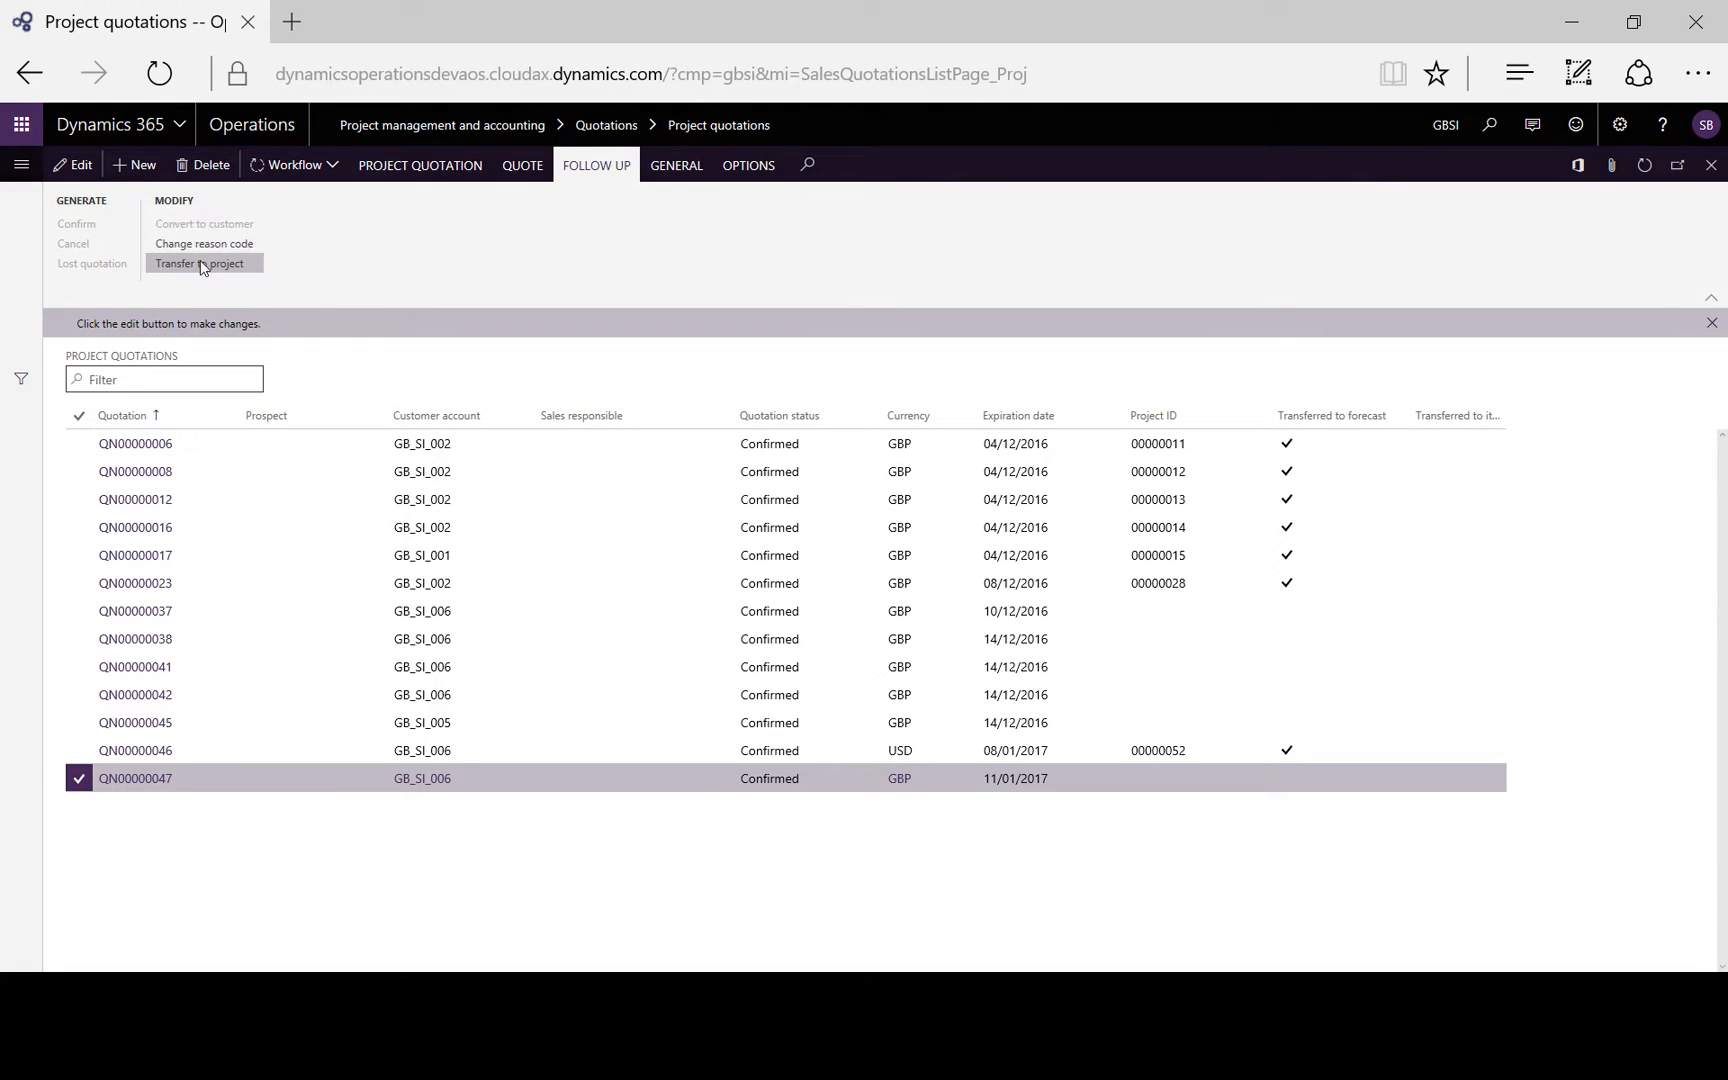
Start Transfer to project as a new project with group TM_WIP and contract 00000009.
{"action": "left_click", "coordinate": [200, 264]}
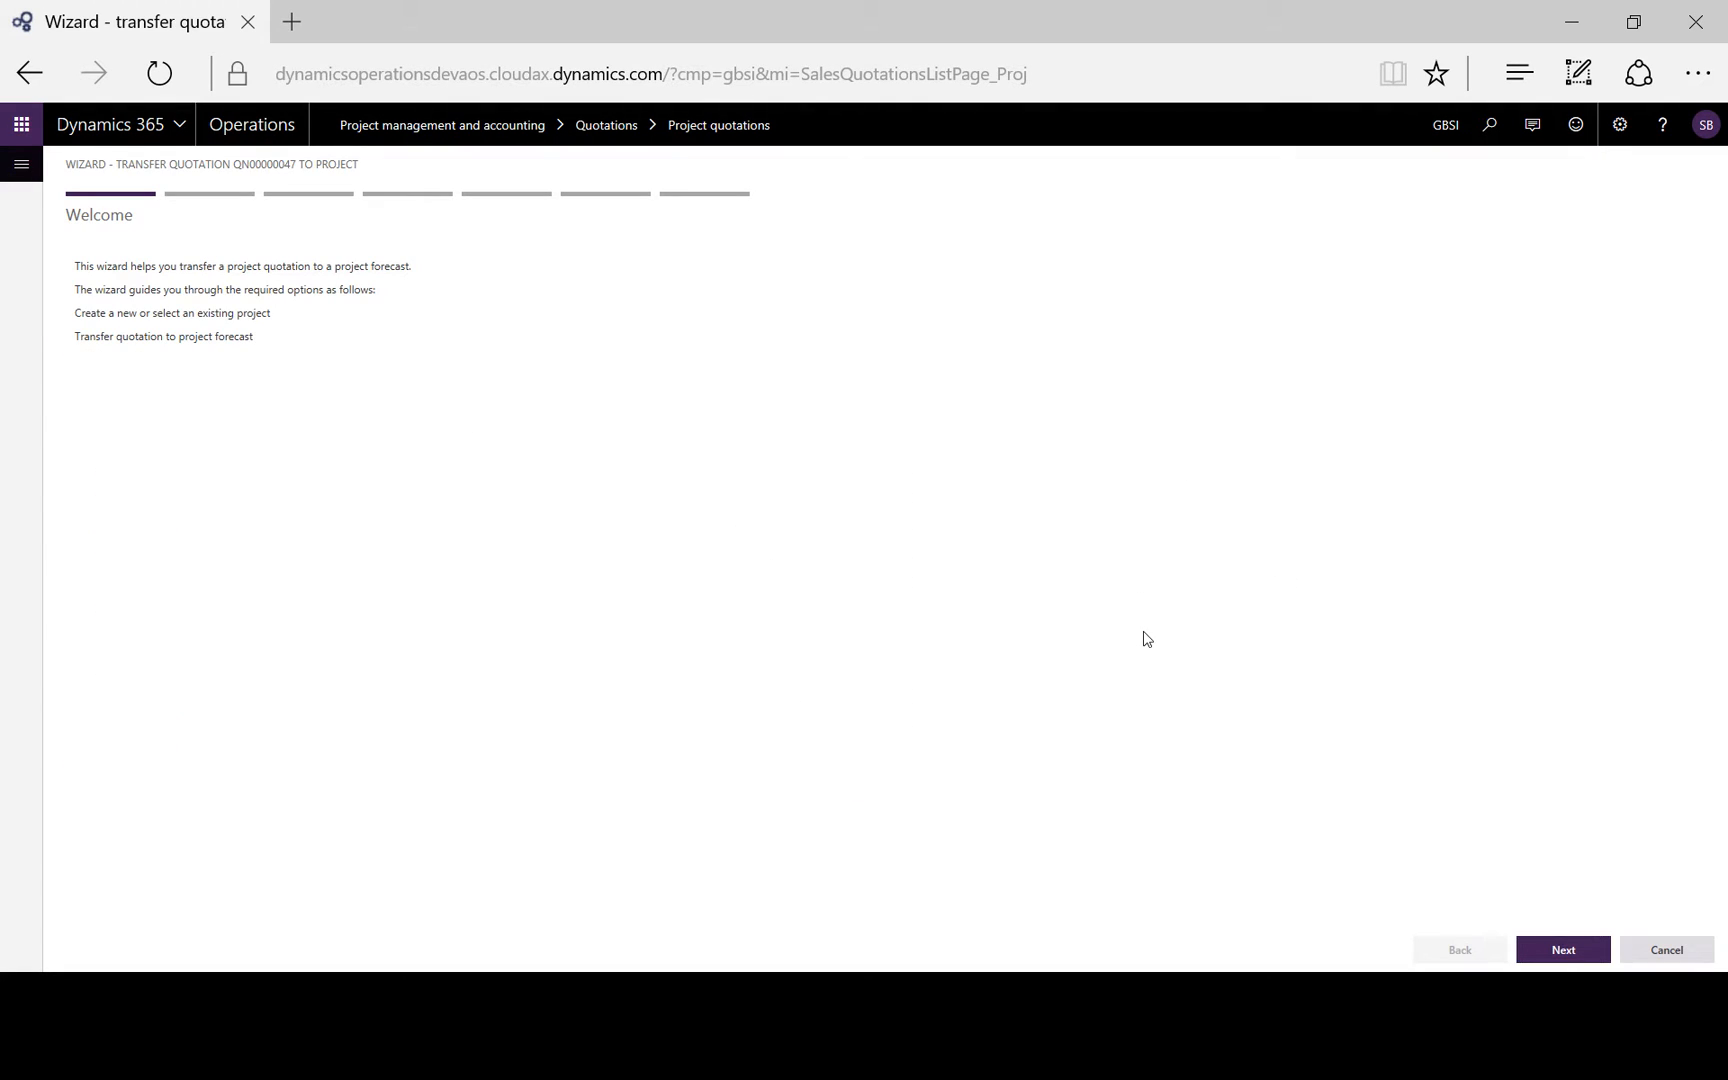
{"action": "mouse_move", "coordinate": [1562, 950]}
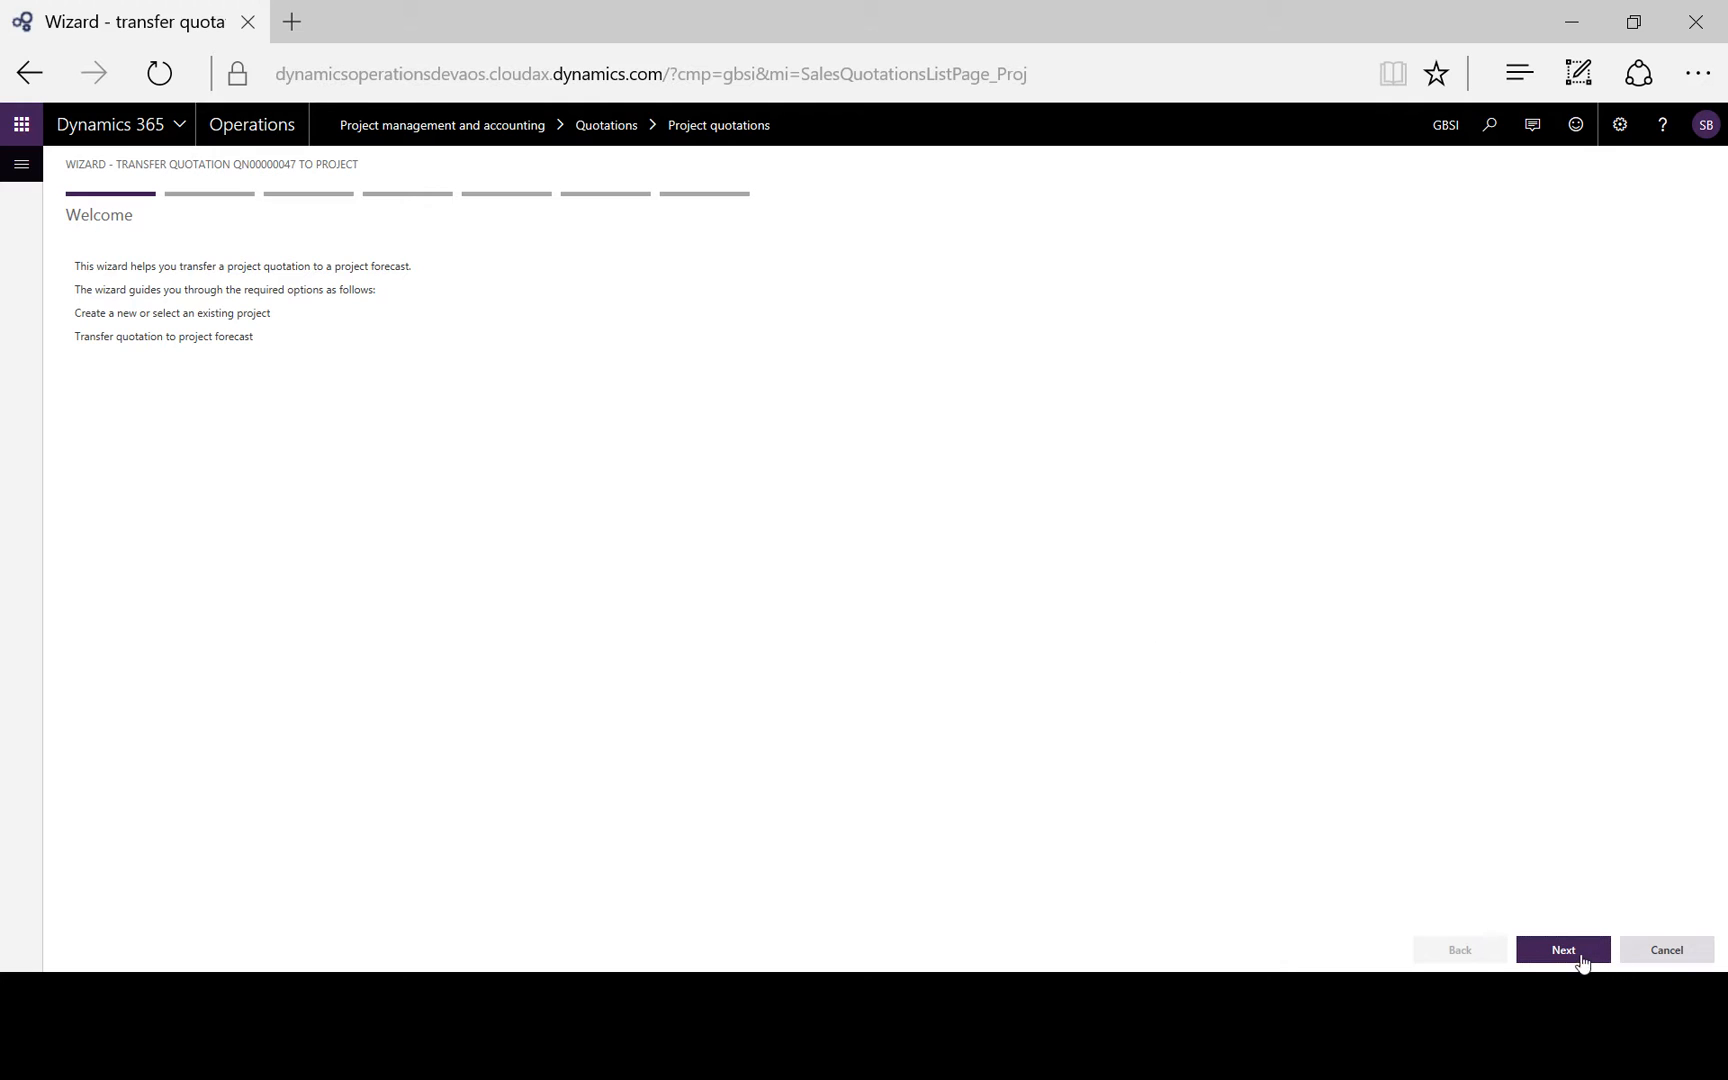
{"action": "left_click", "coordinate": [1562, 948]}
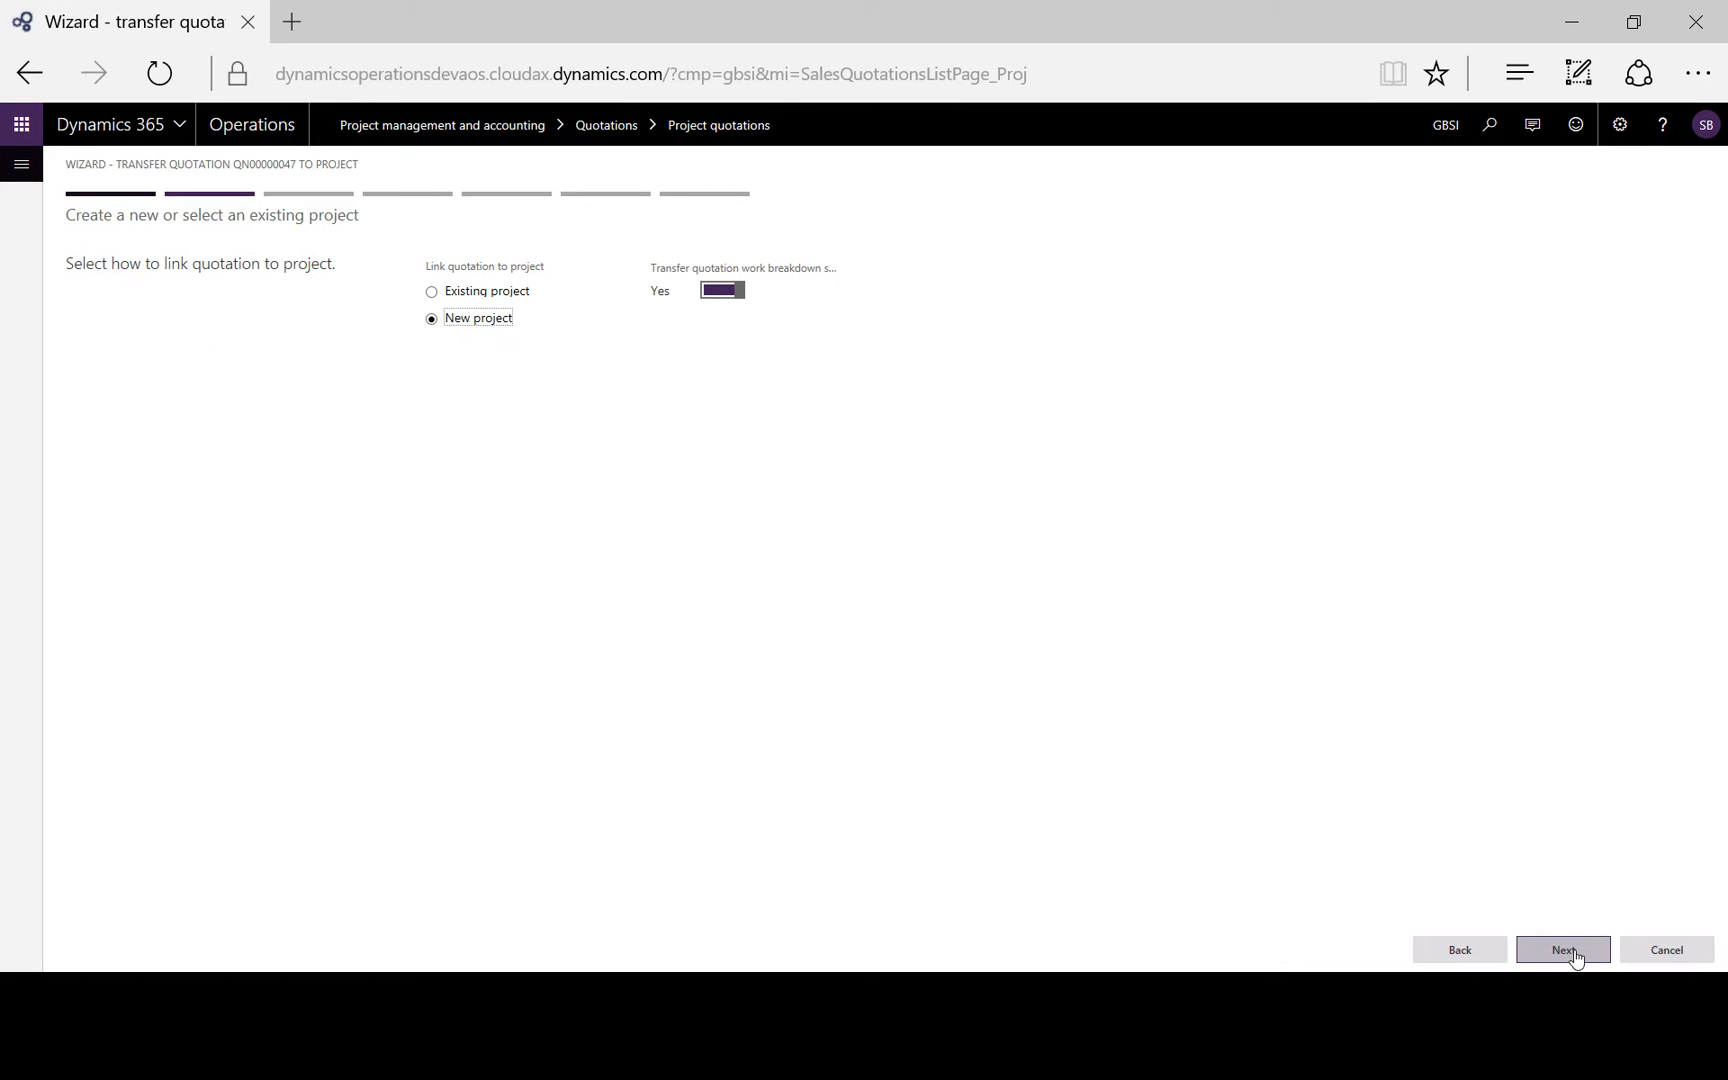
{"action": "left_click", "coordinate": [1562, 948]}
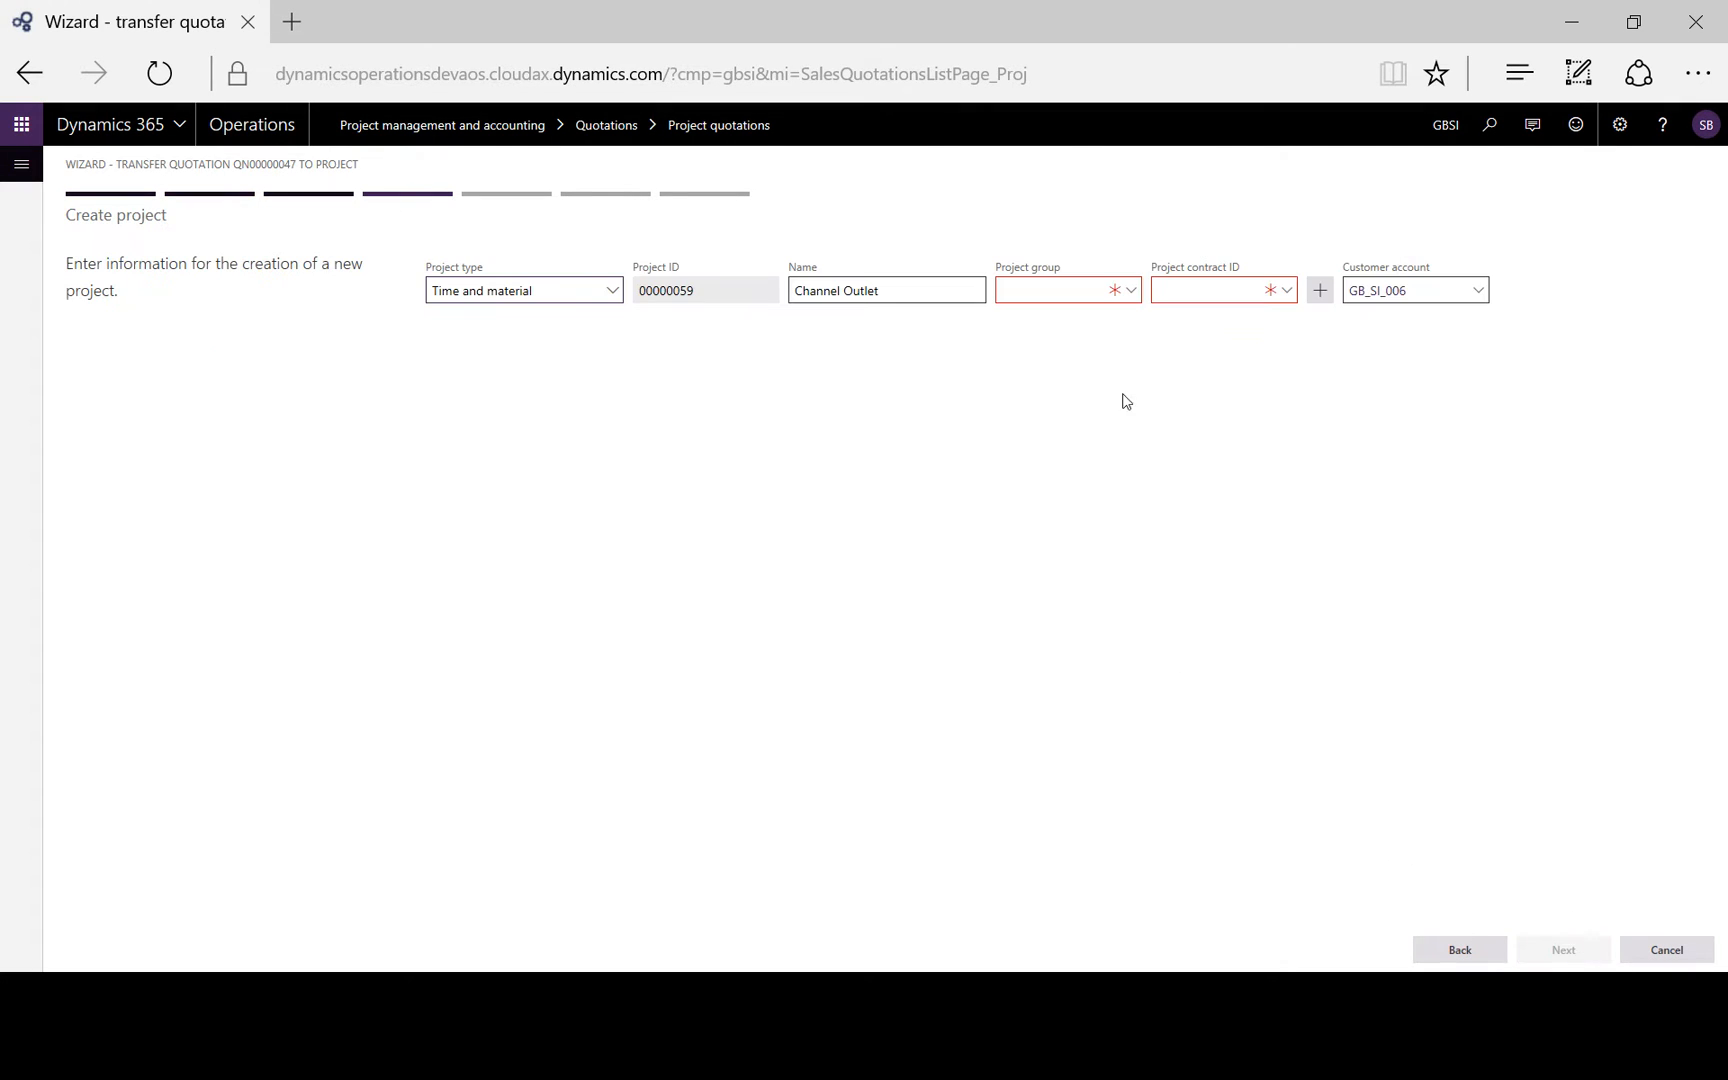
{"action": "left_click", "coordinate": [1128, 290]}
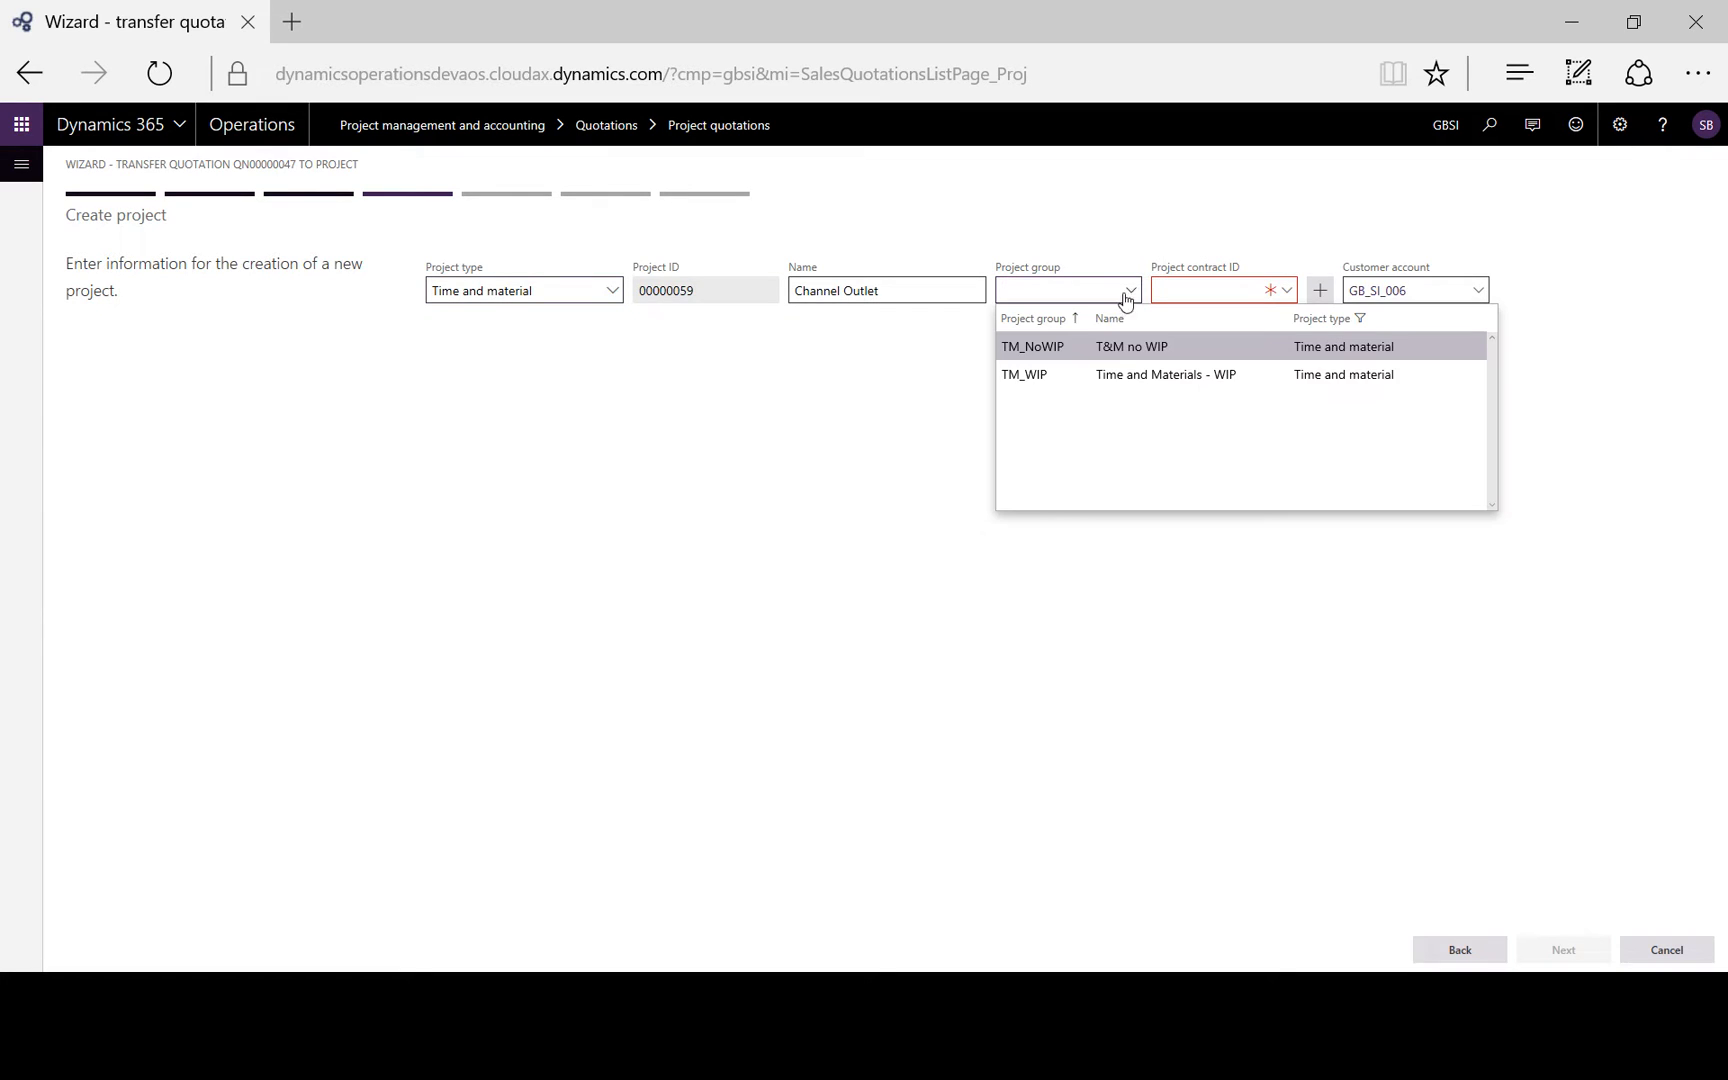
{"action": "left_click", "coordinate": [1024, 374]}
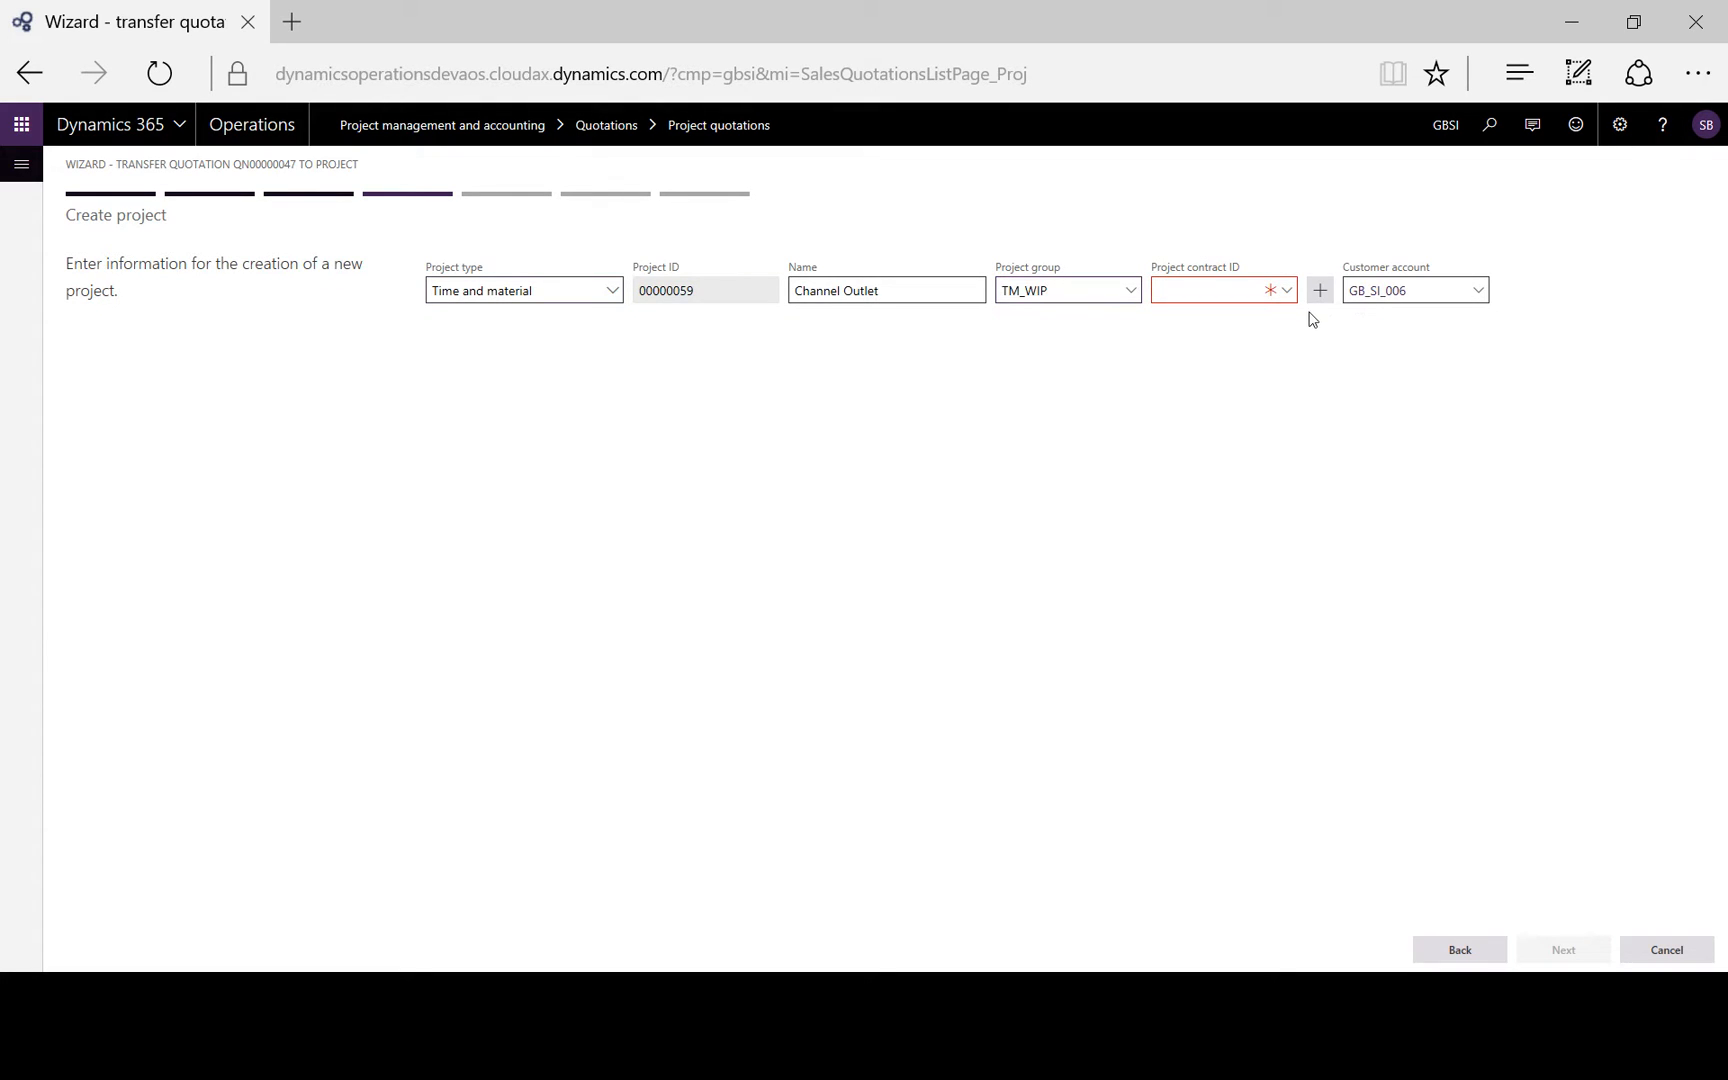
{"action": "left_click", "coordinate": [1224, 290]}
{"action": "type", "text": "00000009"}
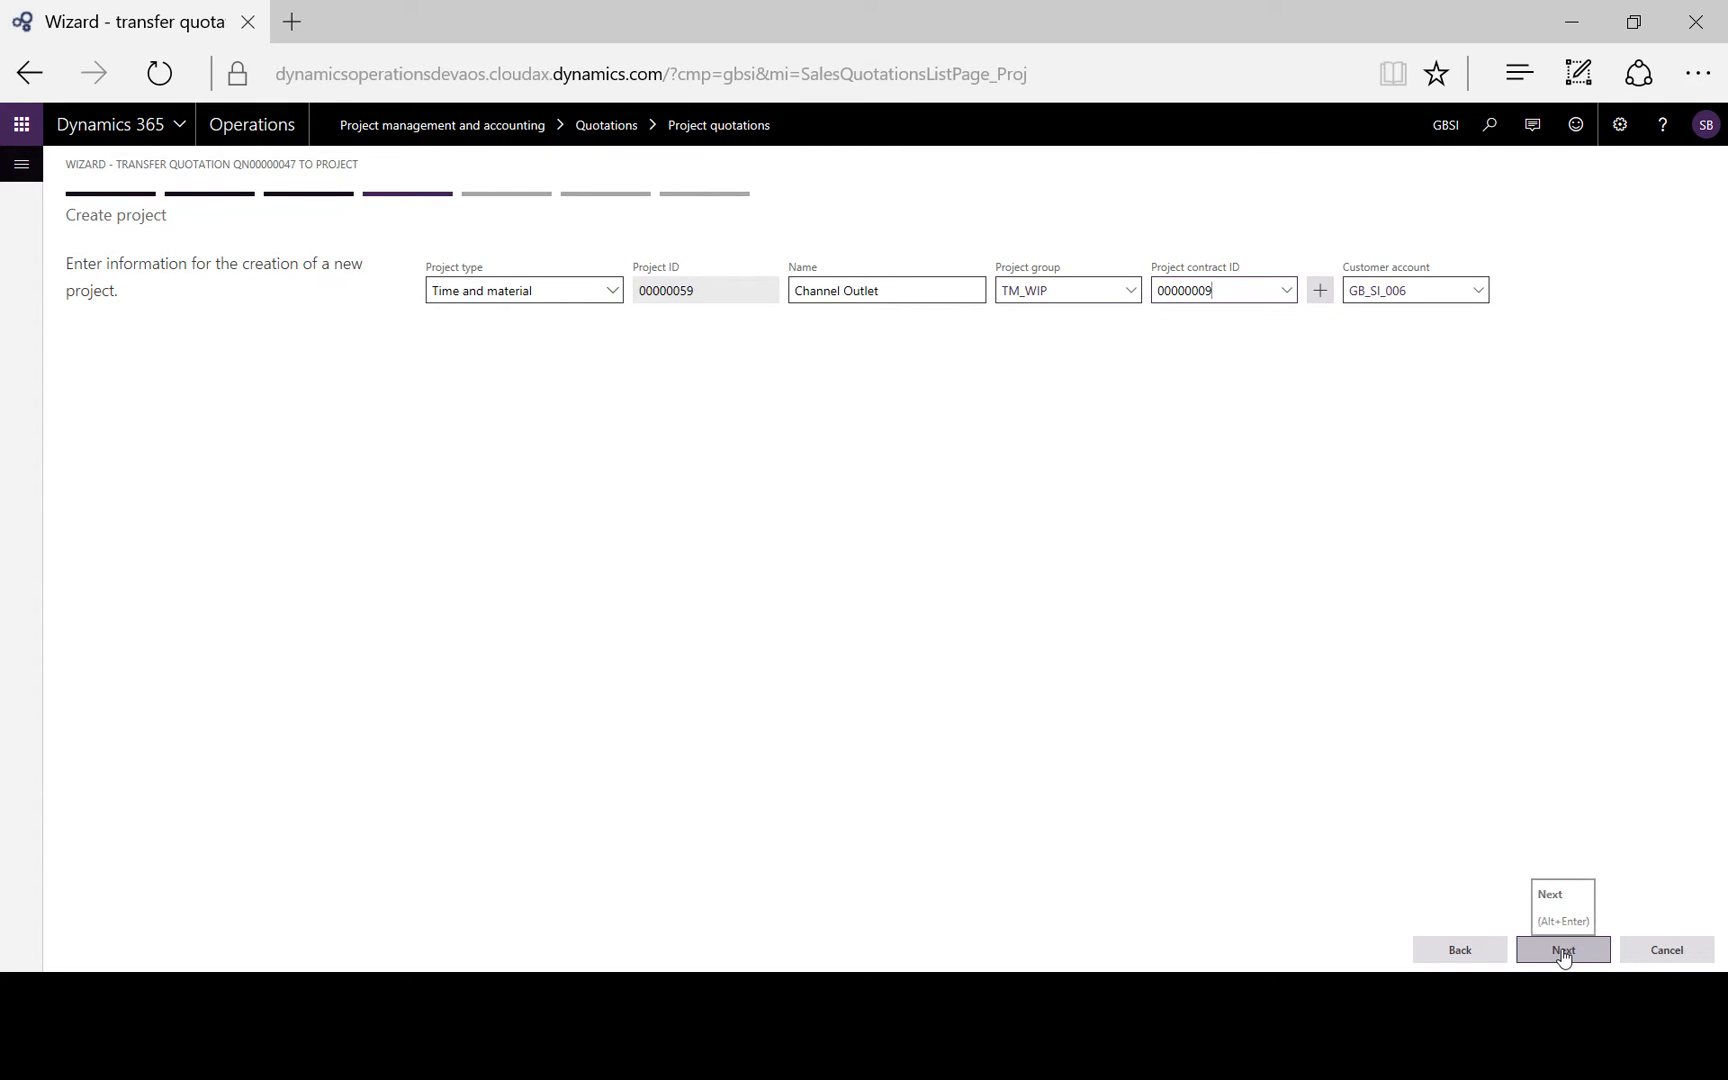
Keep transfer to forecast Yes and finish, creating project 00000059 Channel Outlet.
{"action": "left_click", "coordinate": [1562, 948]}
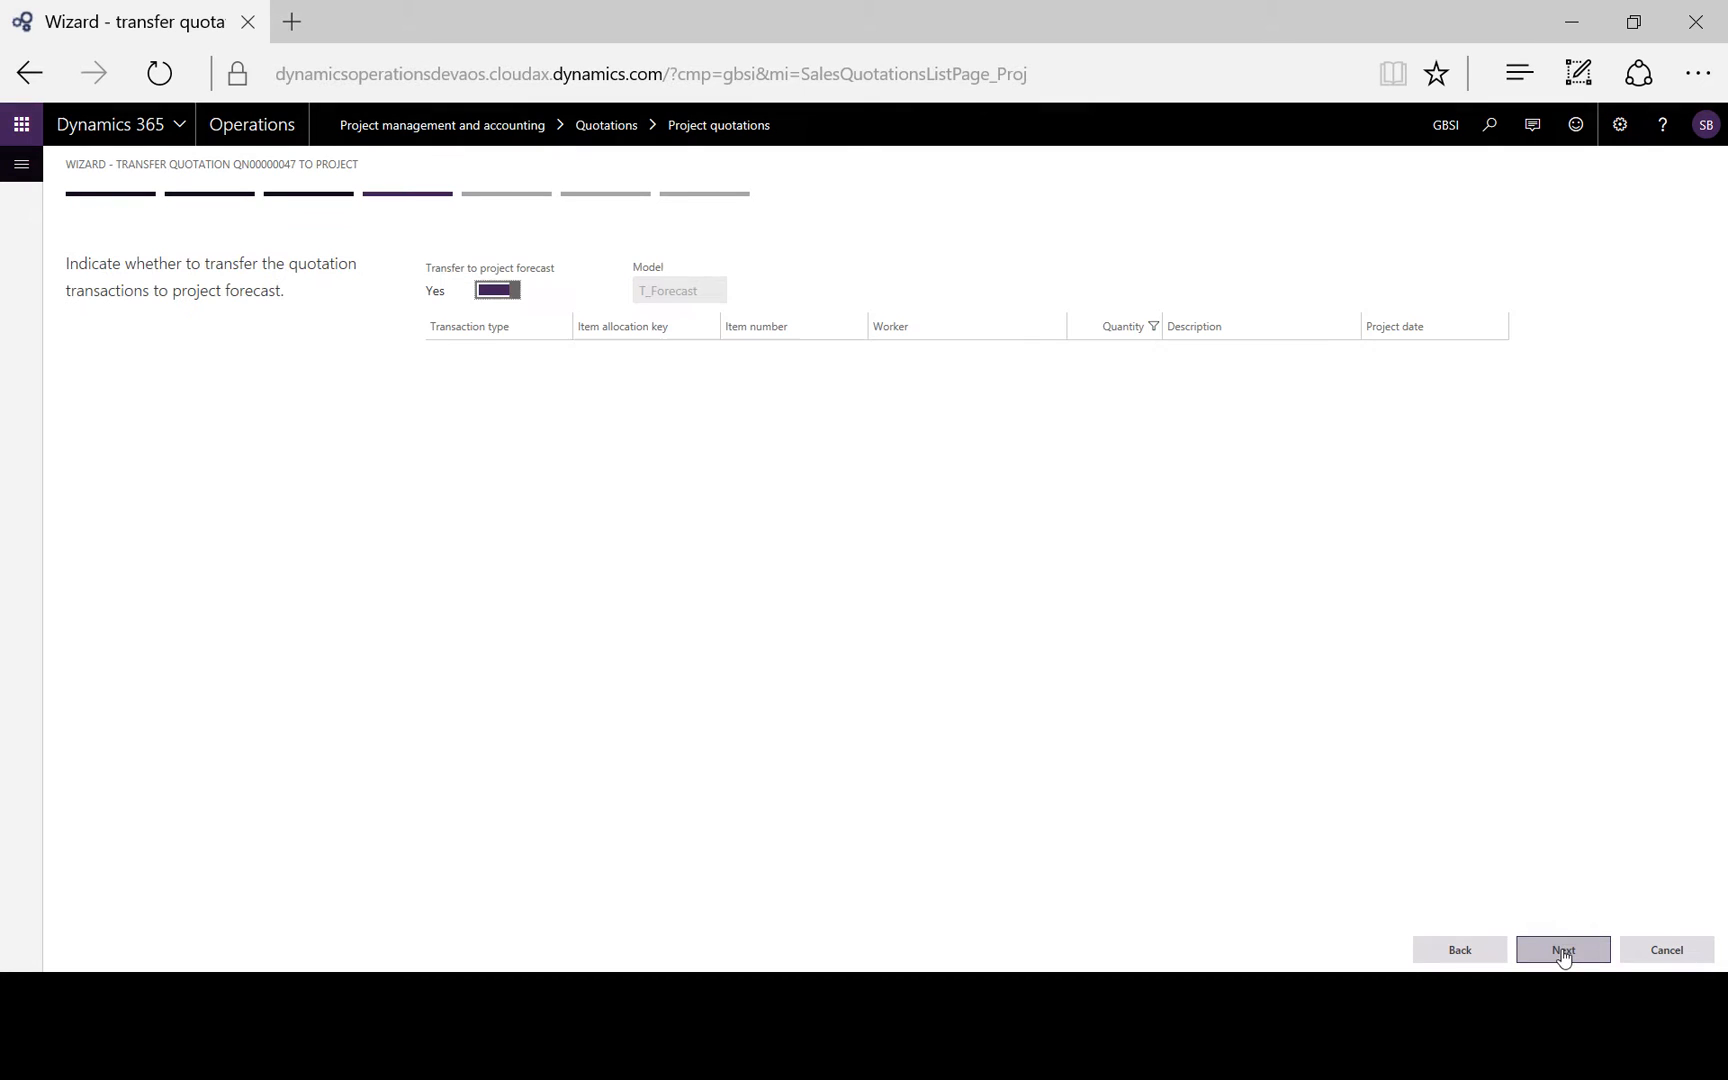
{"action": "left_click", "coordinate": [1562, 948]}
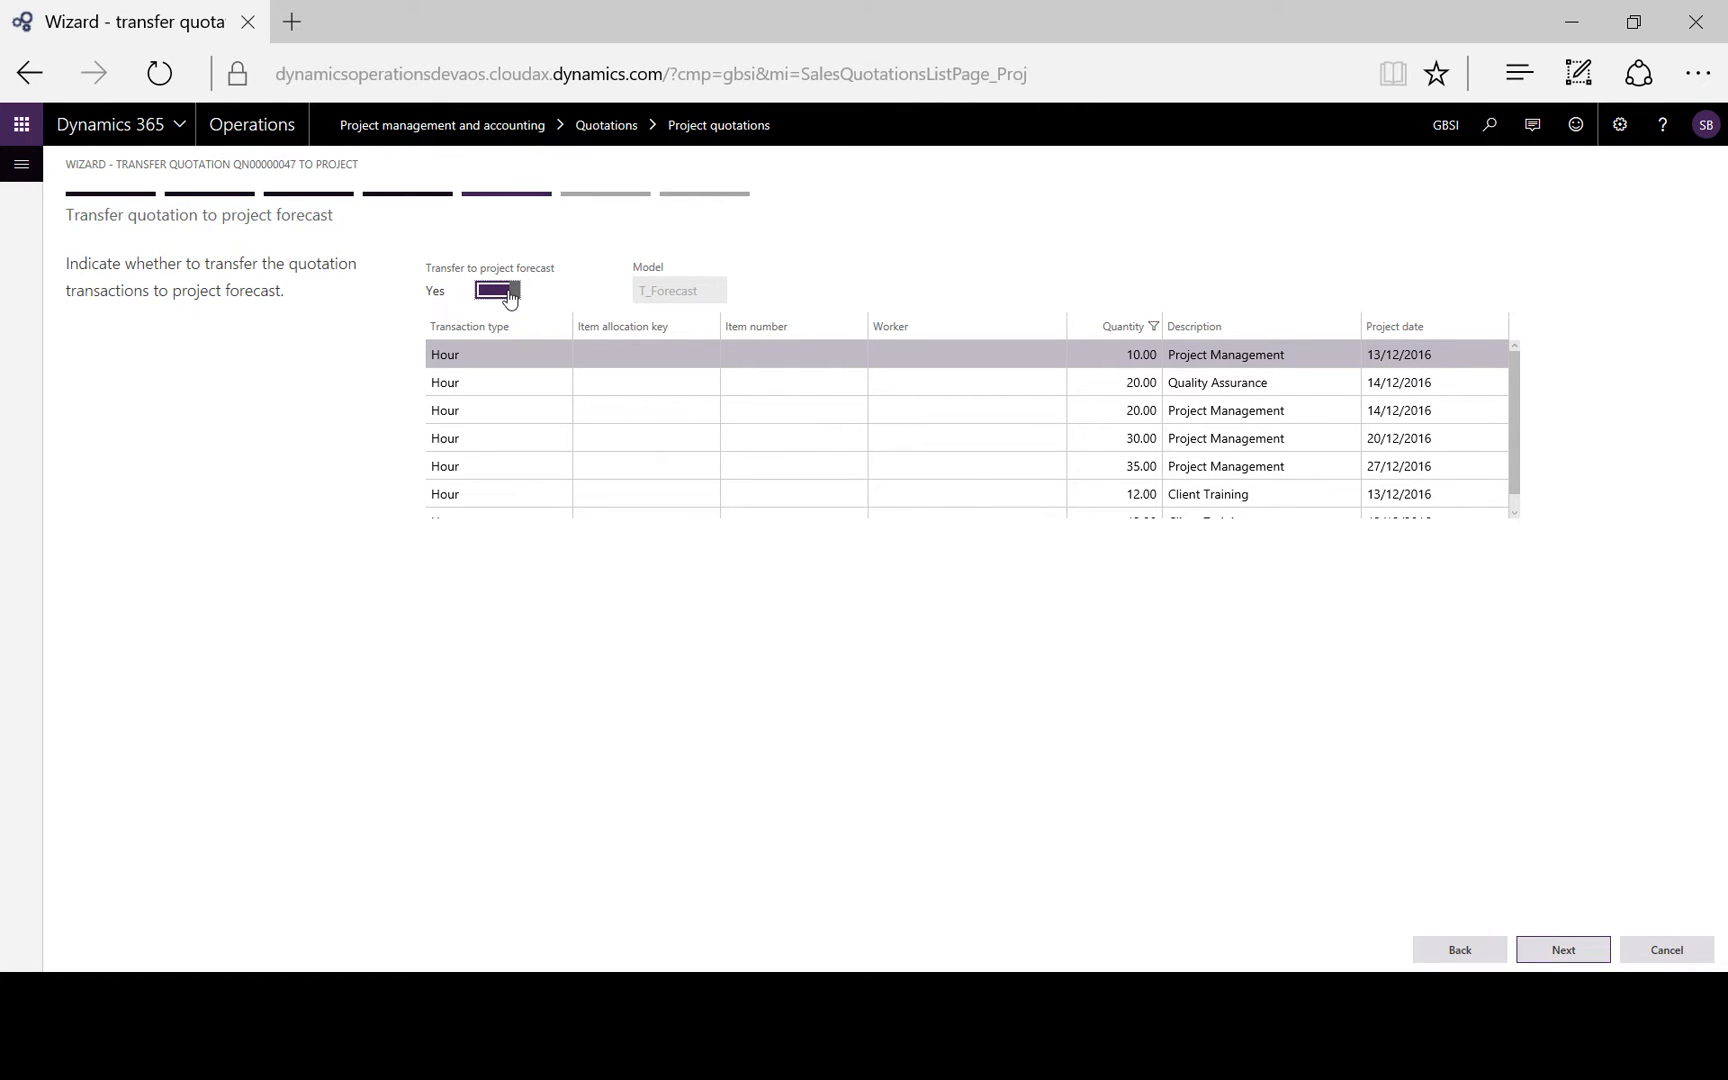
{"action": "mouse_move", "coordinate": [524, 306]}
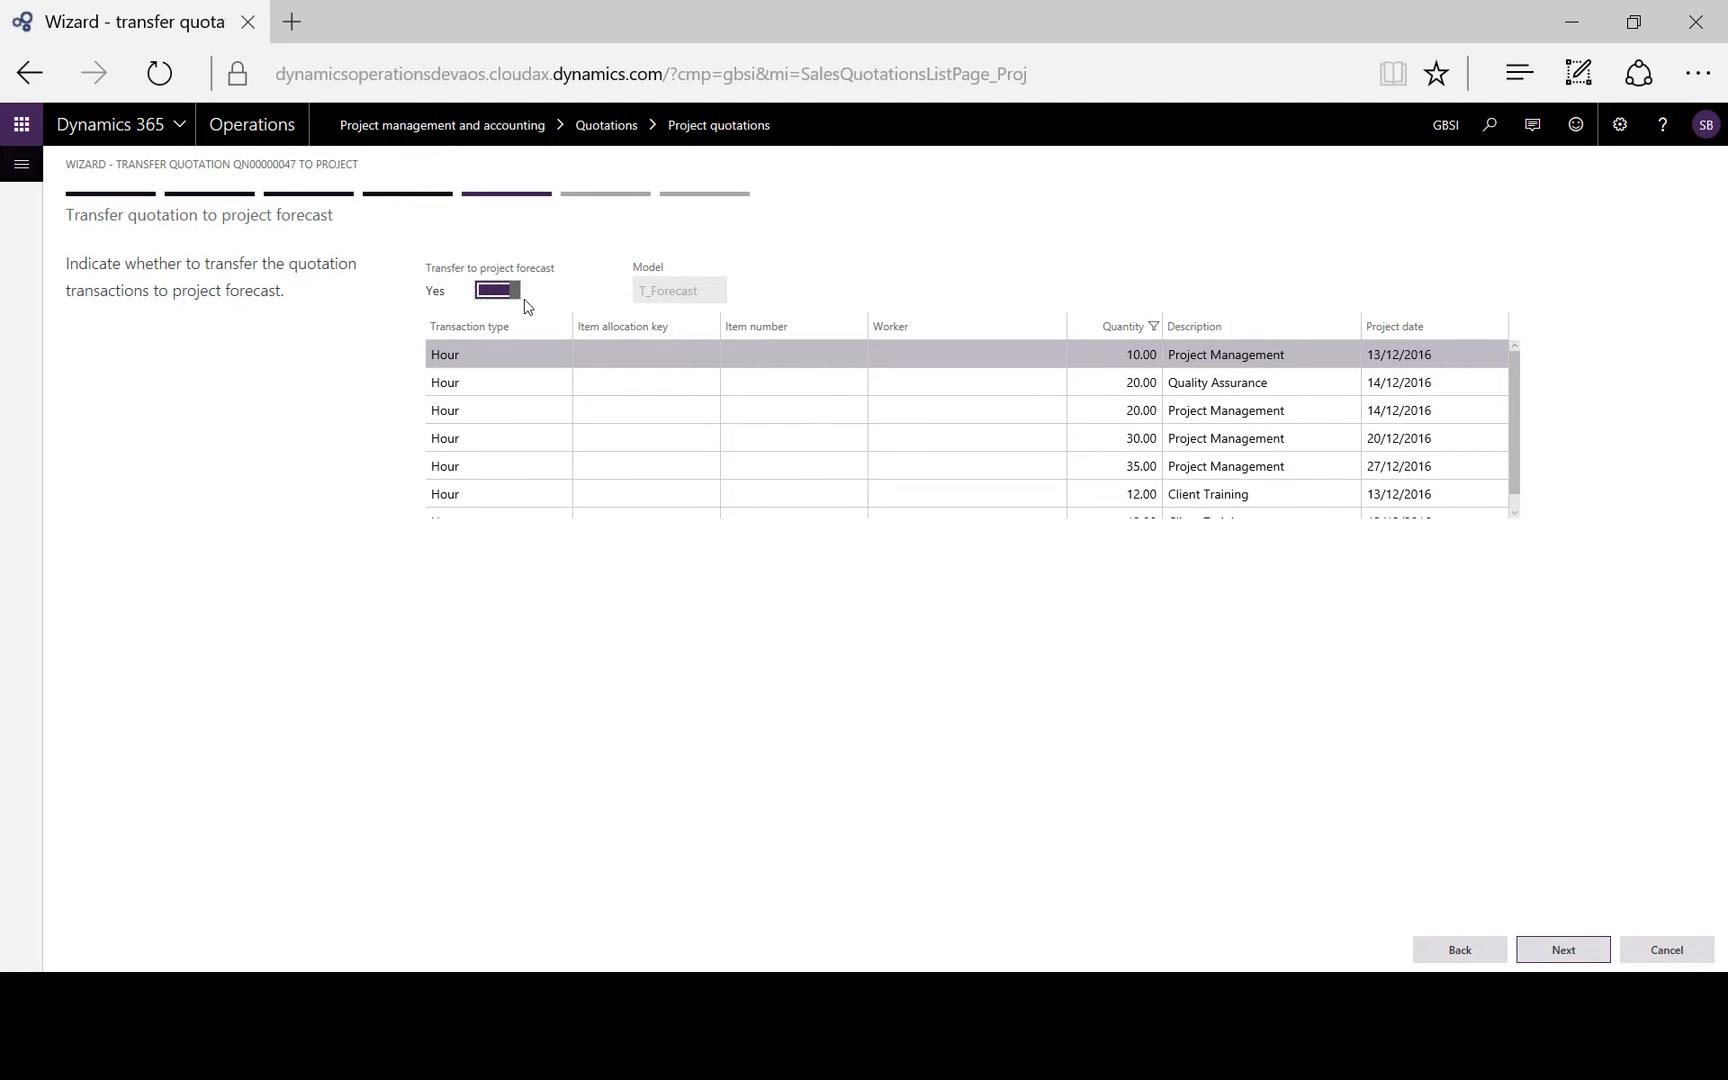
{"action": "mouse_move", "coordinate": [1562, 948]}
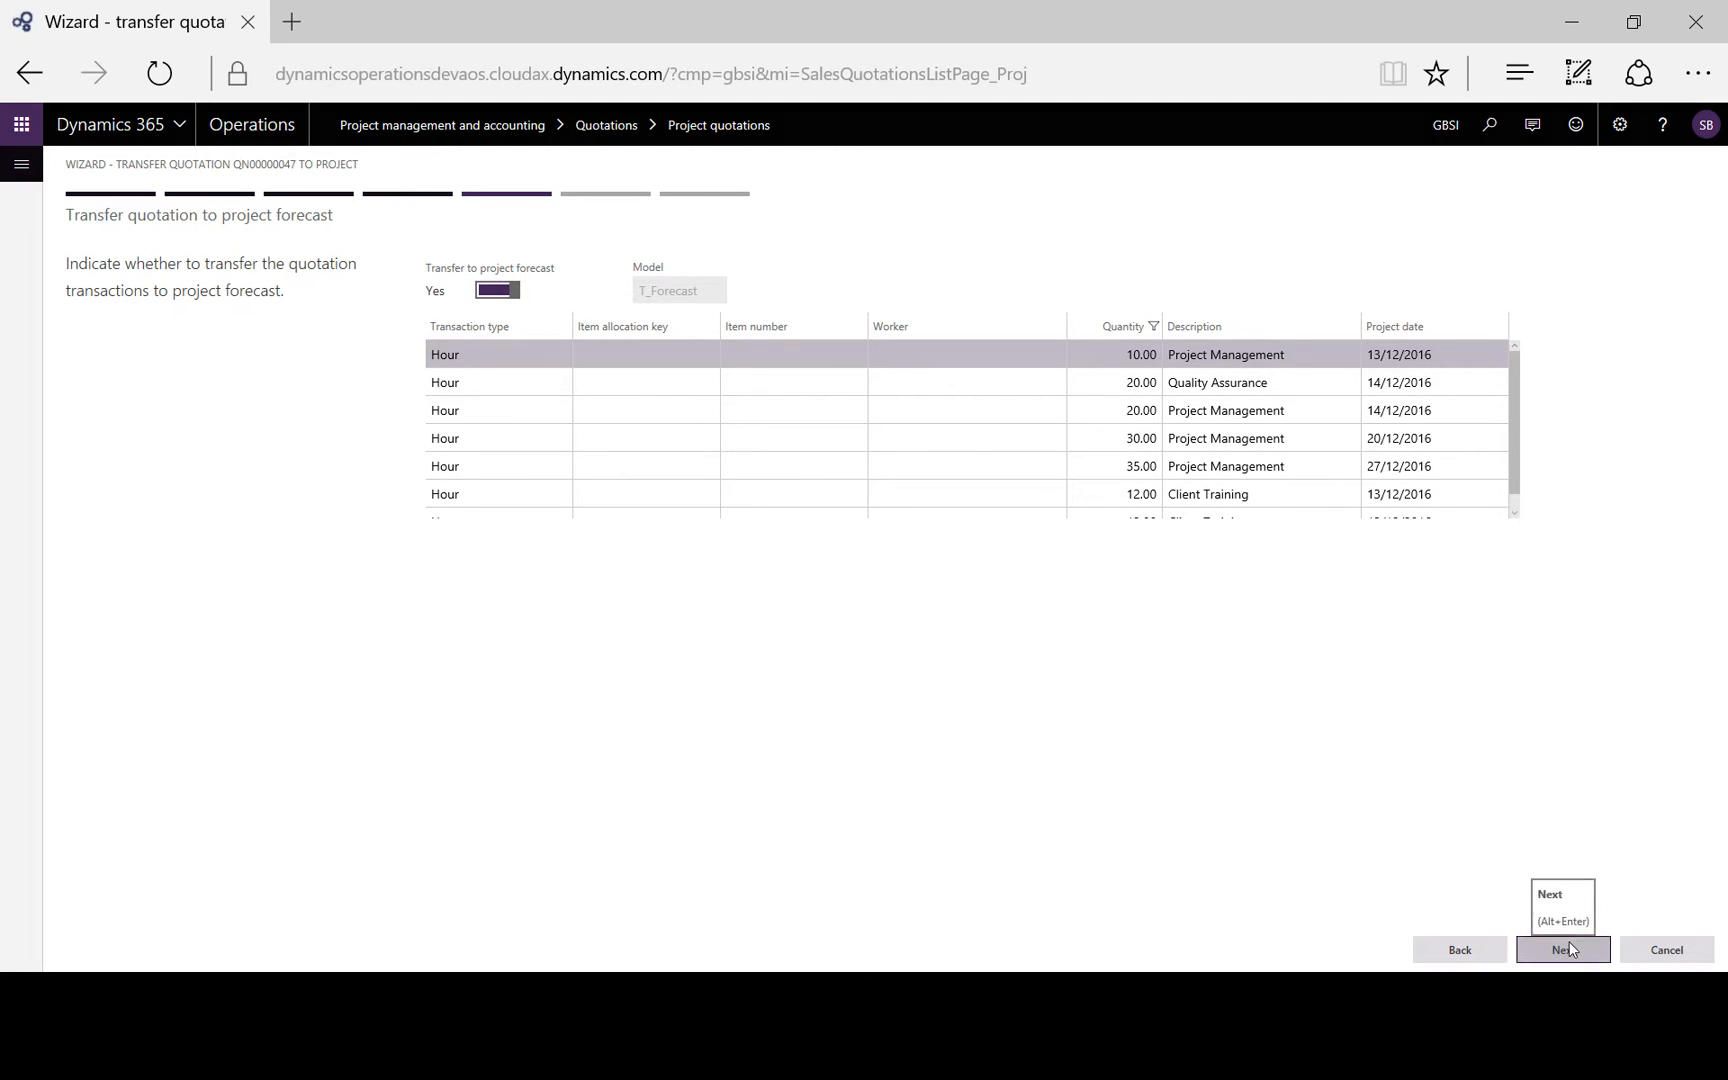
{"action": "left_click", "coordinate": [1562, 948]}
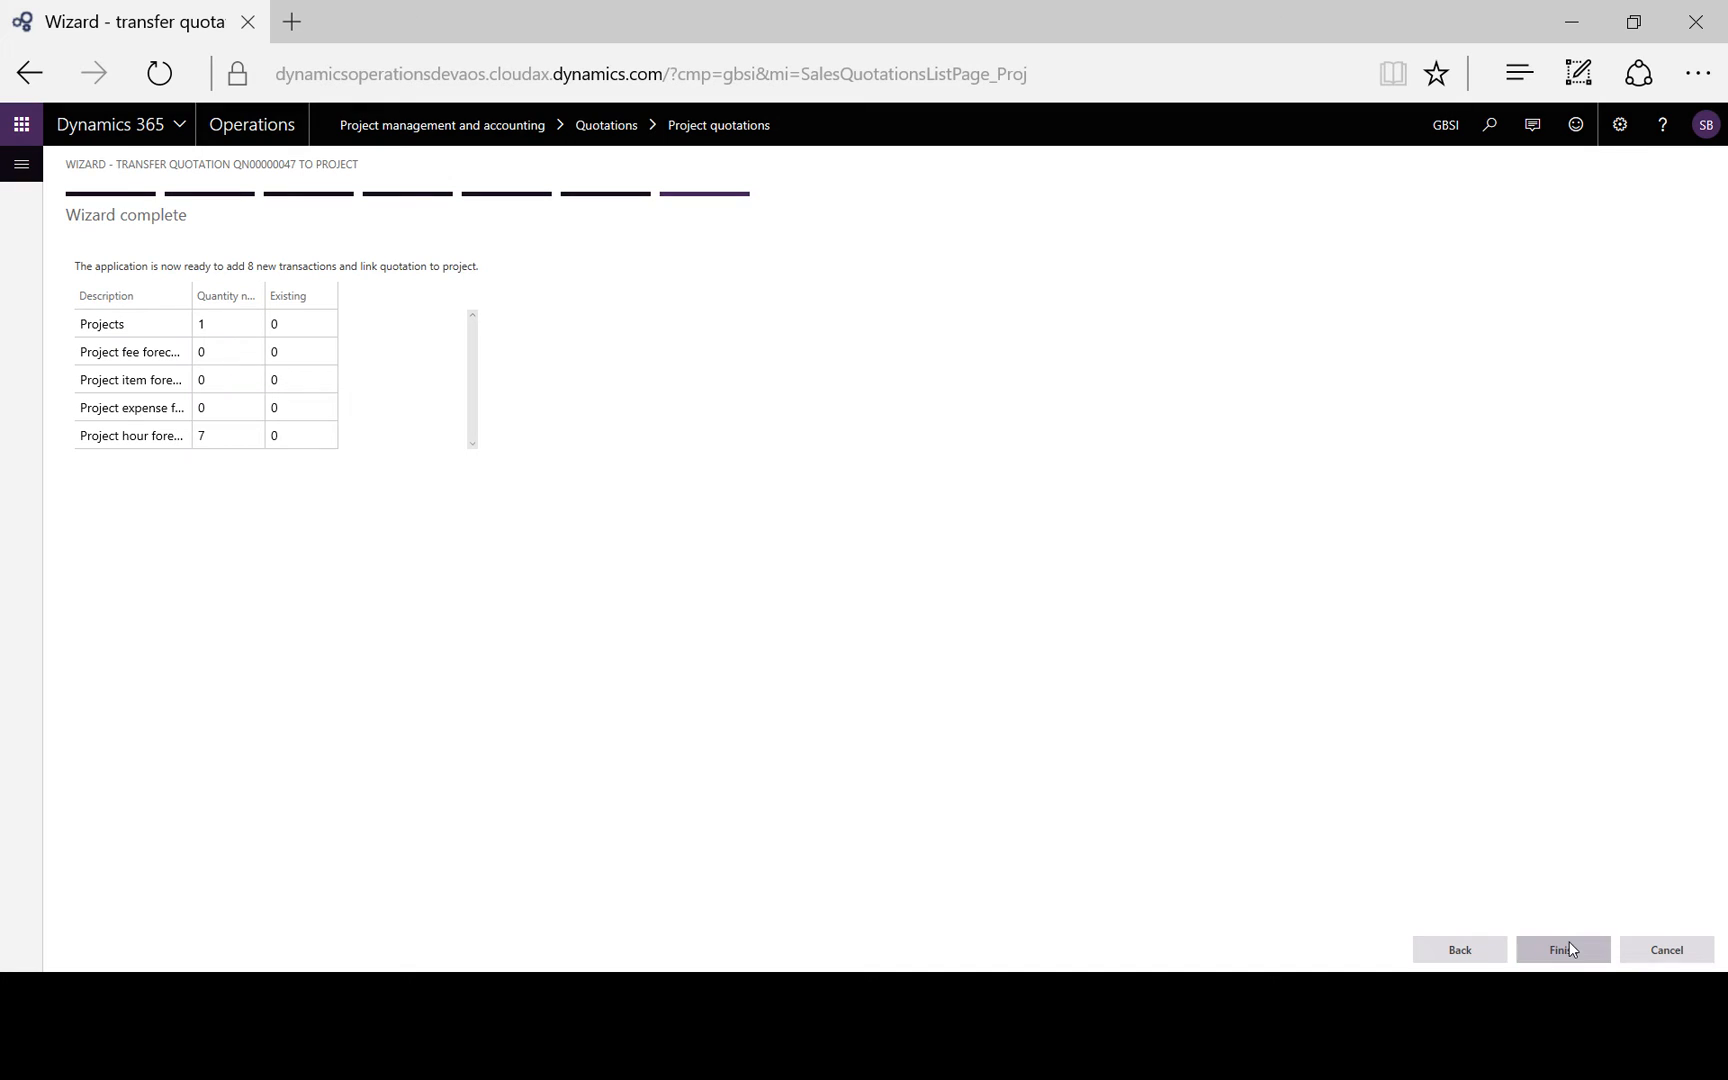
{"action": "left_click", "coordinate": [1560, 950]}
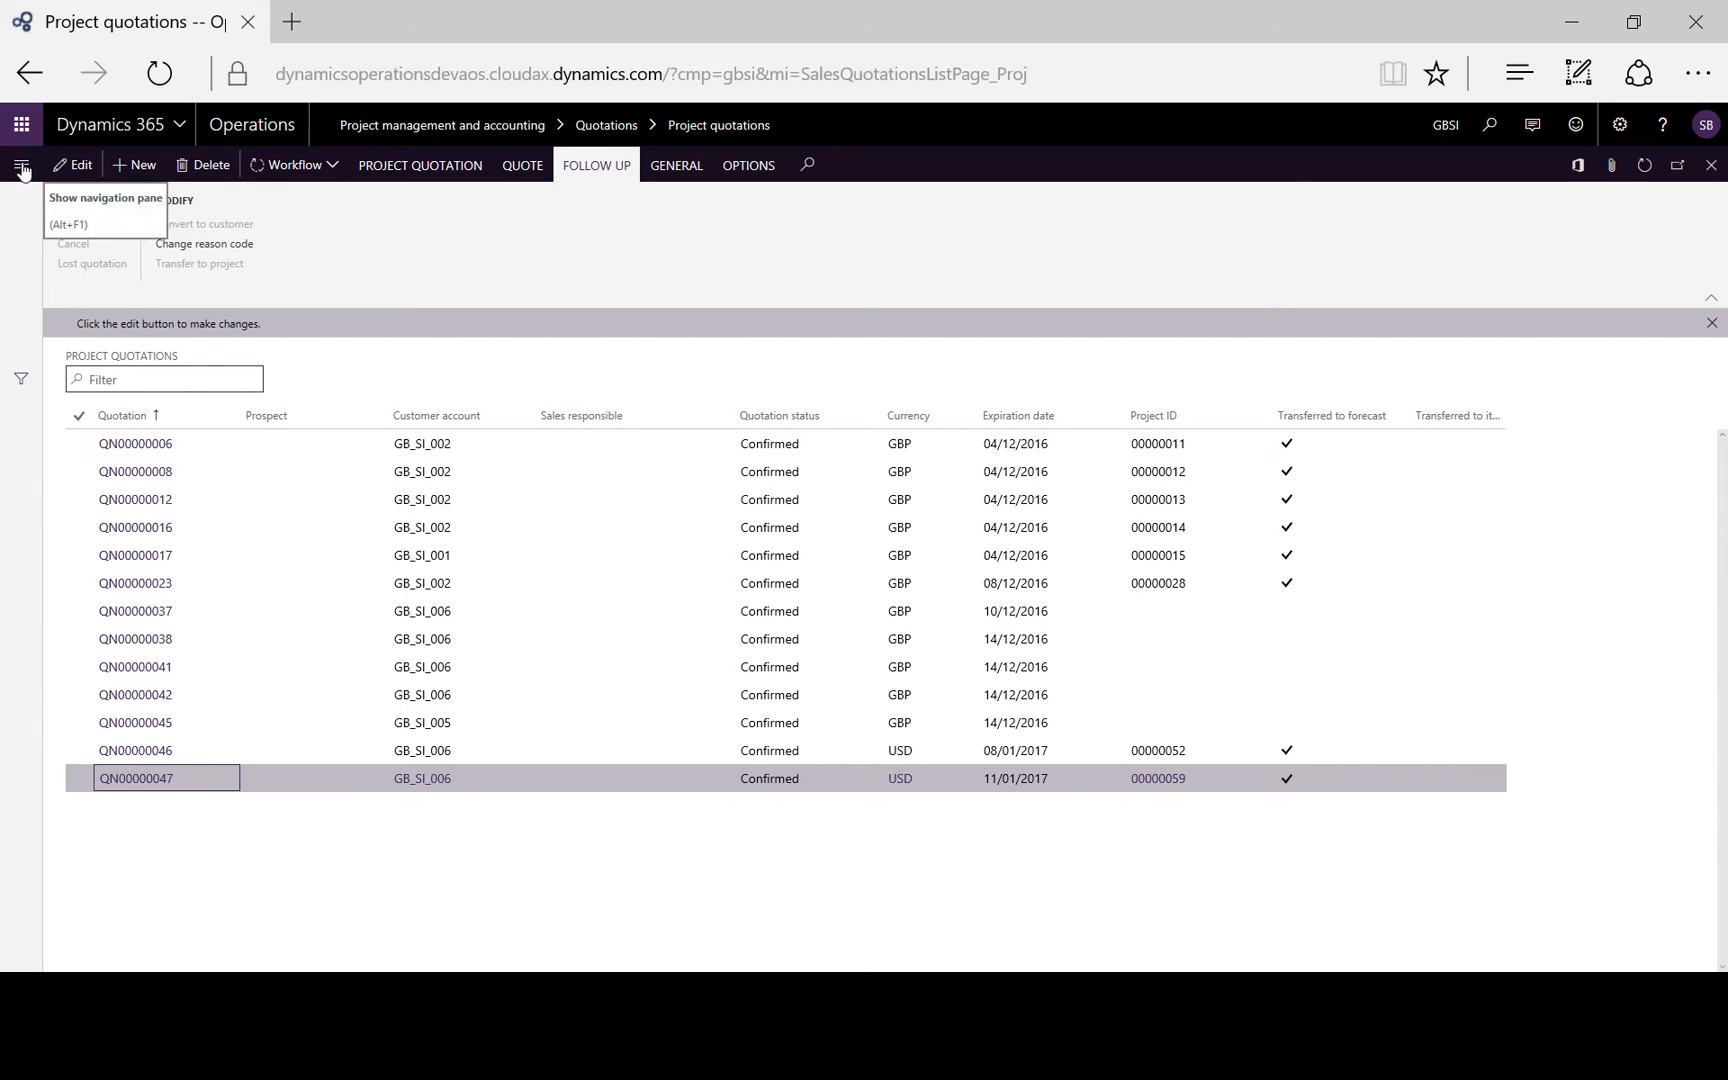
From All projects, open project 00000059 Channel Outlet.
{"action": "left_click", "coordinate": [20, 166]}
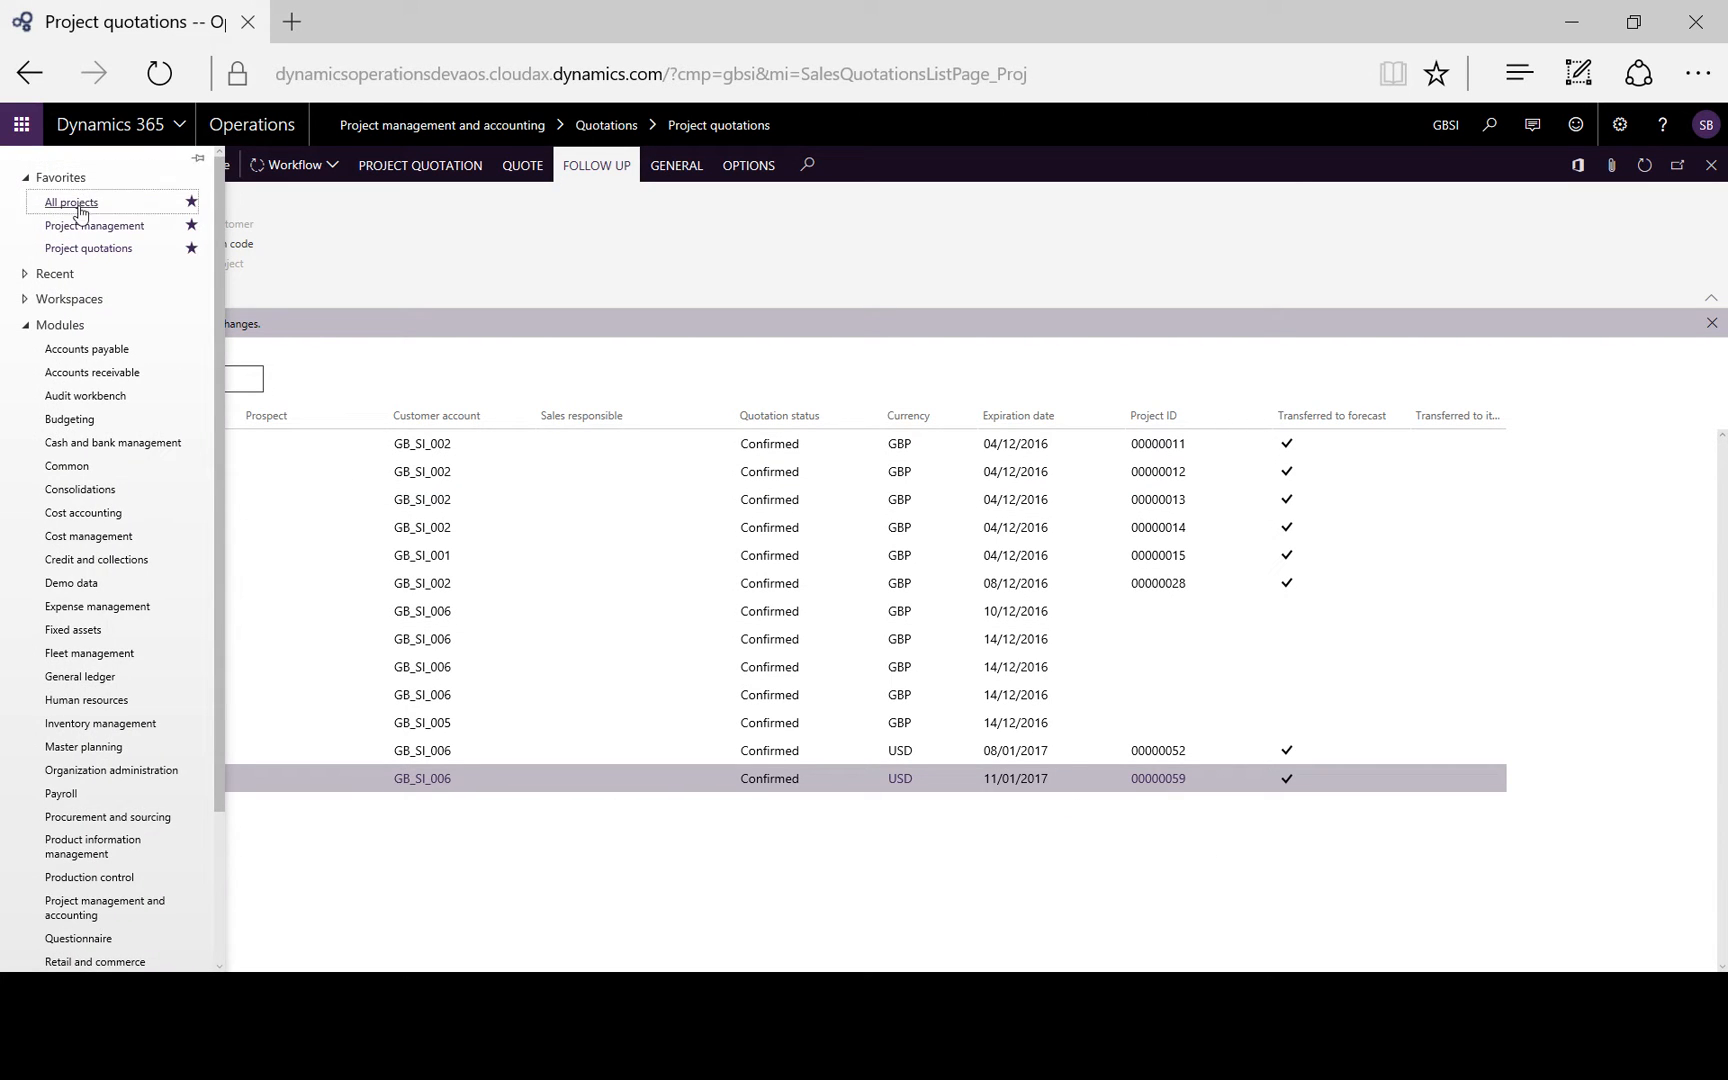
{"action": "left_click", "coordinate": [70, 202]}
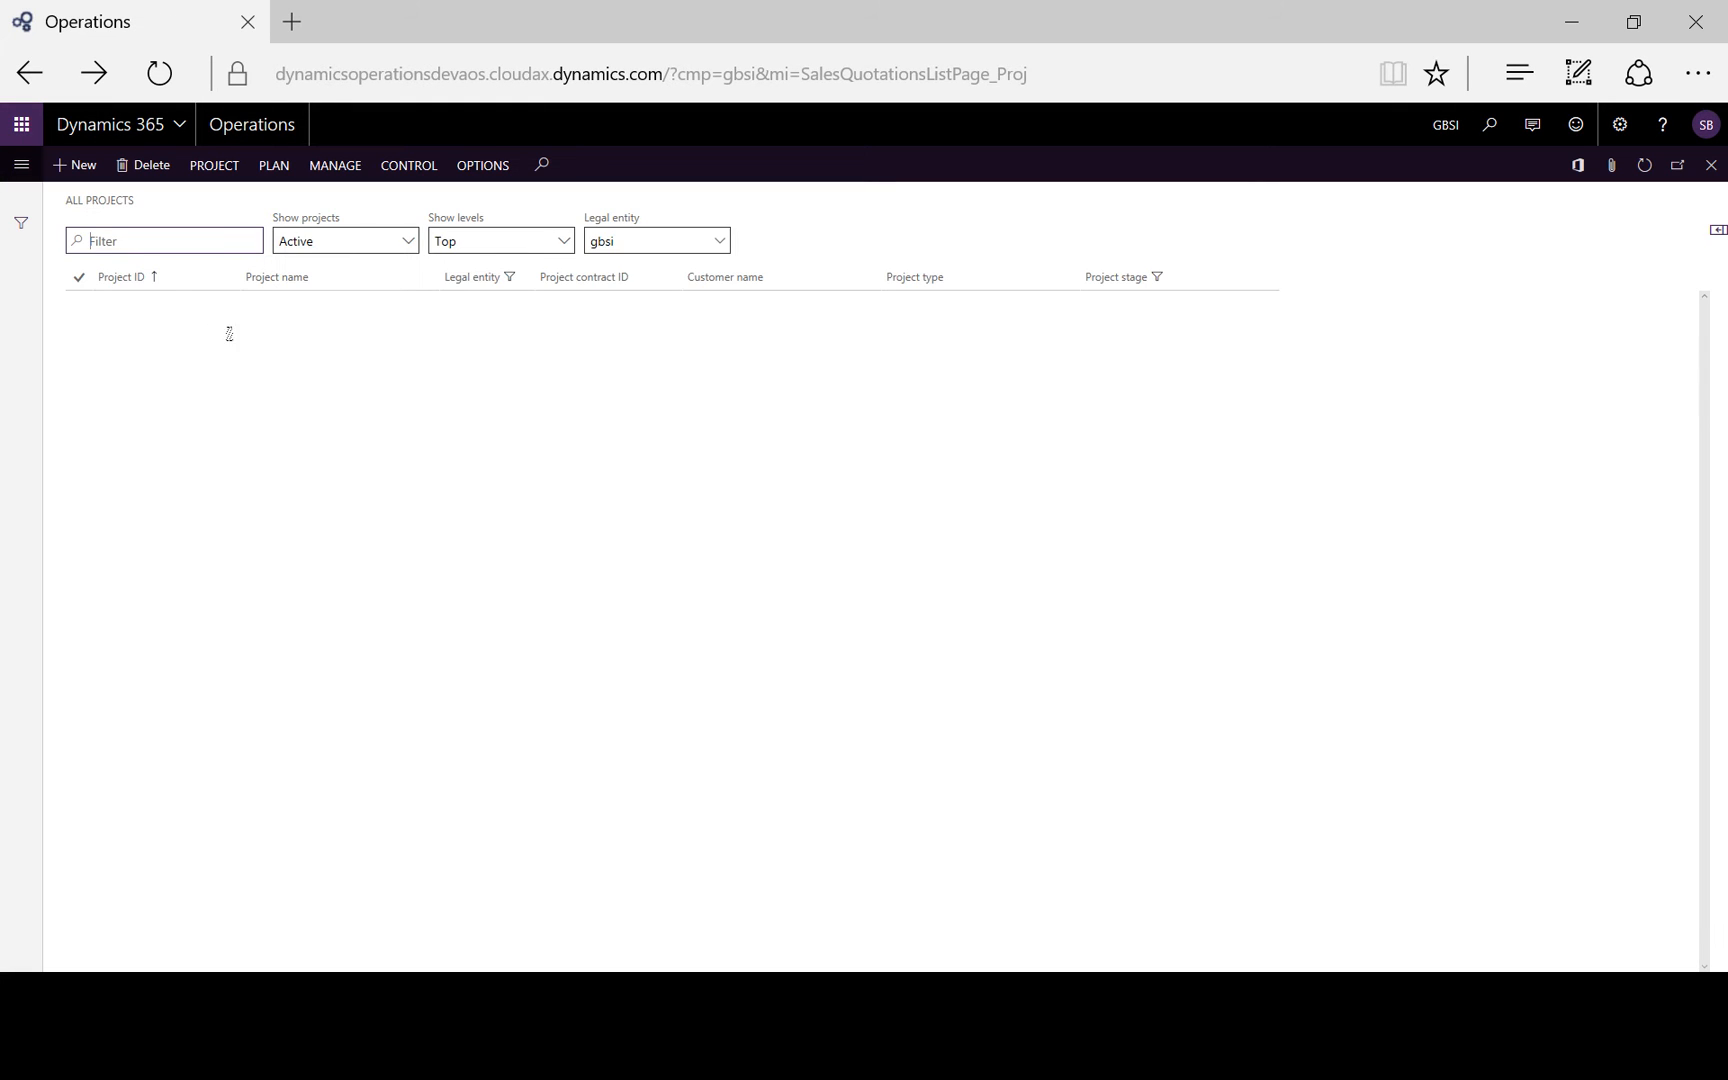
{"action": "left_click", "coordinate": [274, 166]}
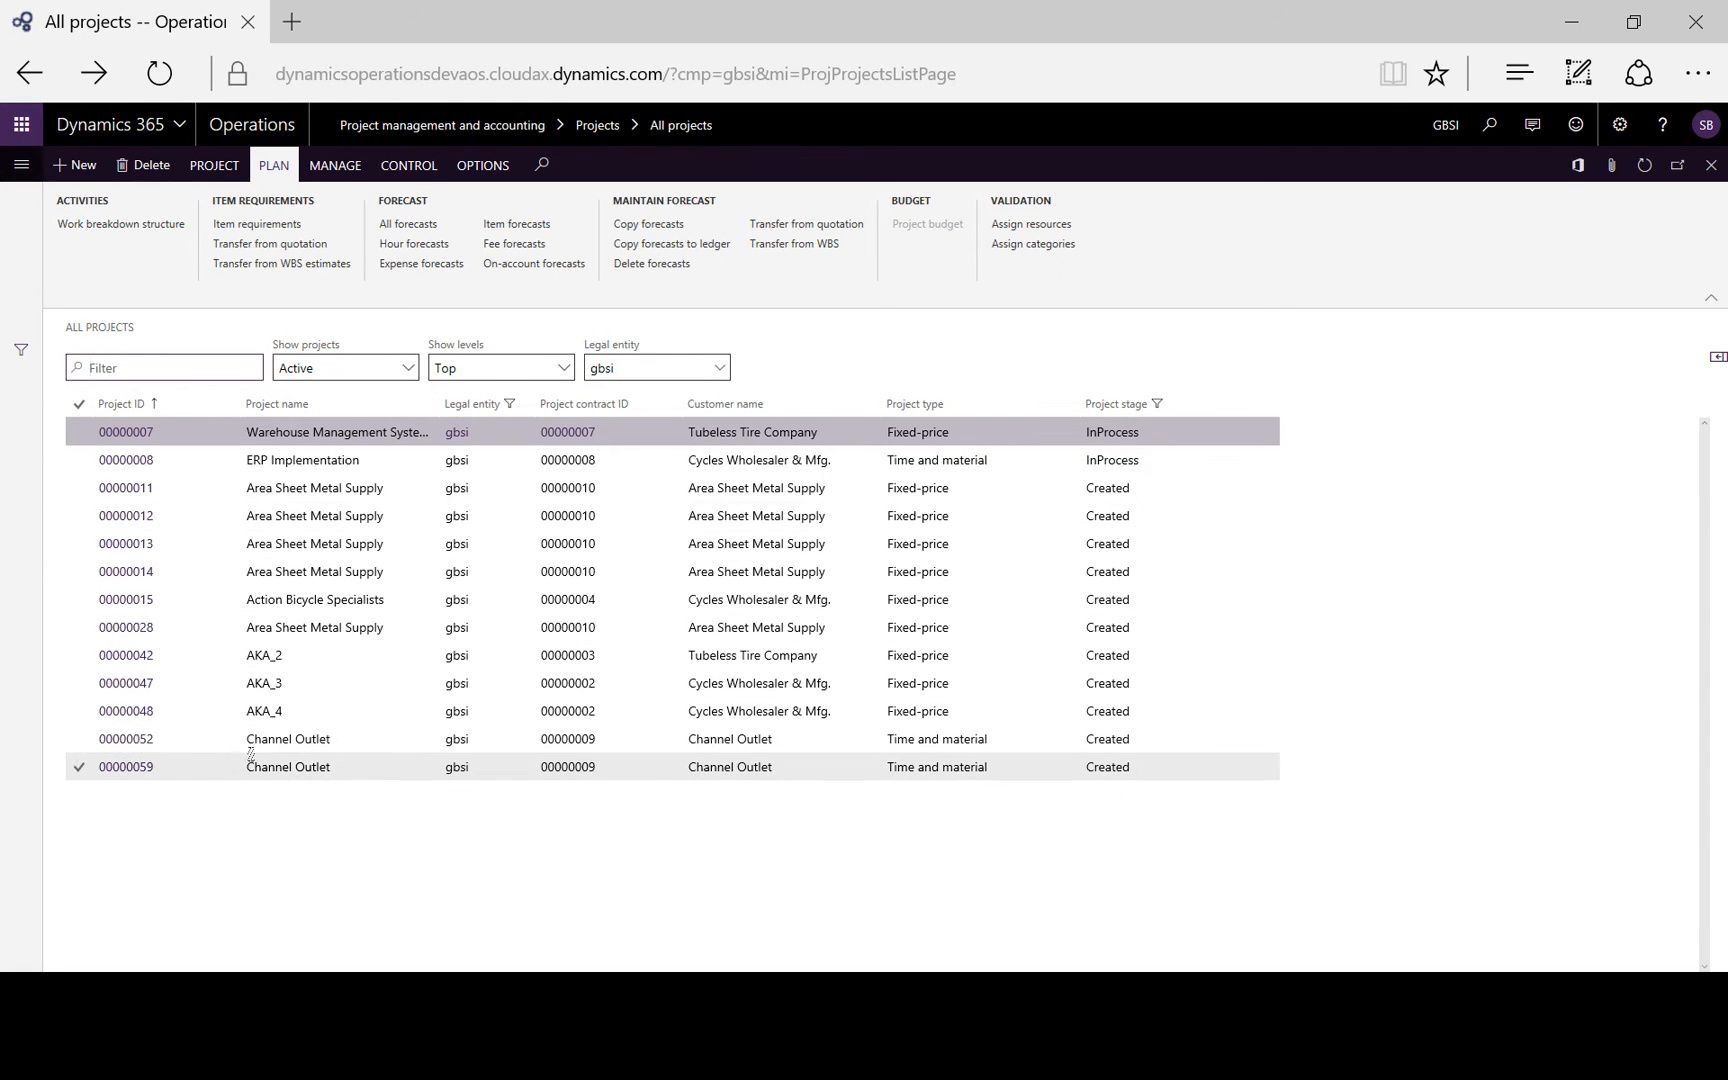
{"action": "left_click", "coordinate": [126, 766]}
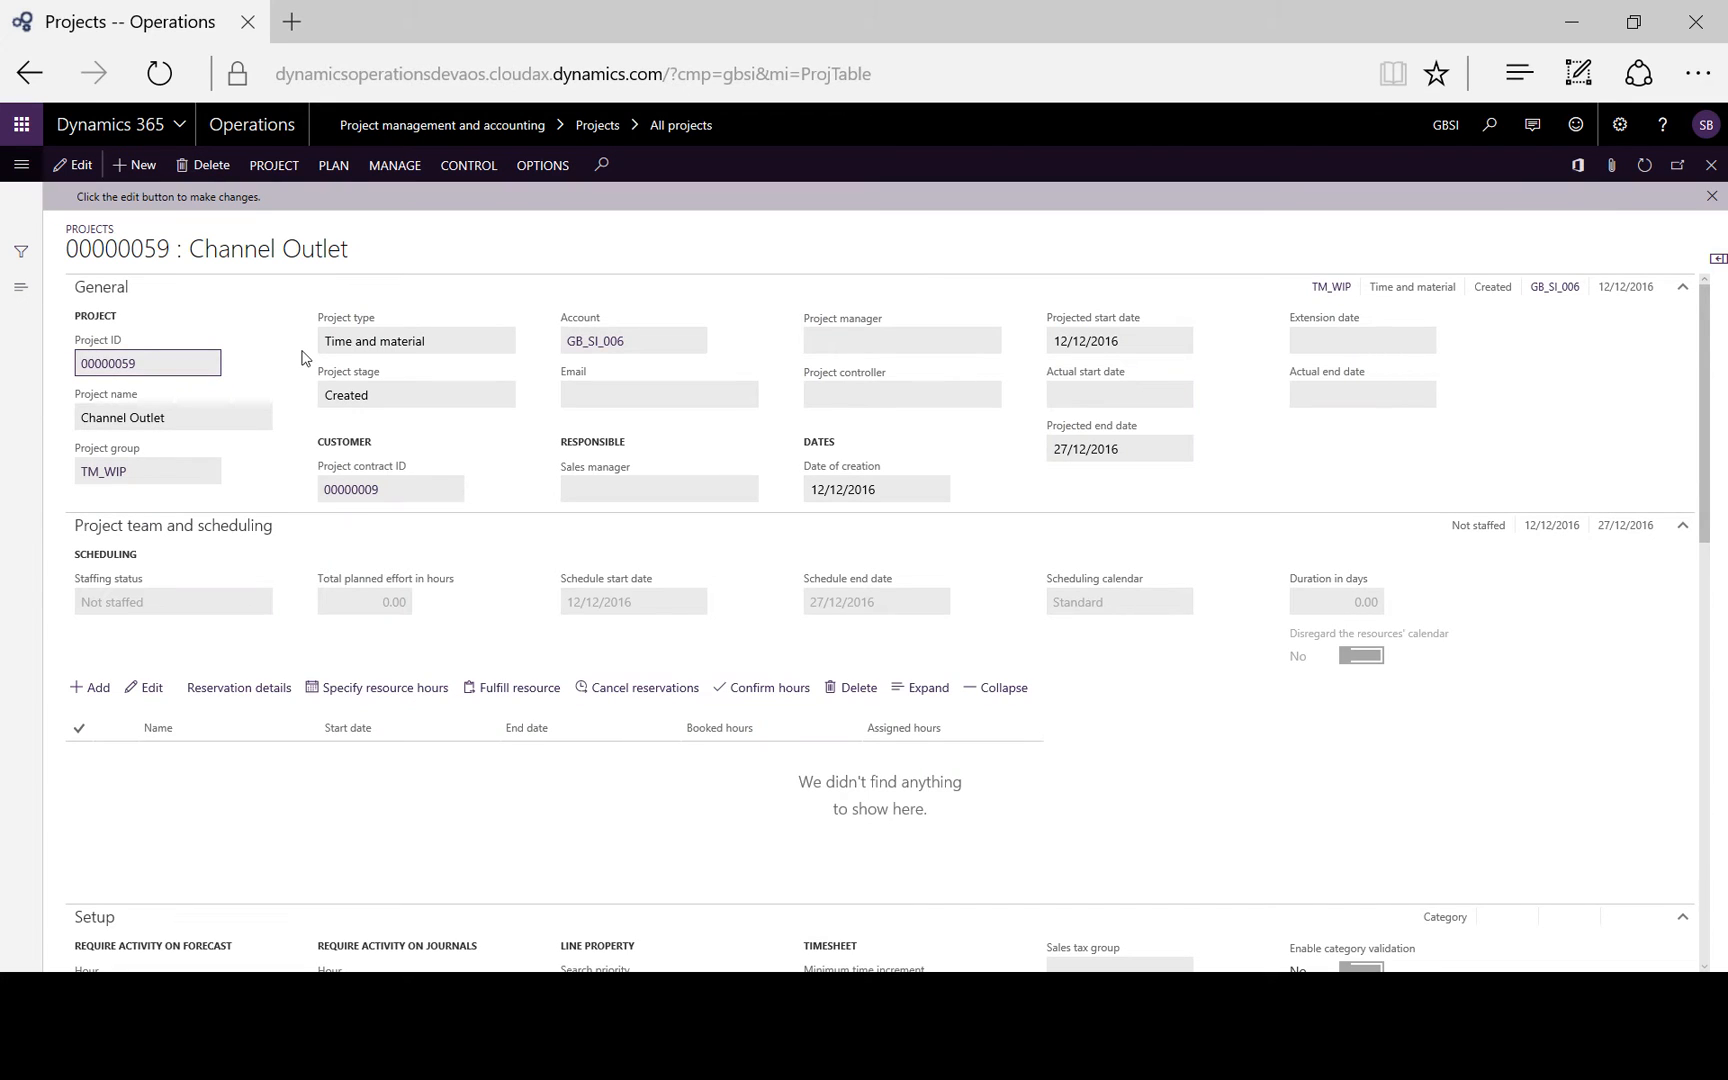
View All forecasts for 00000059 and select the Task 1 hour forecast line.
{"action": "left_click", "coordinate": [332, 166]}
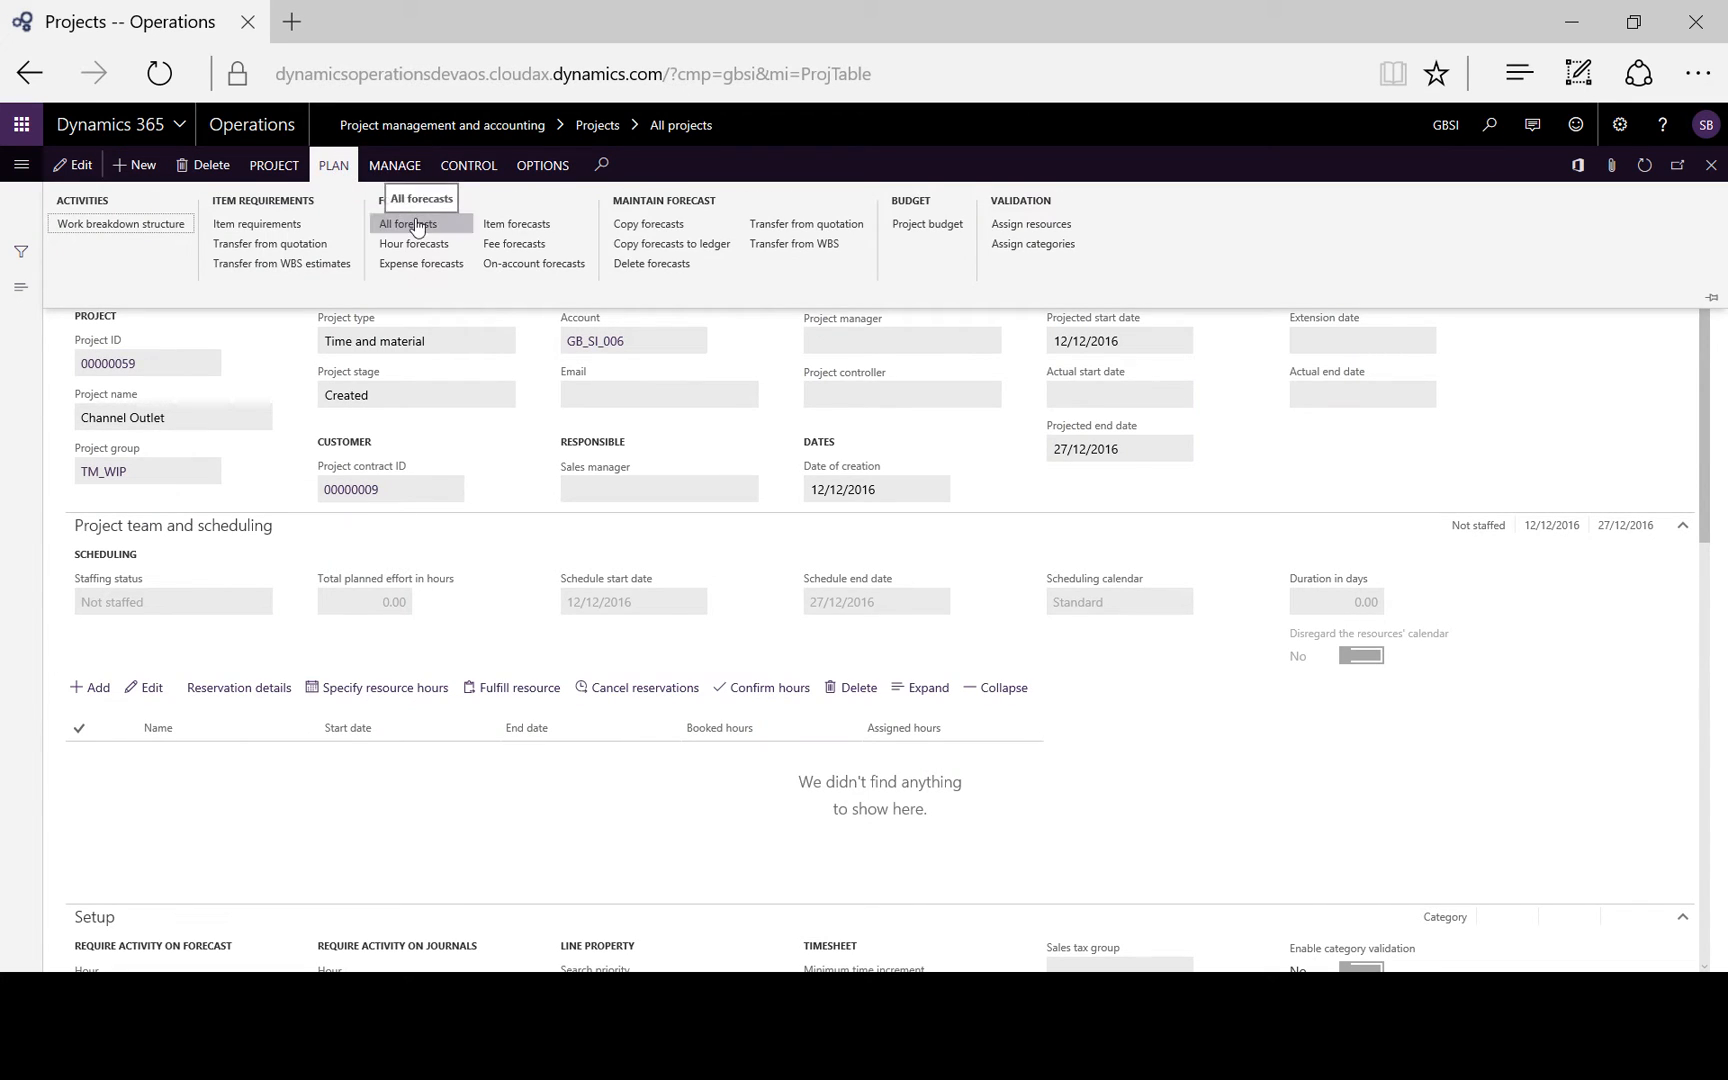
{"action": "left_click", "coordinate": [408, 224]}
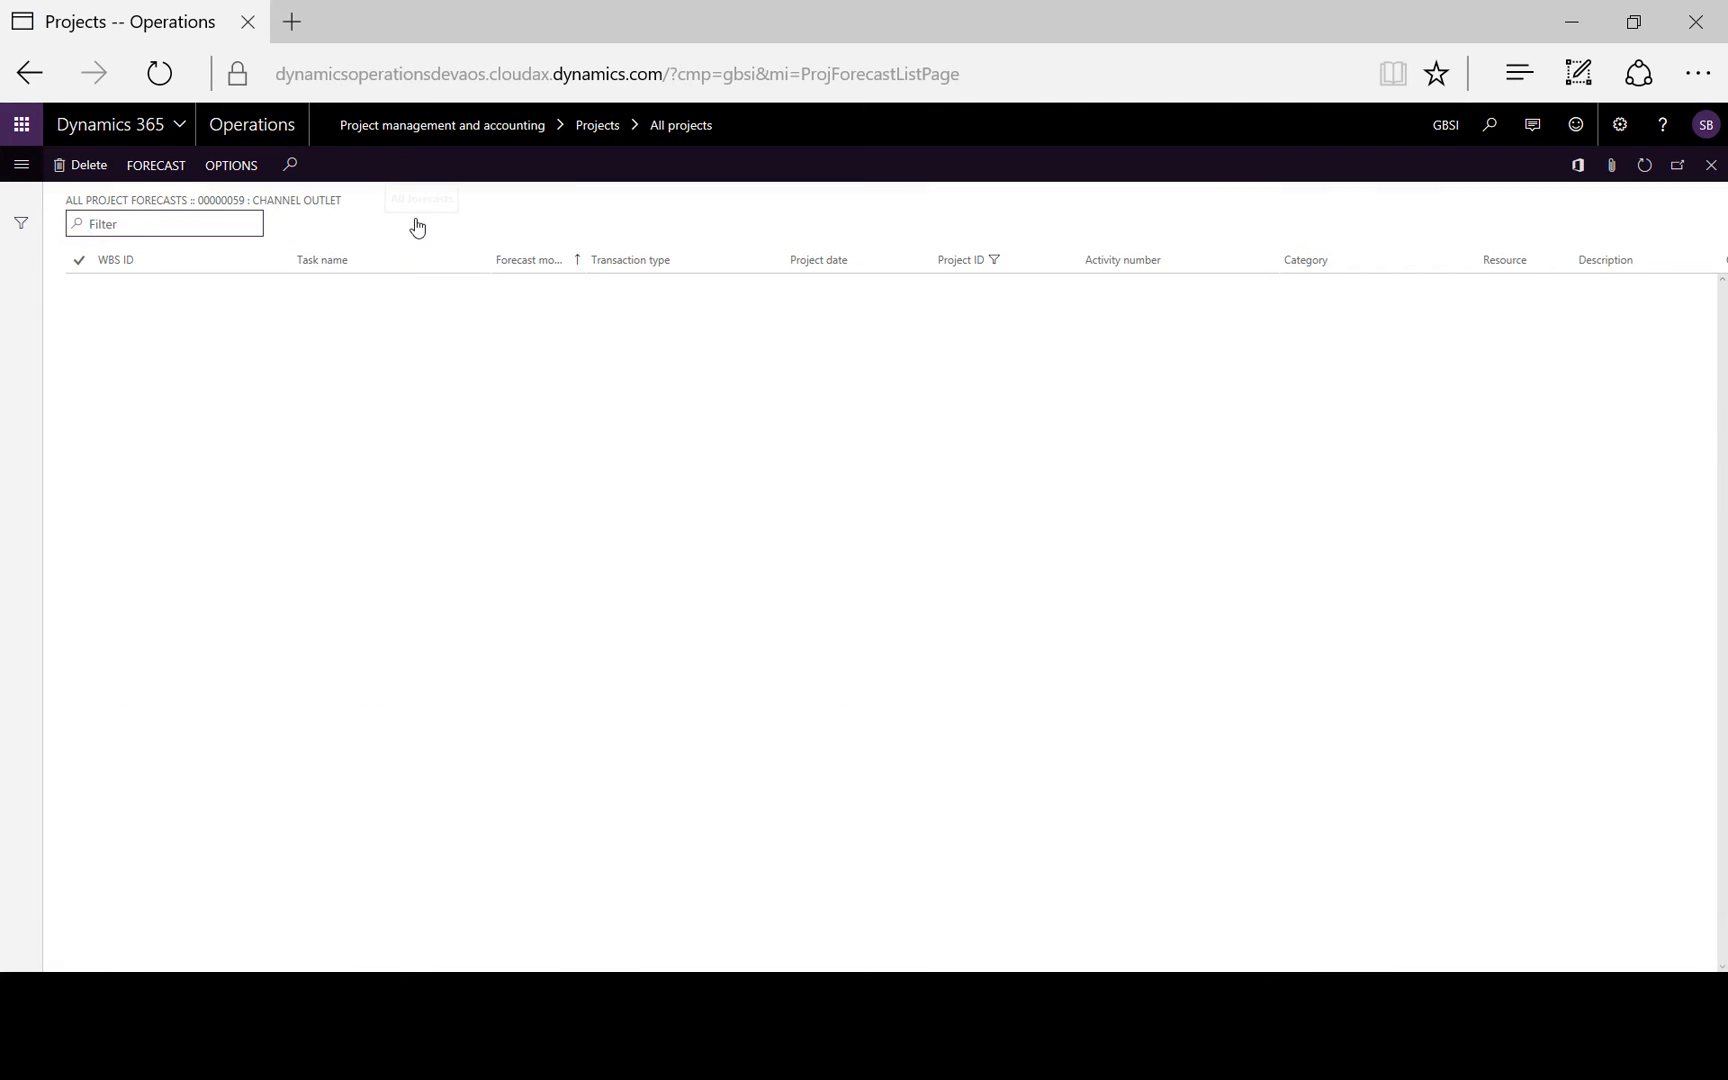
{"action": "left_click", "coordinate": [154, 166]}
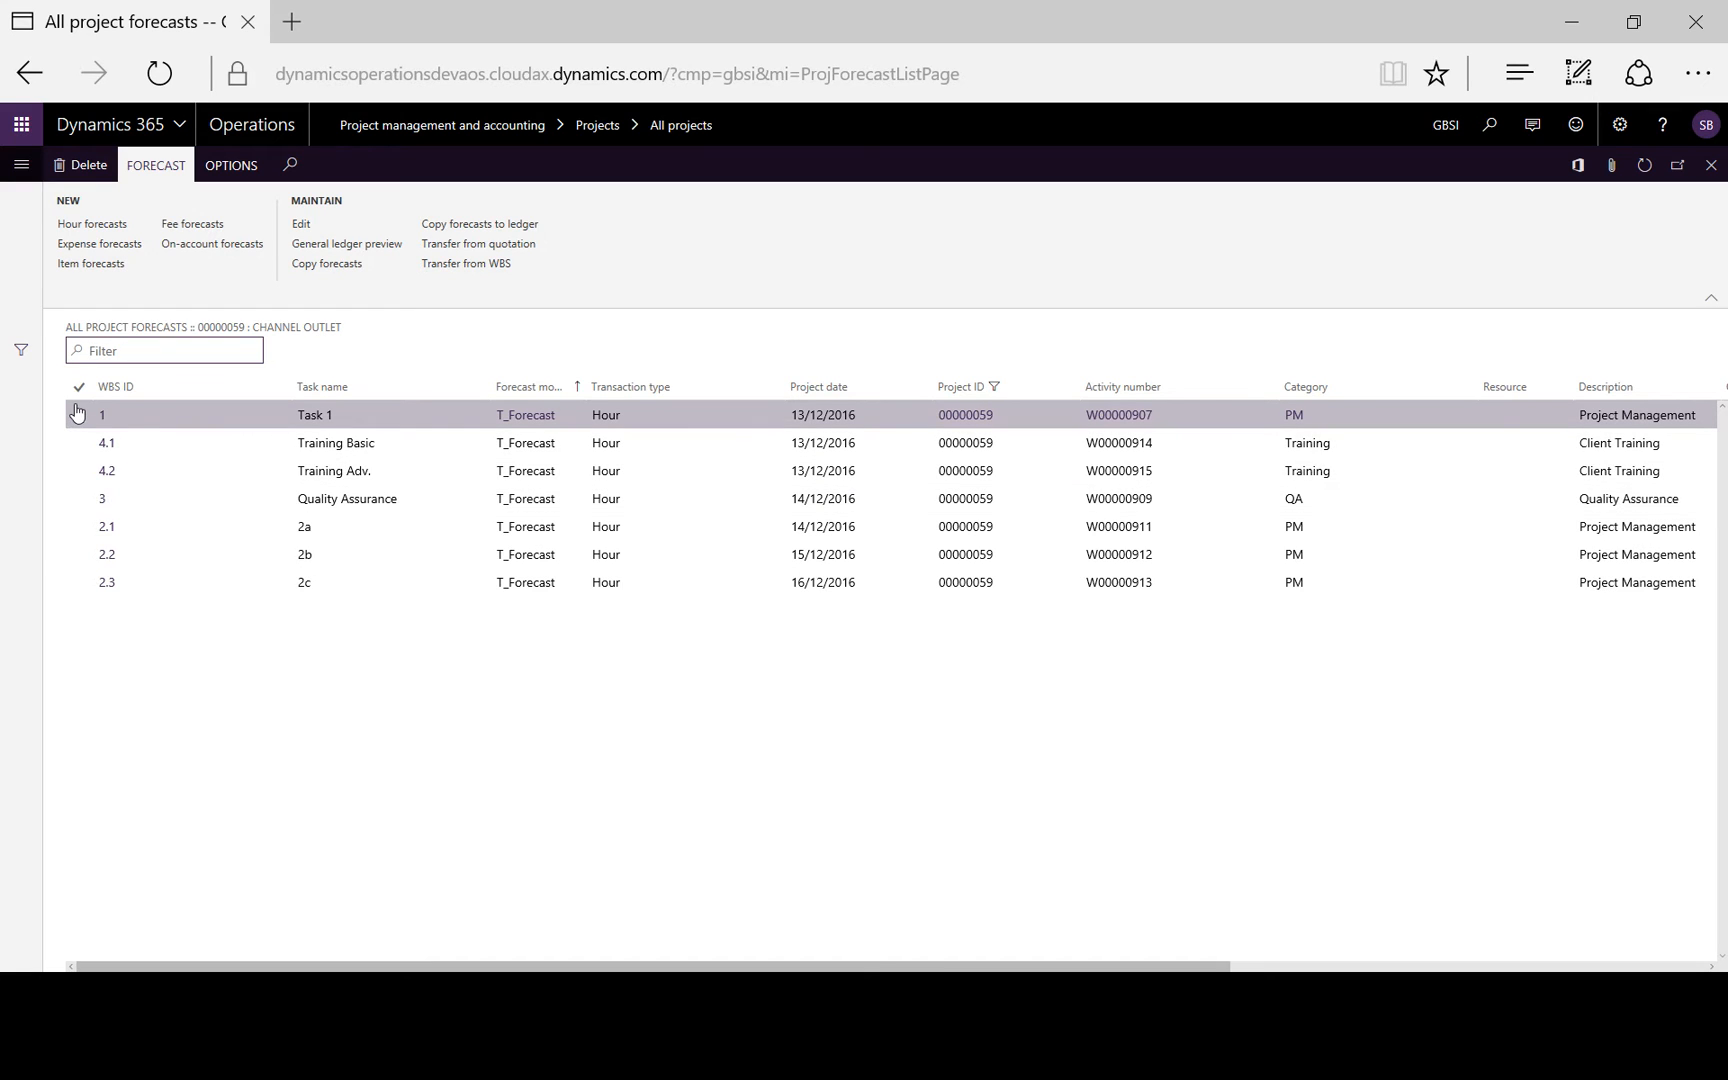
{"action": "left_click", "coordinate": [78, 414]}
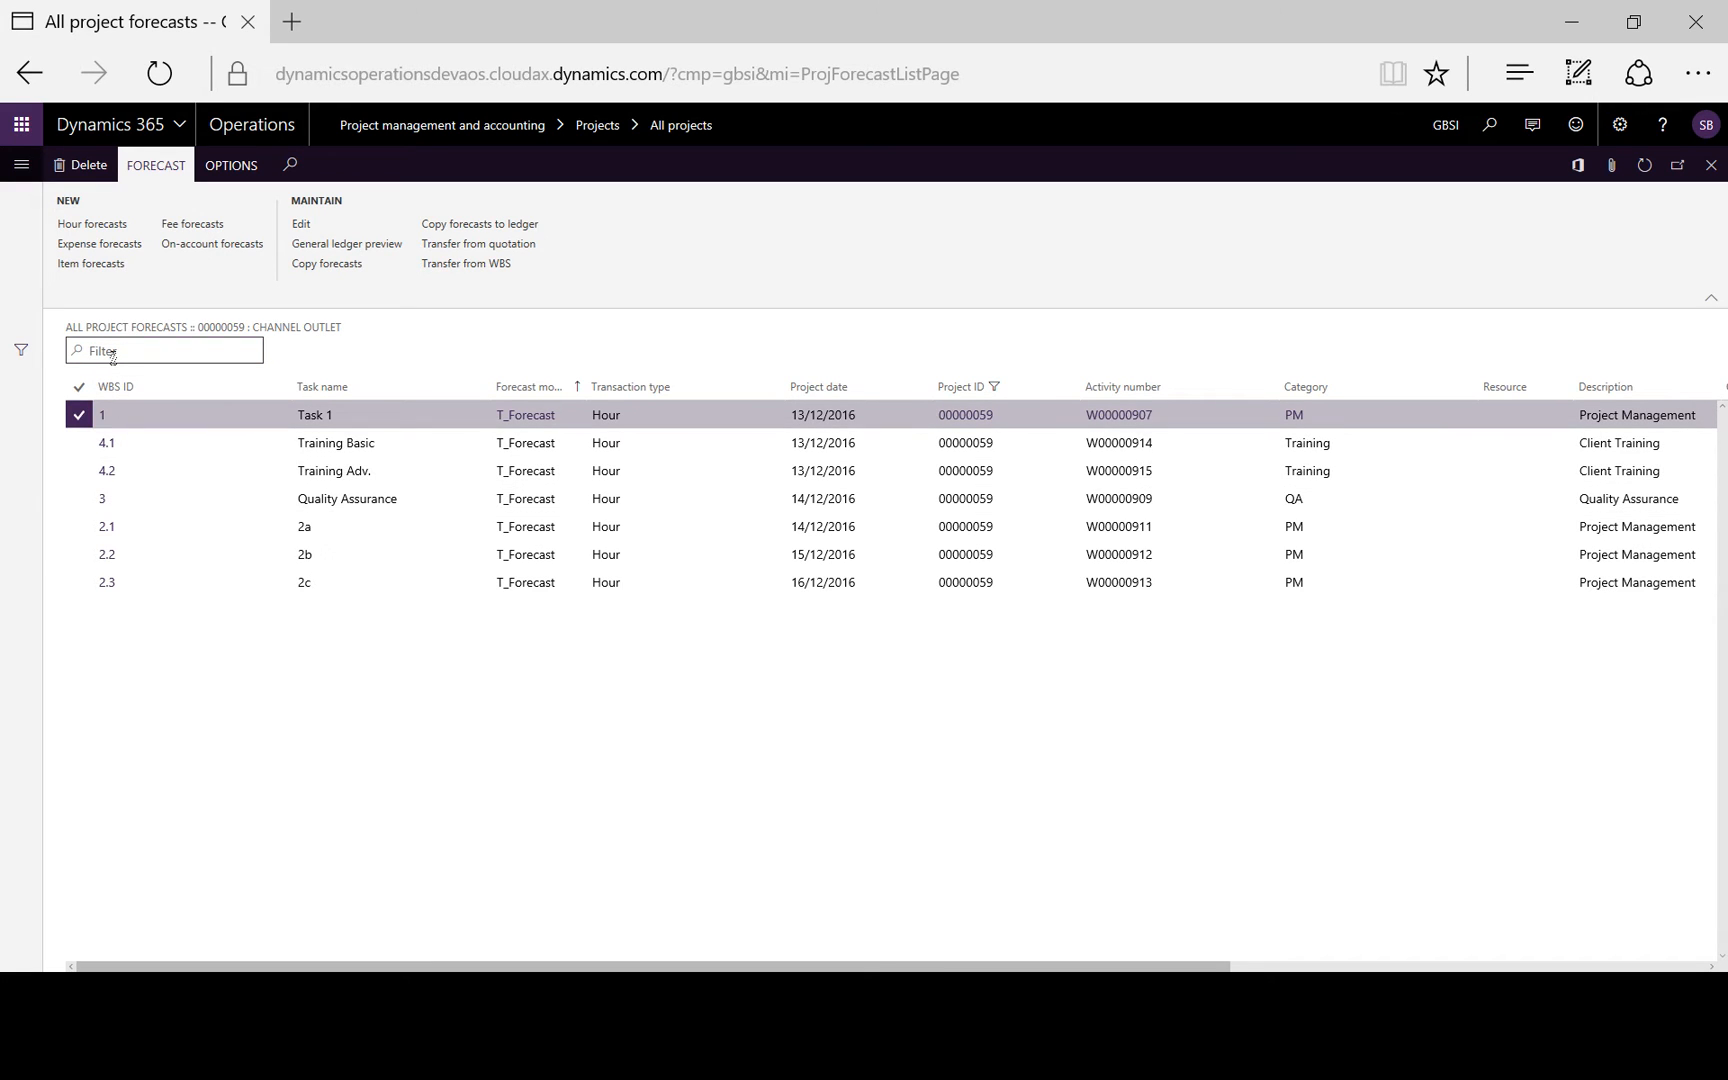
{"action": "mouse_move", "coordinate": [526, 582]}
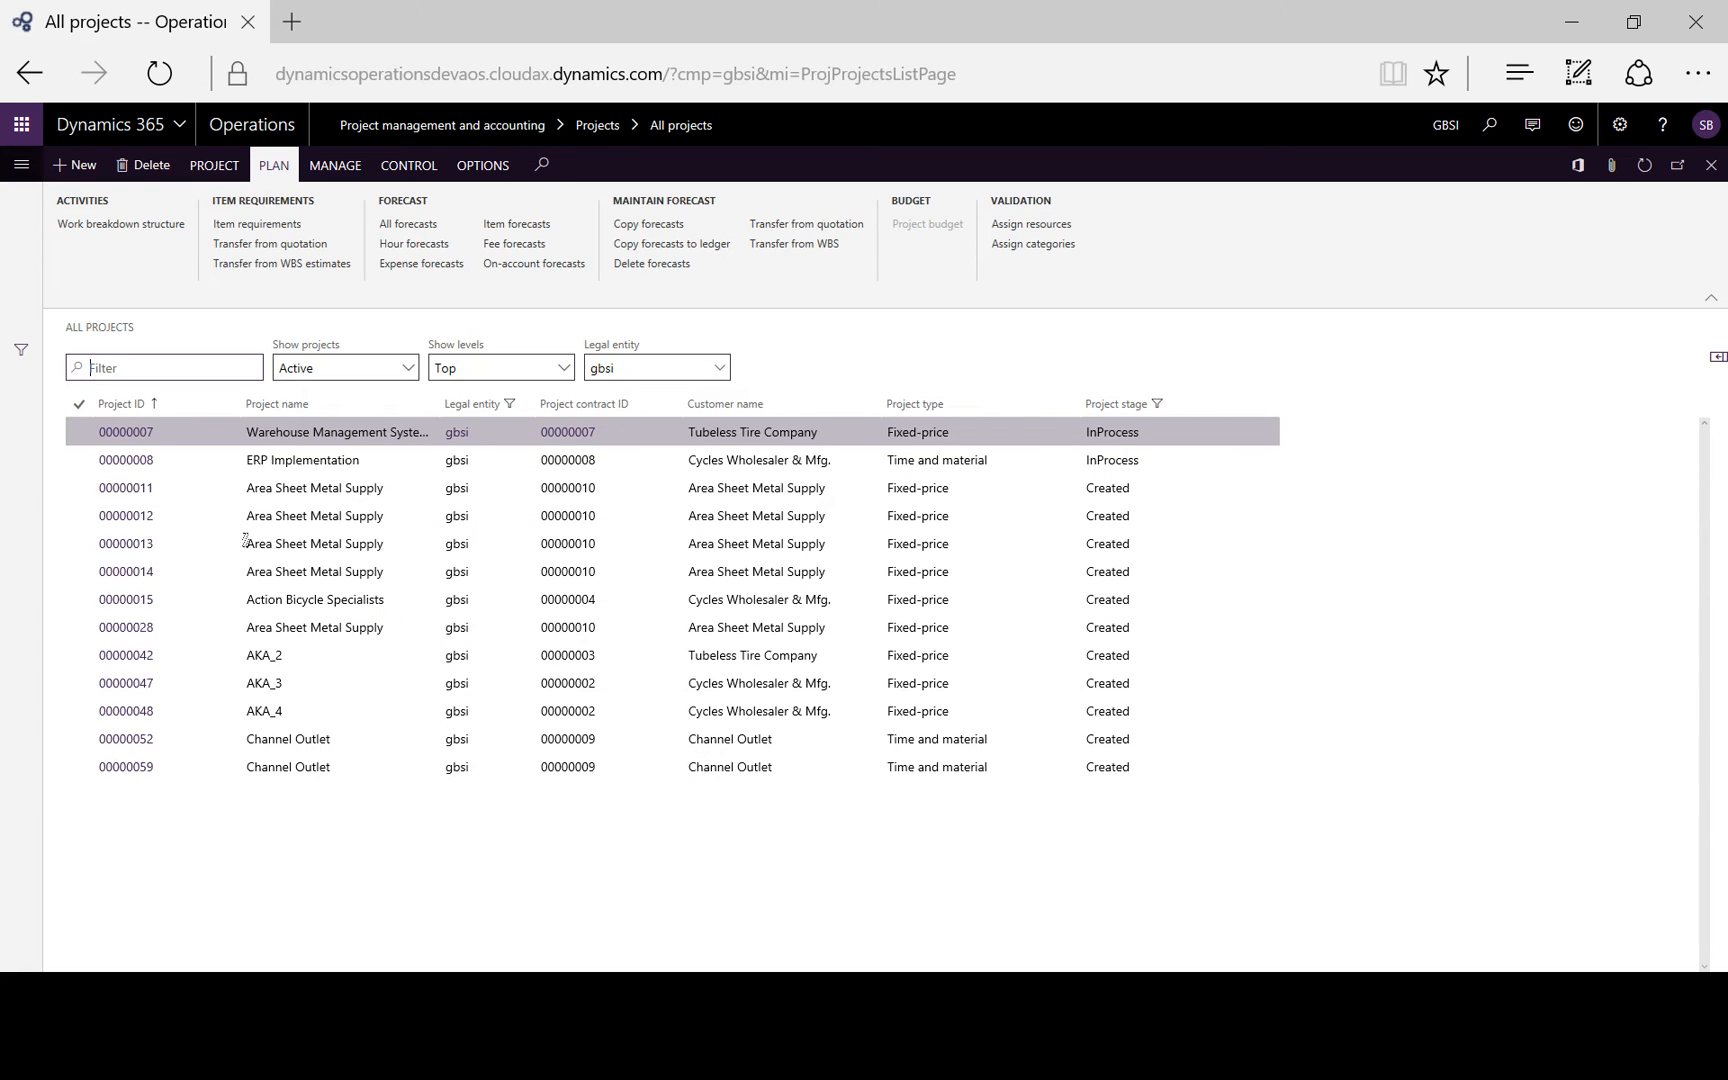
Open project 00000052 Channel Outlet and show its Plan commands.
{"action": "left_click", "coordinate": [126, 738]}
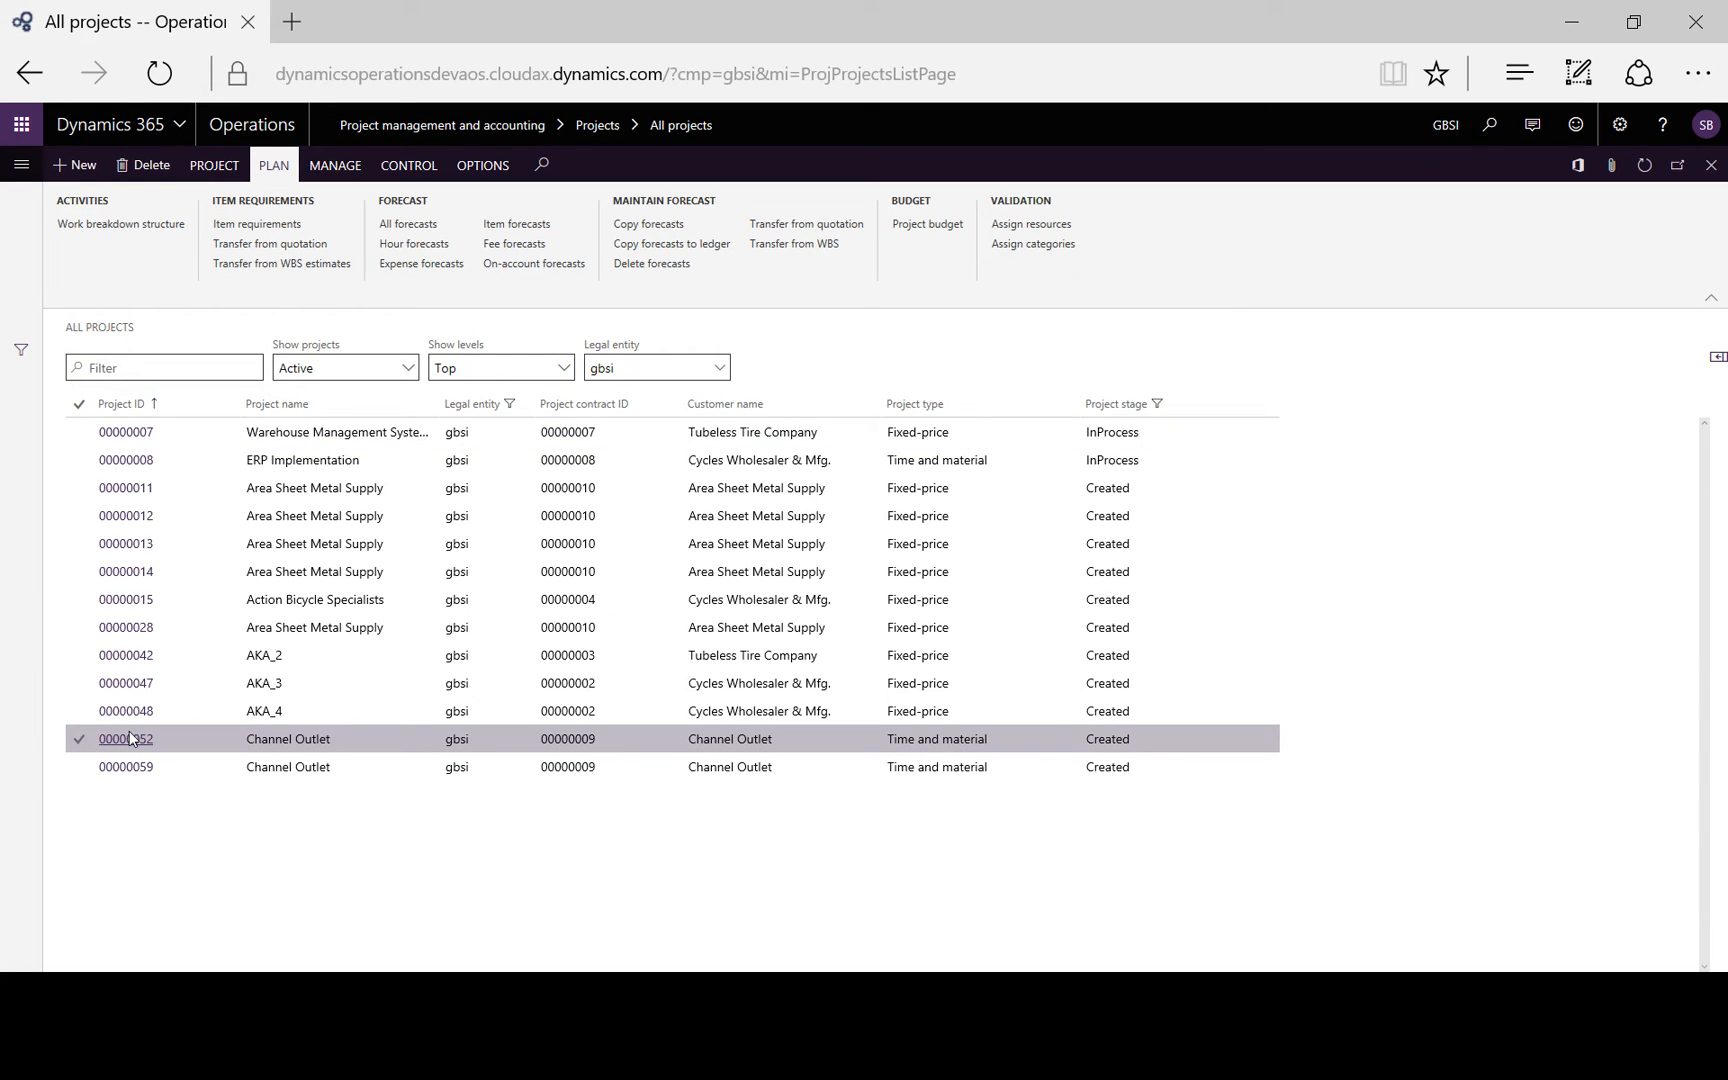
{"action": "left_click", "coordinate": [124, 738]}
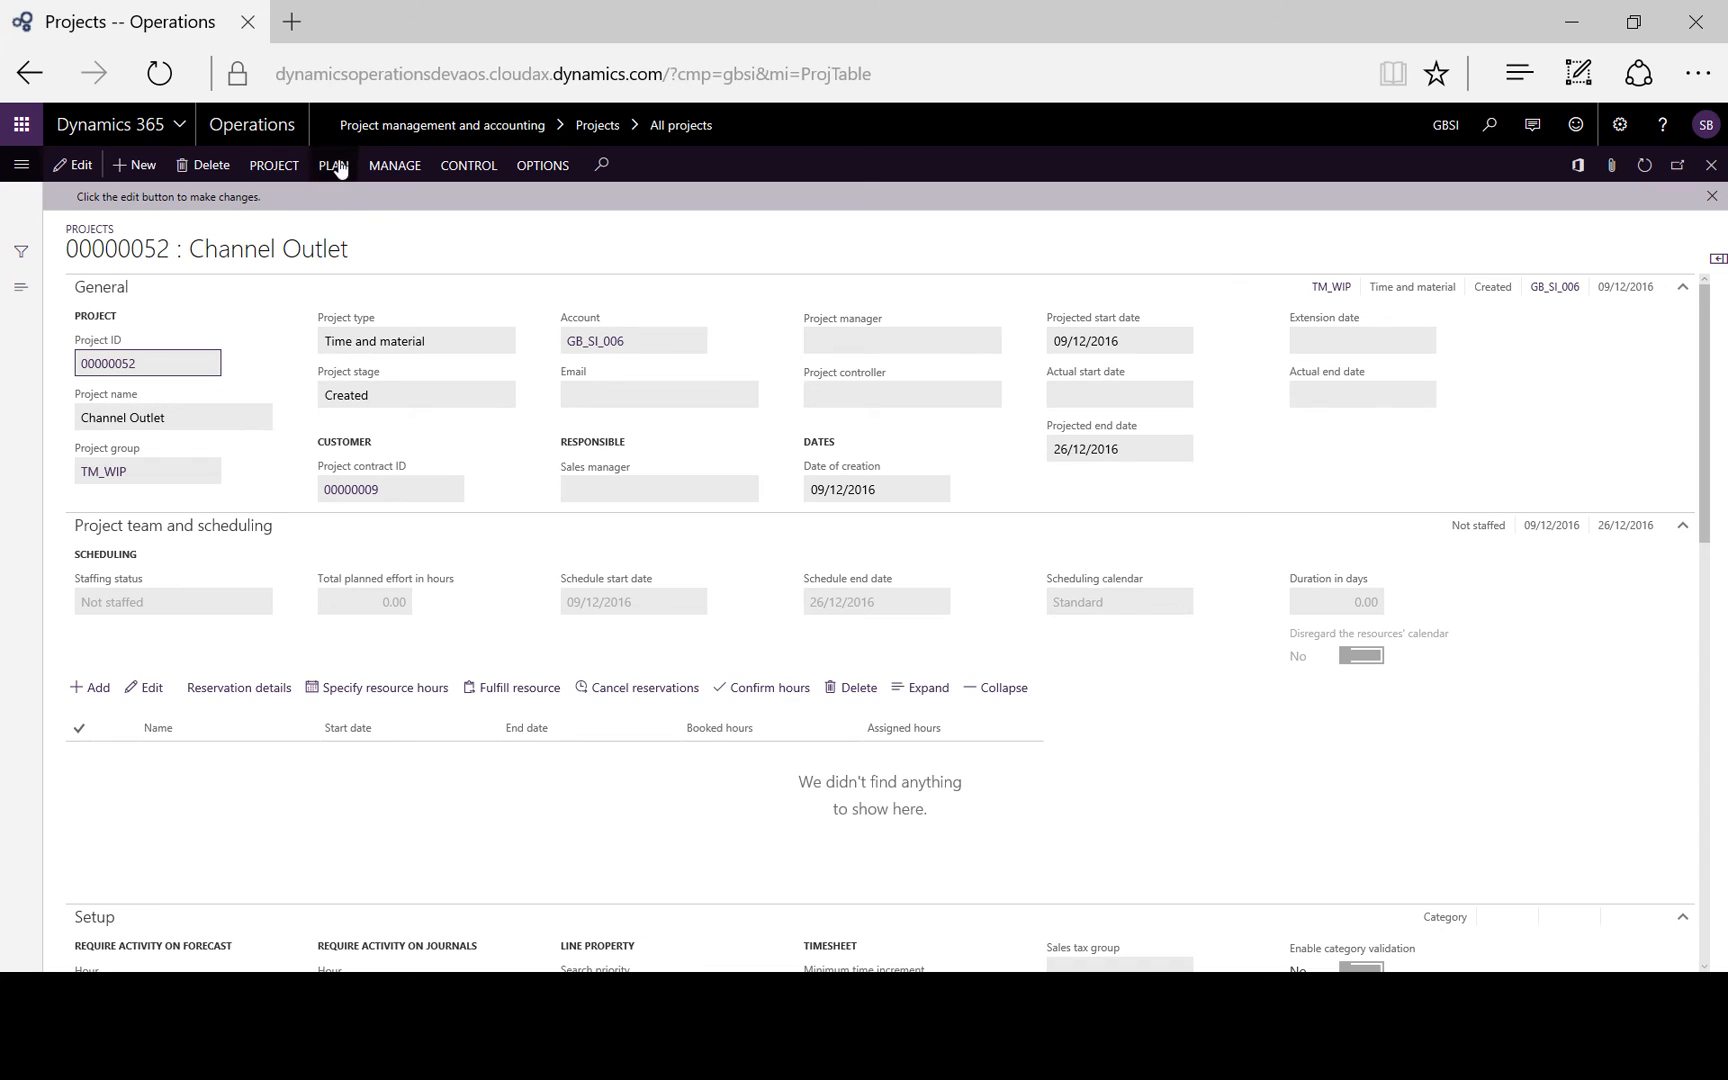
{"action": "left_click", "coordinate": [332, 164]}
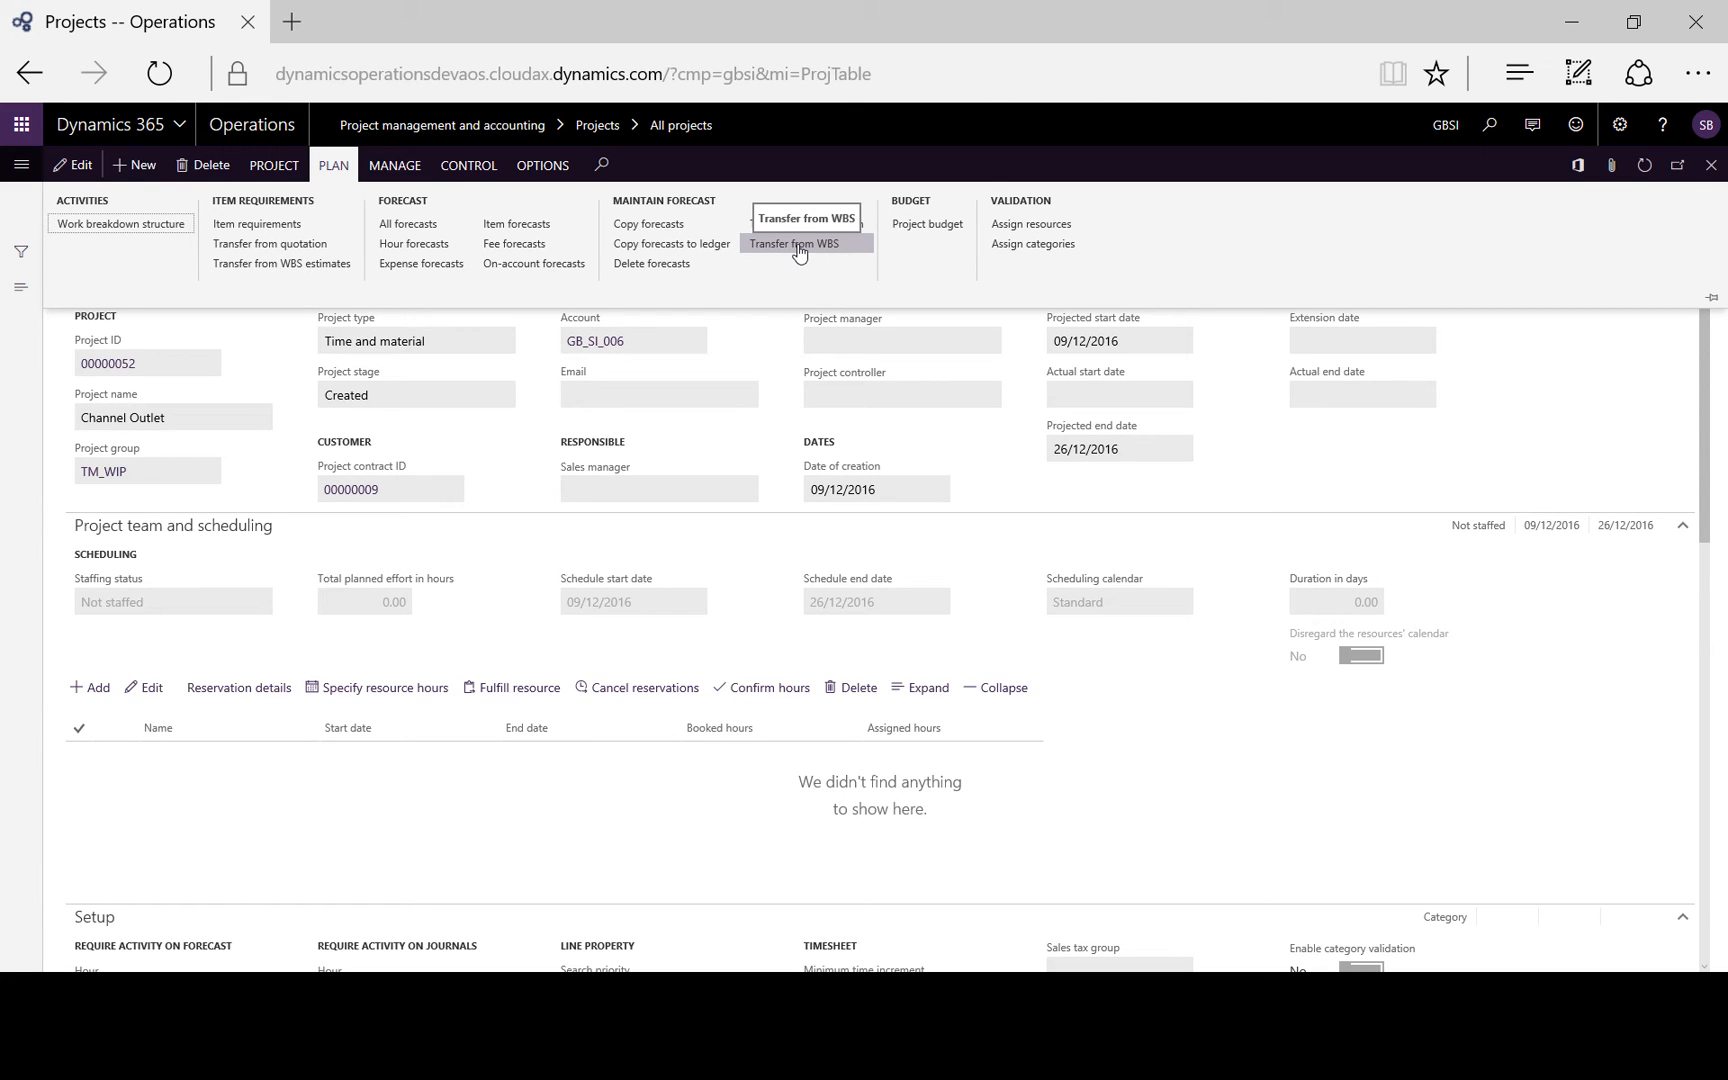
Transfer from WBS with transaction type All, every line marked, into forecast model T_Forecast.
{"action": "left_click", "coordinate": [802, 244]}
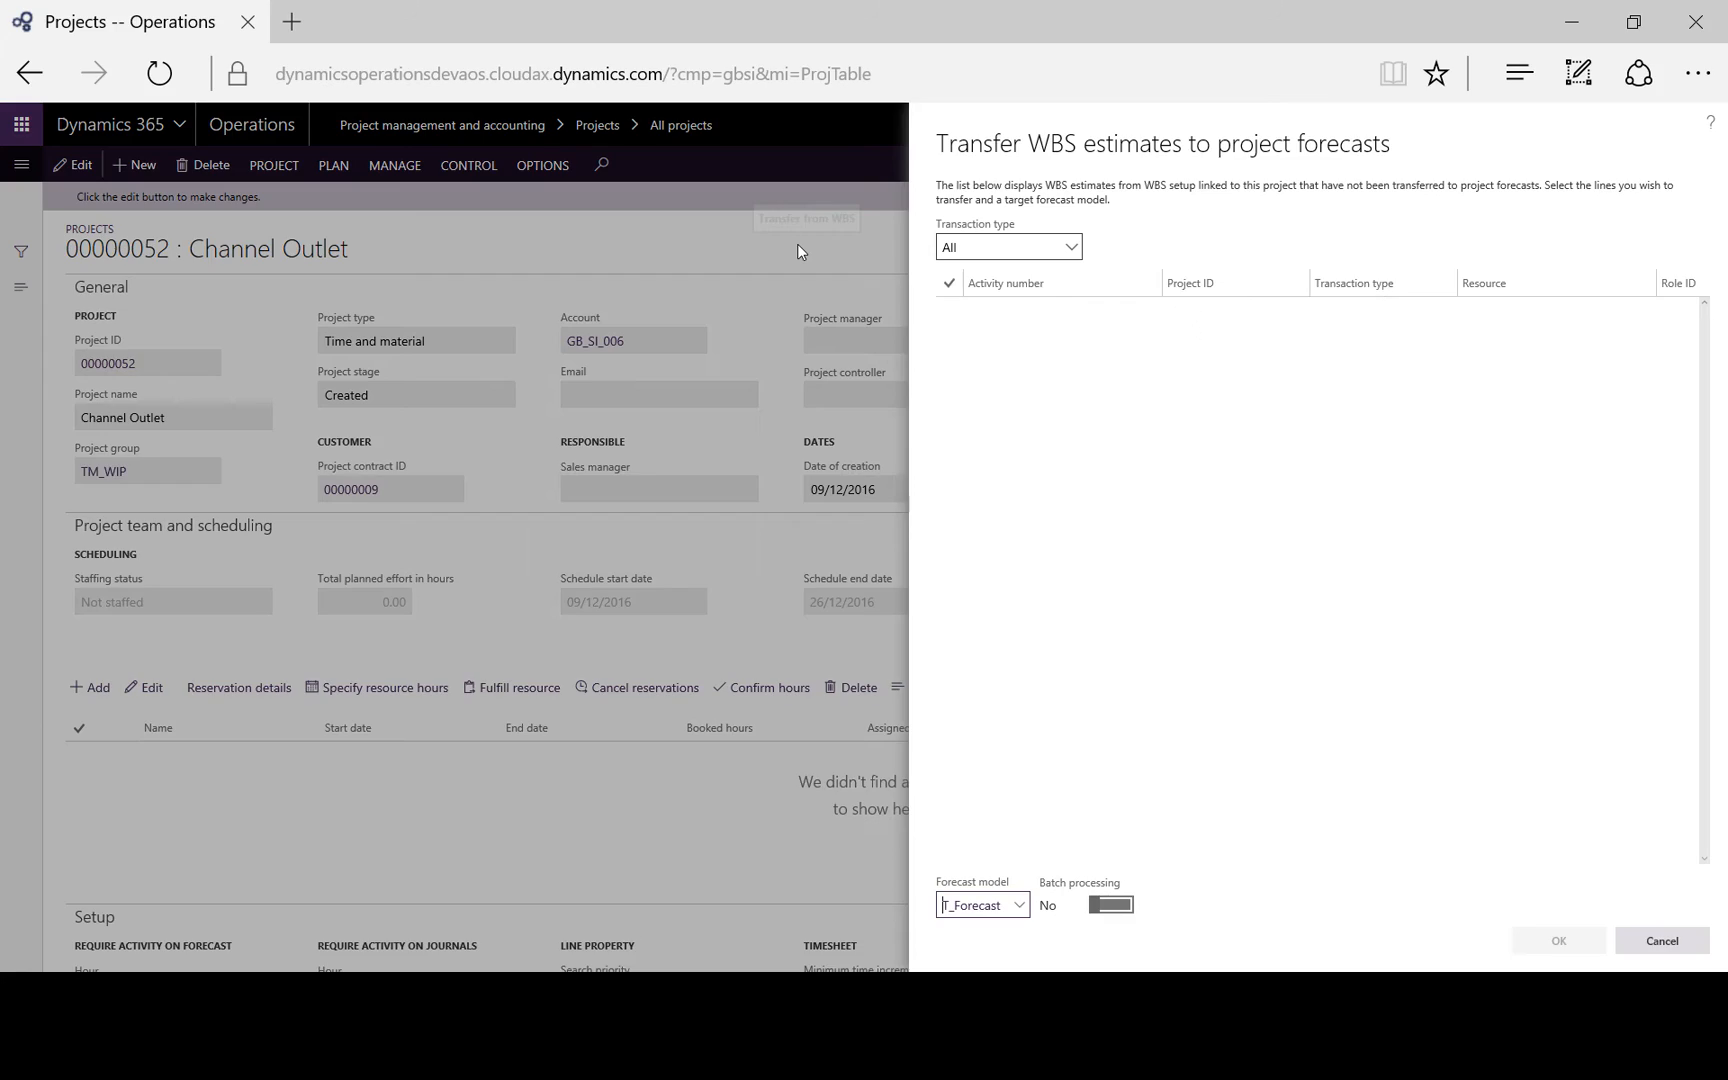
{"action": "left_click", "coordinate": [1006, 246]}
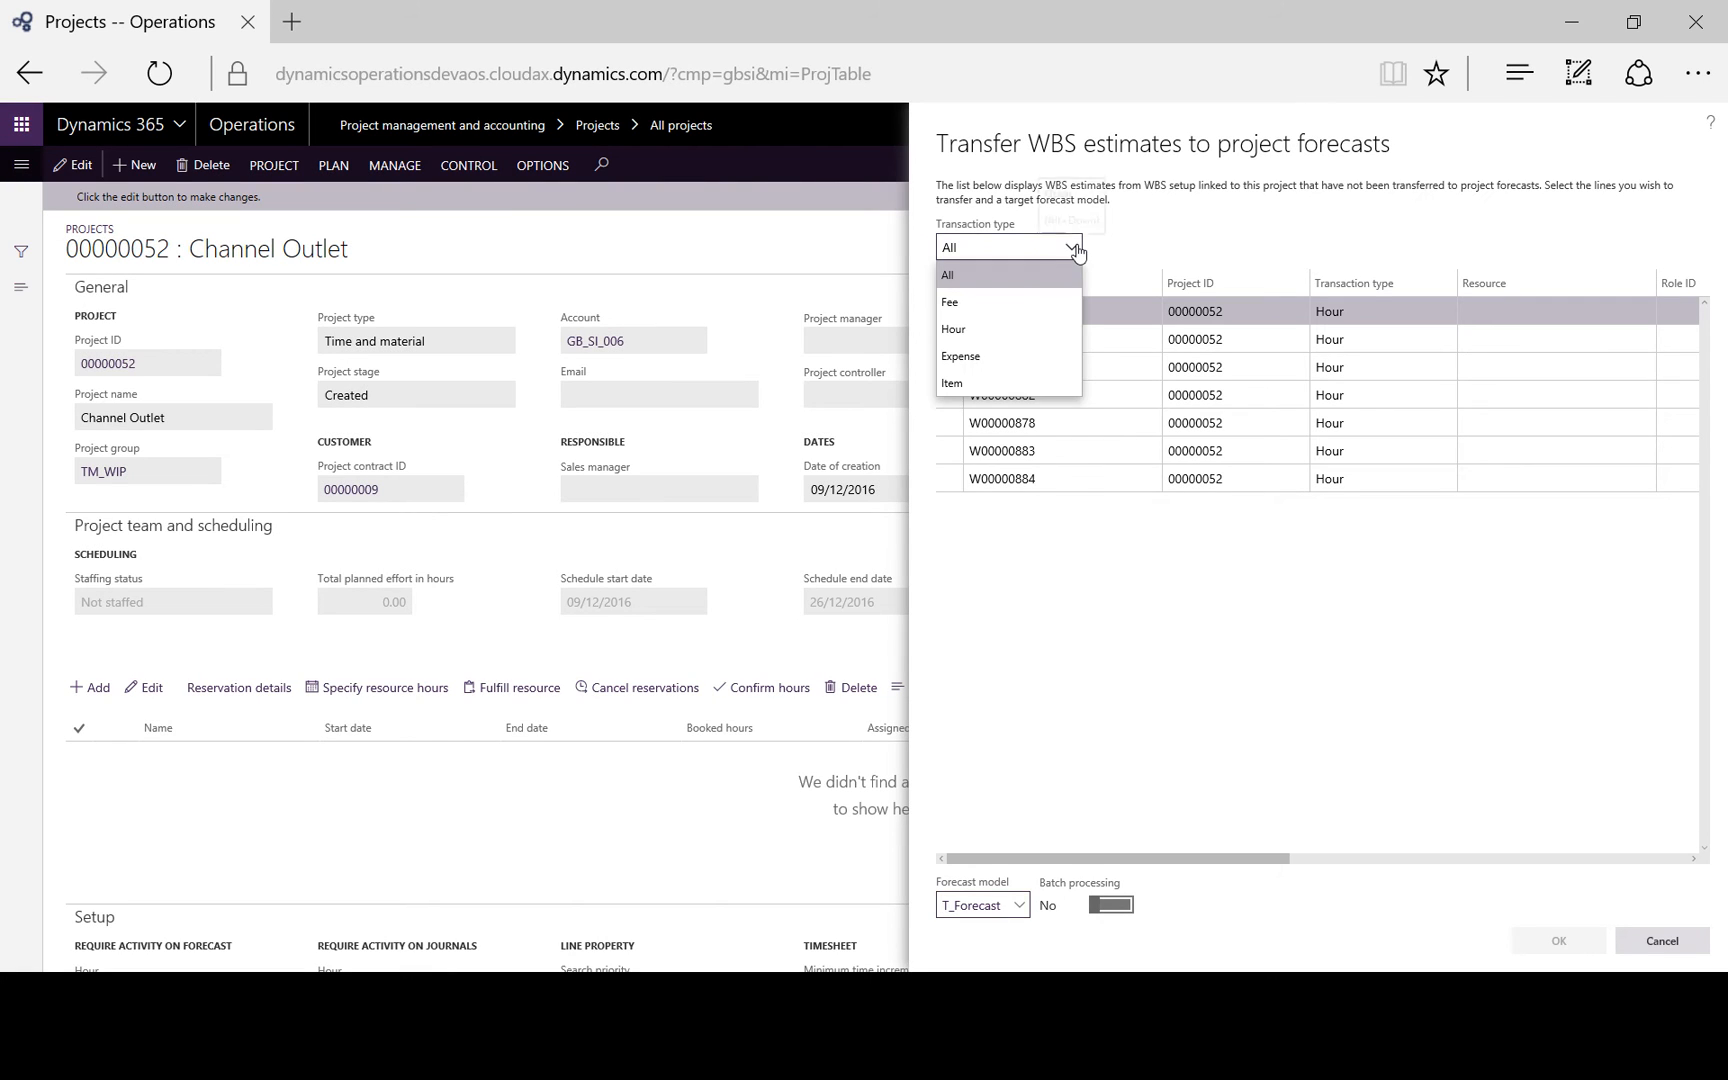
{"action": "left_click", "coordinate": [948, 274]}
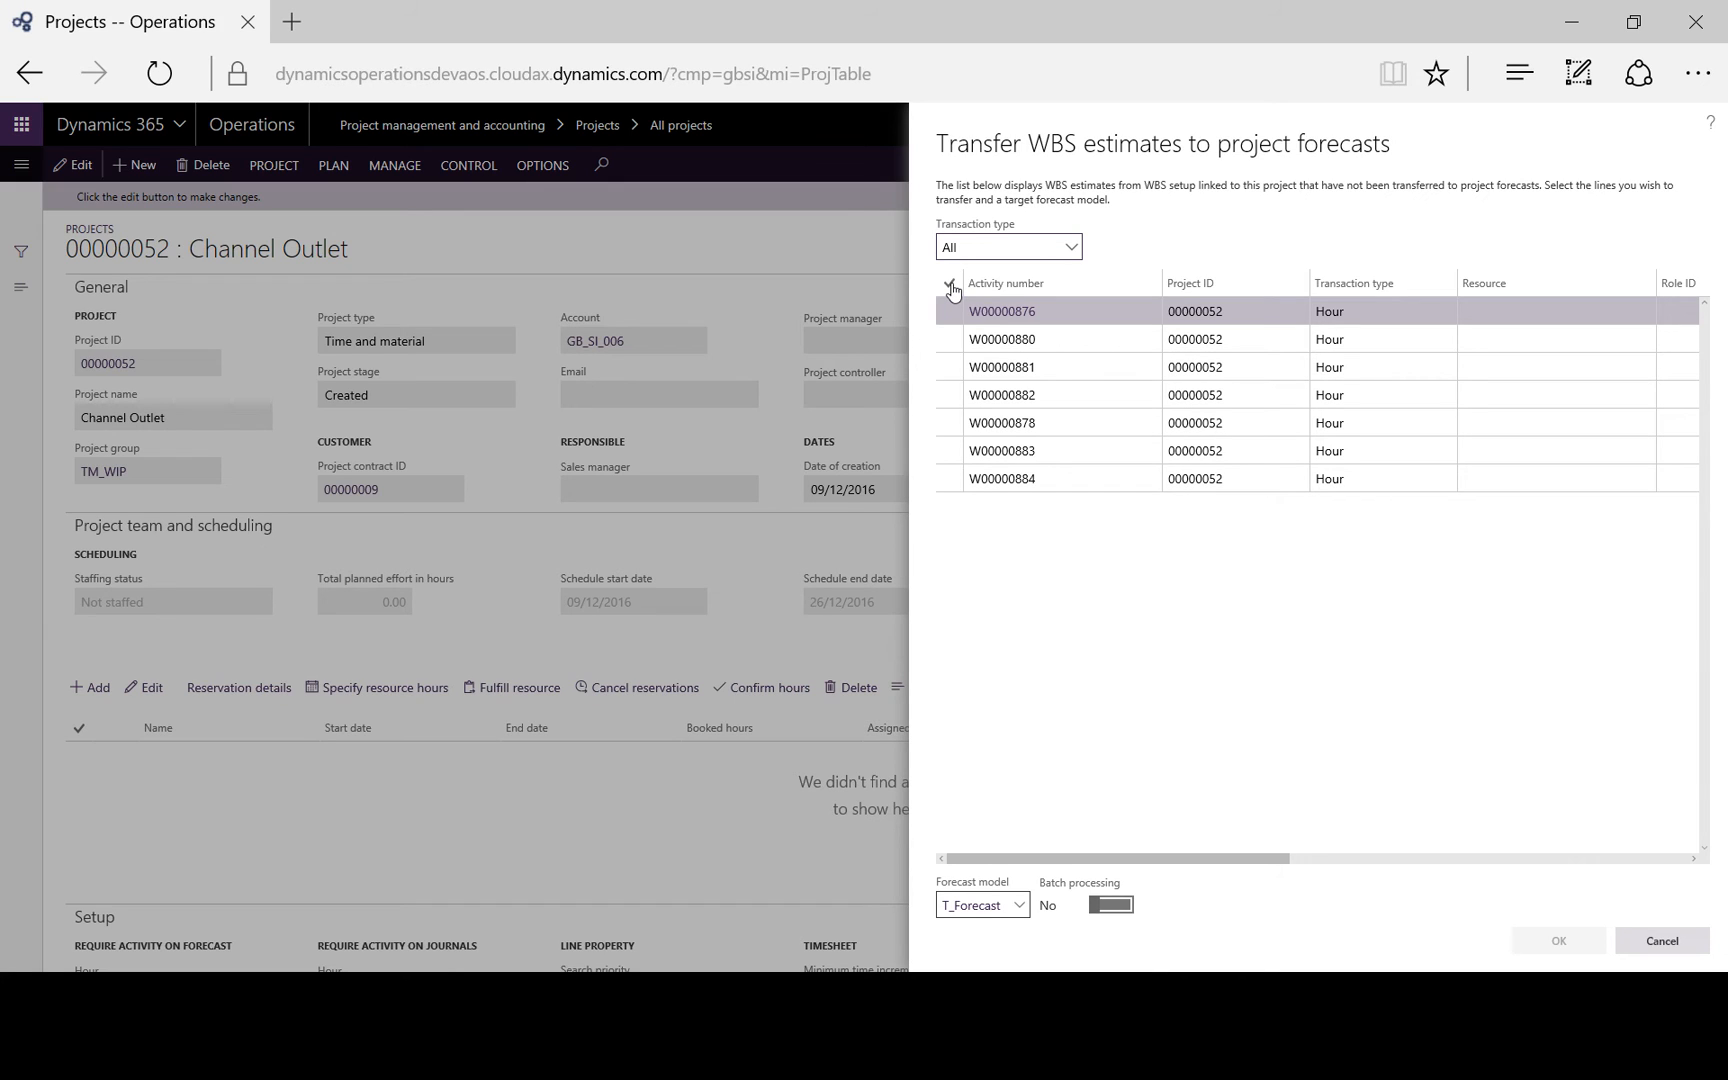
{"action": "left_click", "coordinate": [948, 288]}
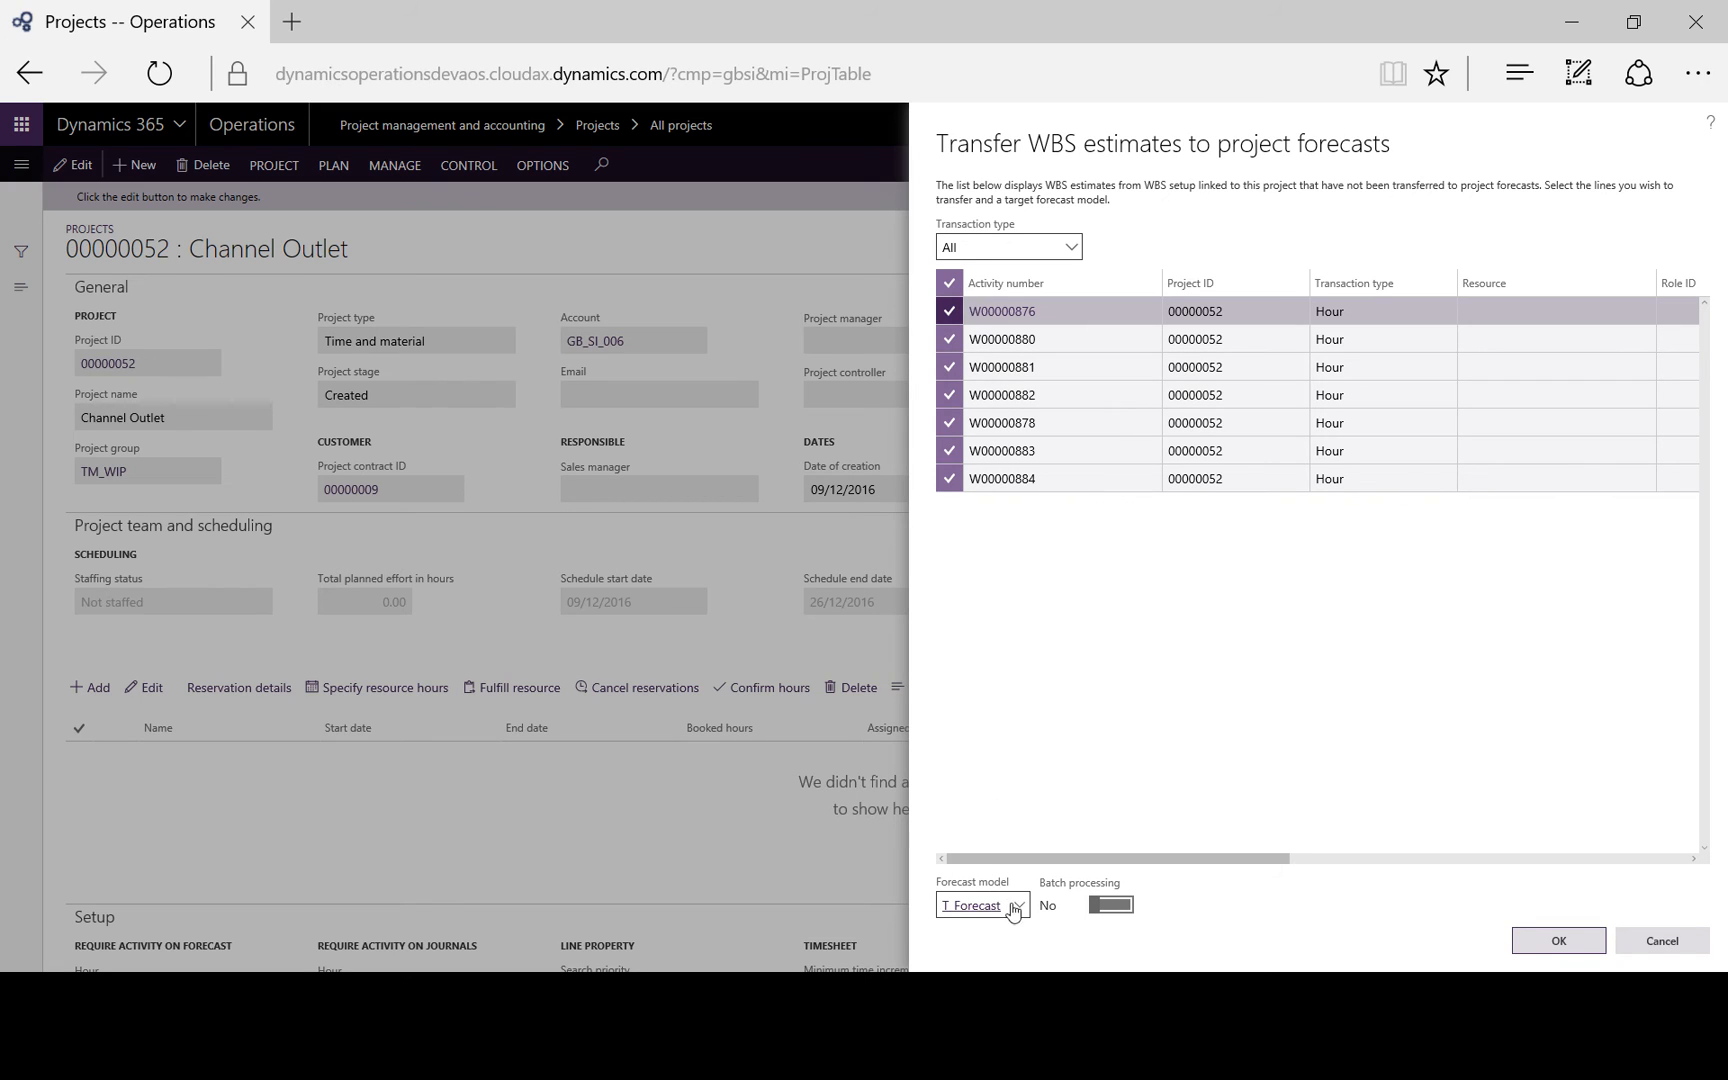
{"action": "left_click", "coordinate": [1012, 904]}
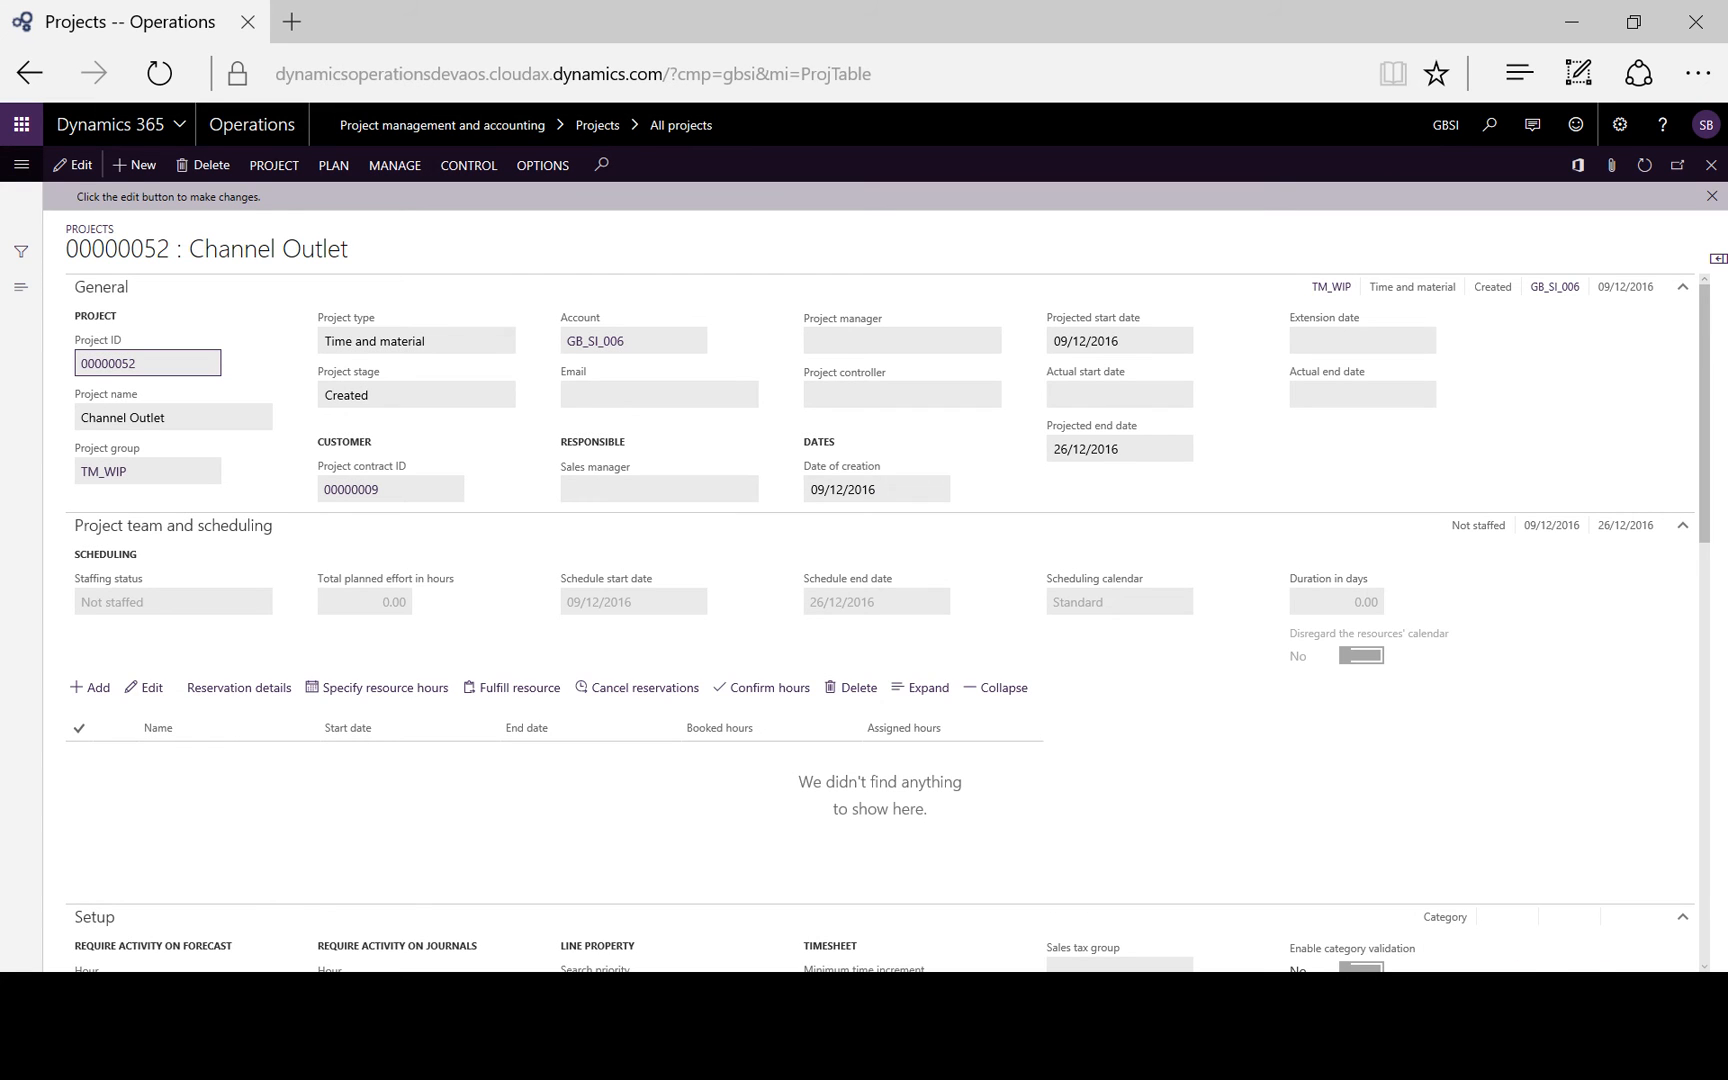
{"action": "mouse_move", "coordinate": [332, 164]}
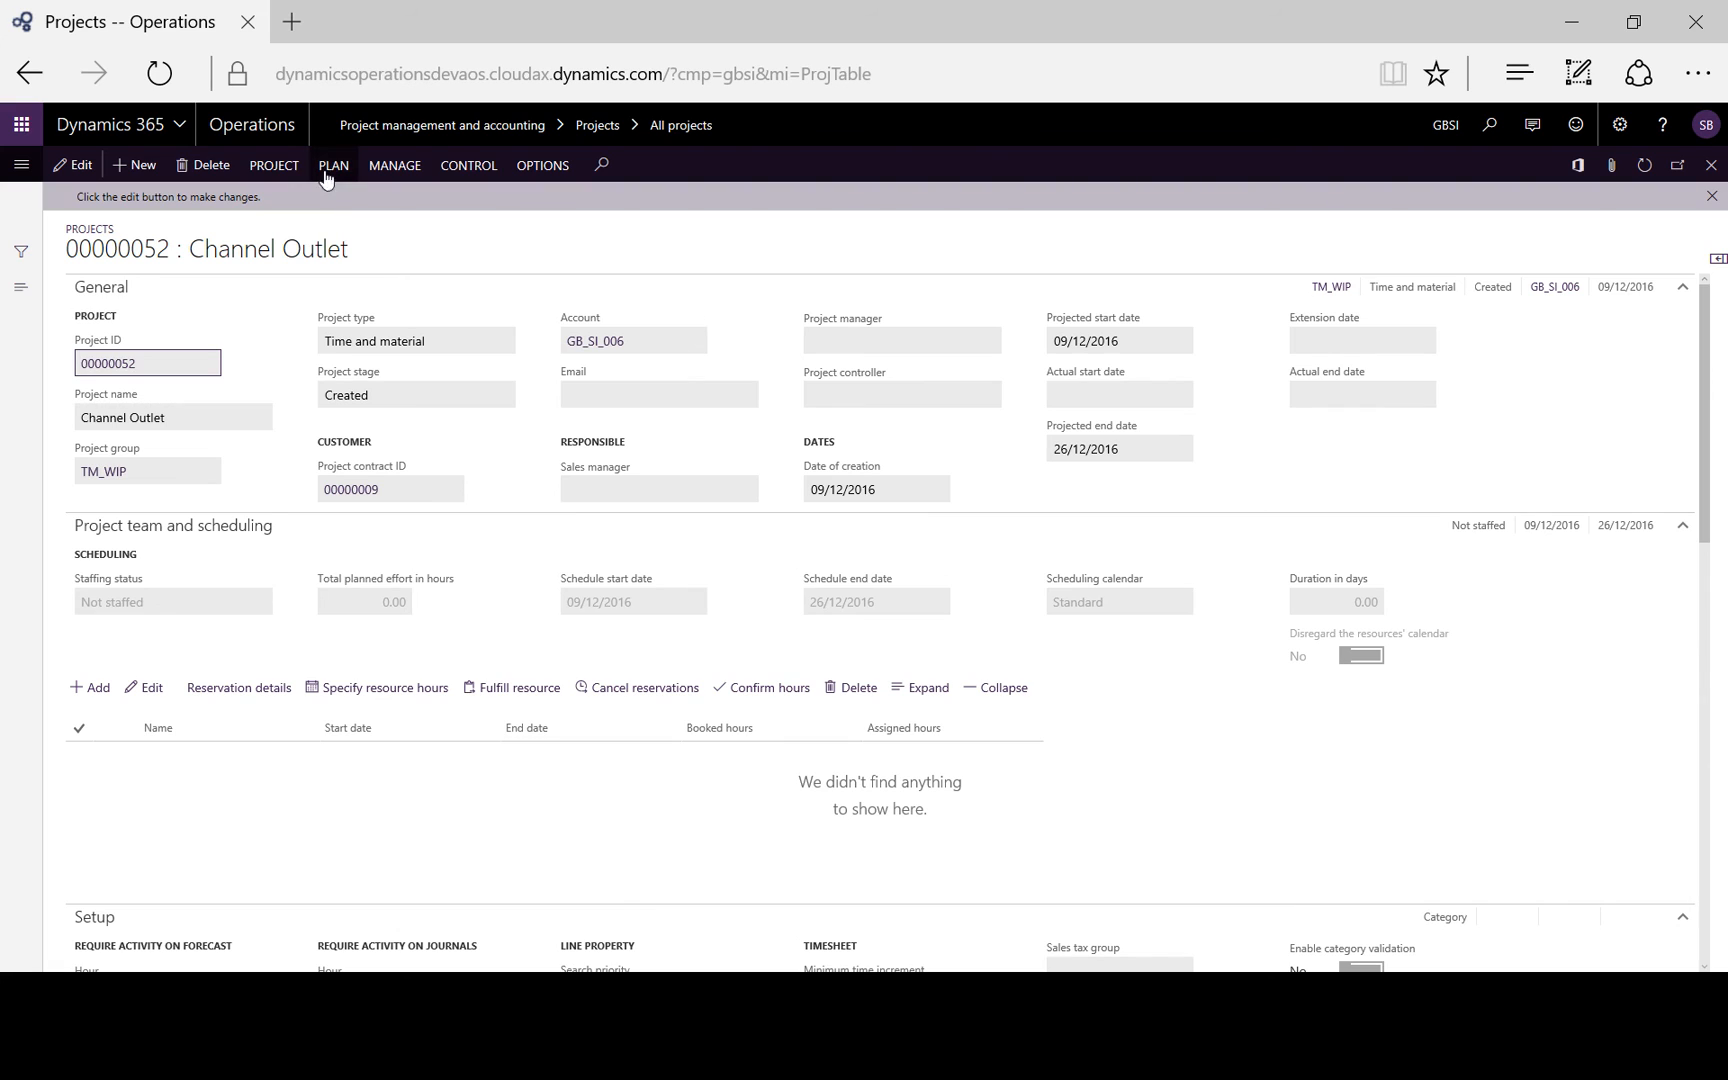
View All forecasts for 00000052, listing the seven transferred T_Forecast hour lines.
{"action": "left_click", "coordinate": [332, 166]}
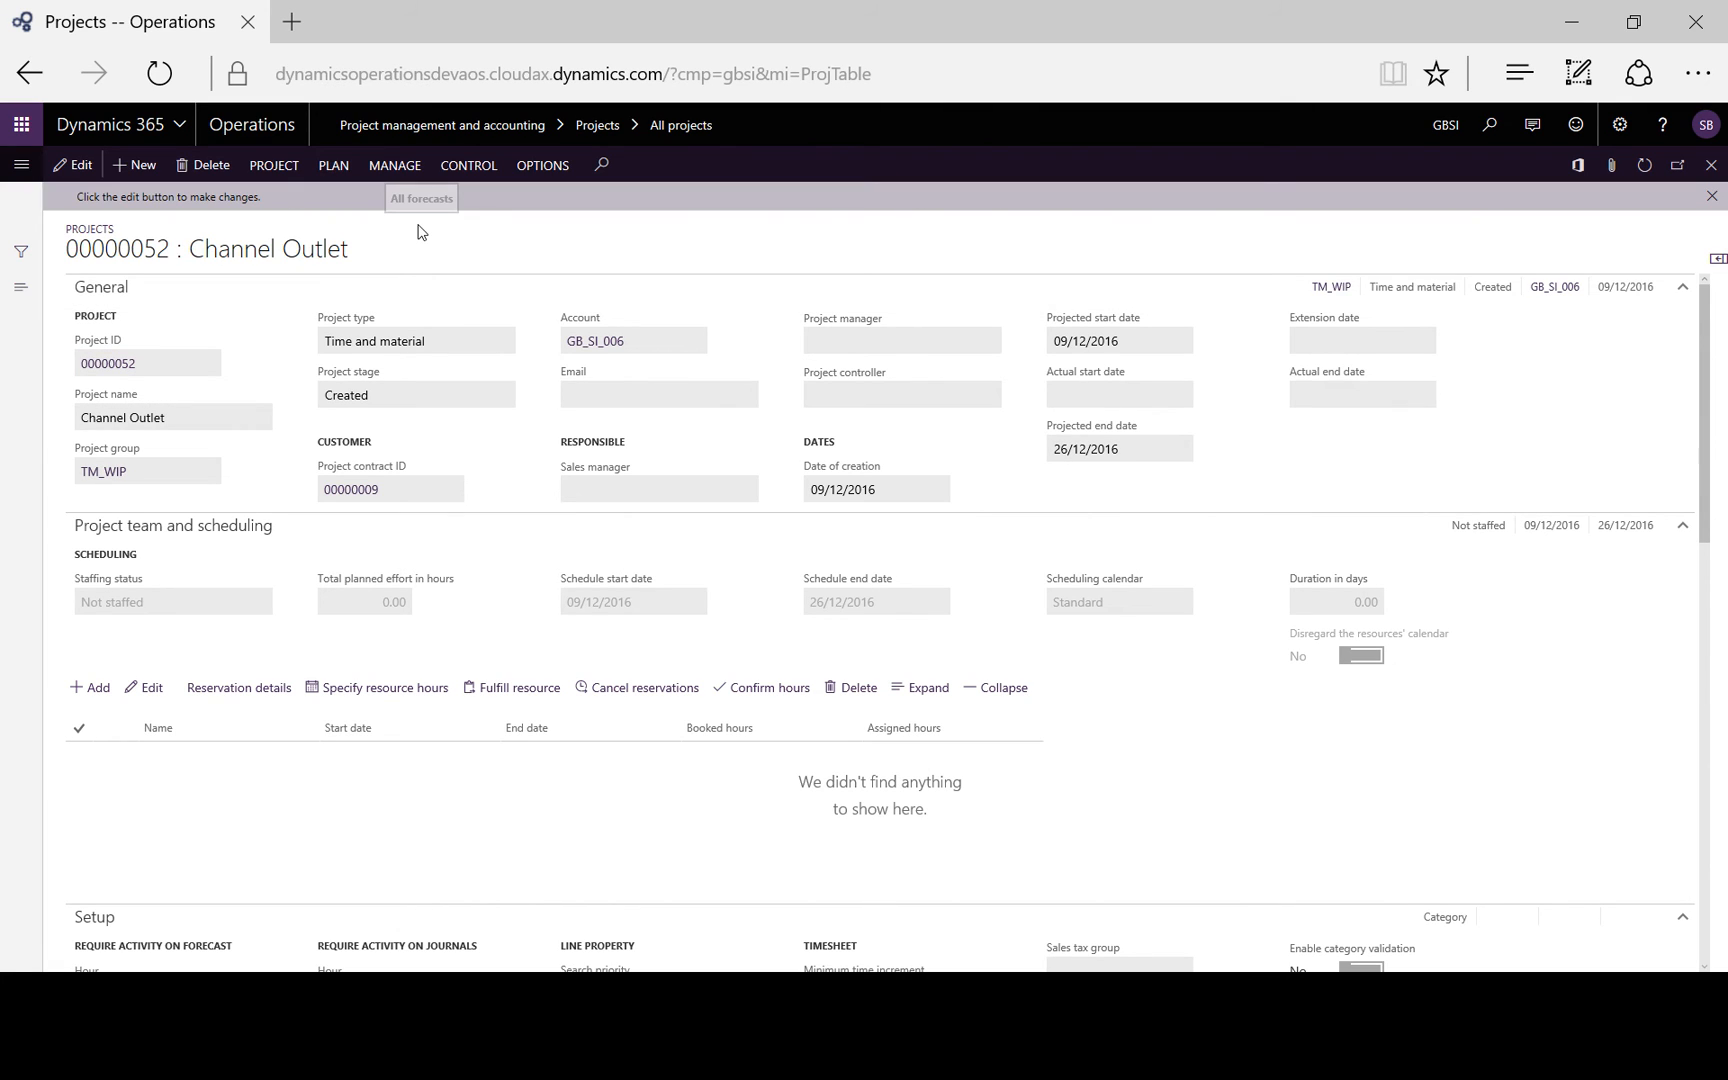
{"action": "left_click", "coordinate": [420, 198]}
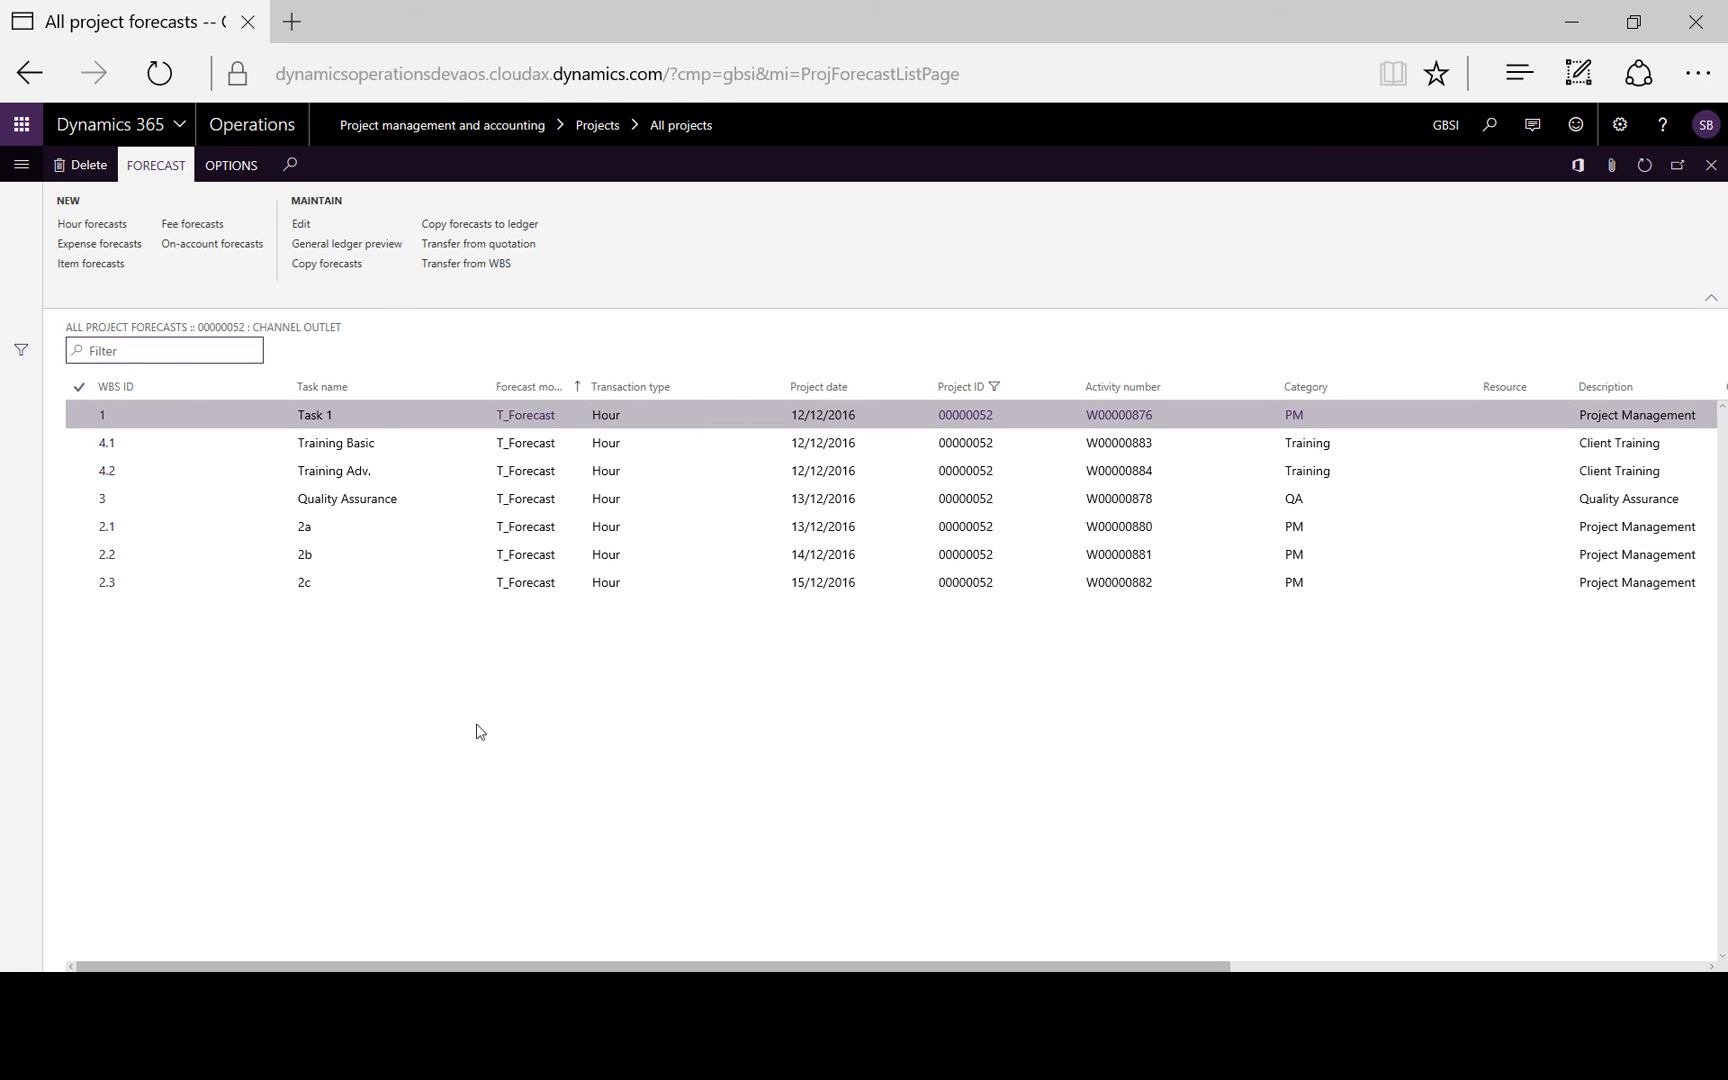
{"action": "mouse_move", "coordinate": [538, 708]}
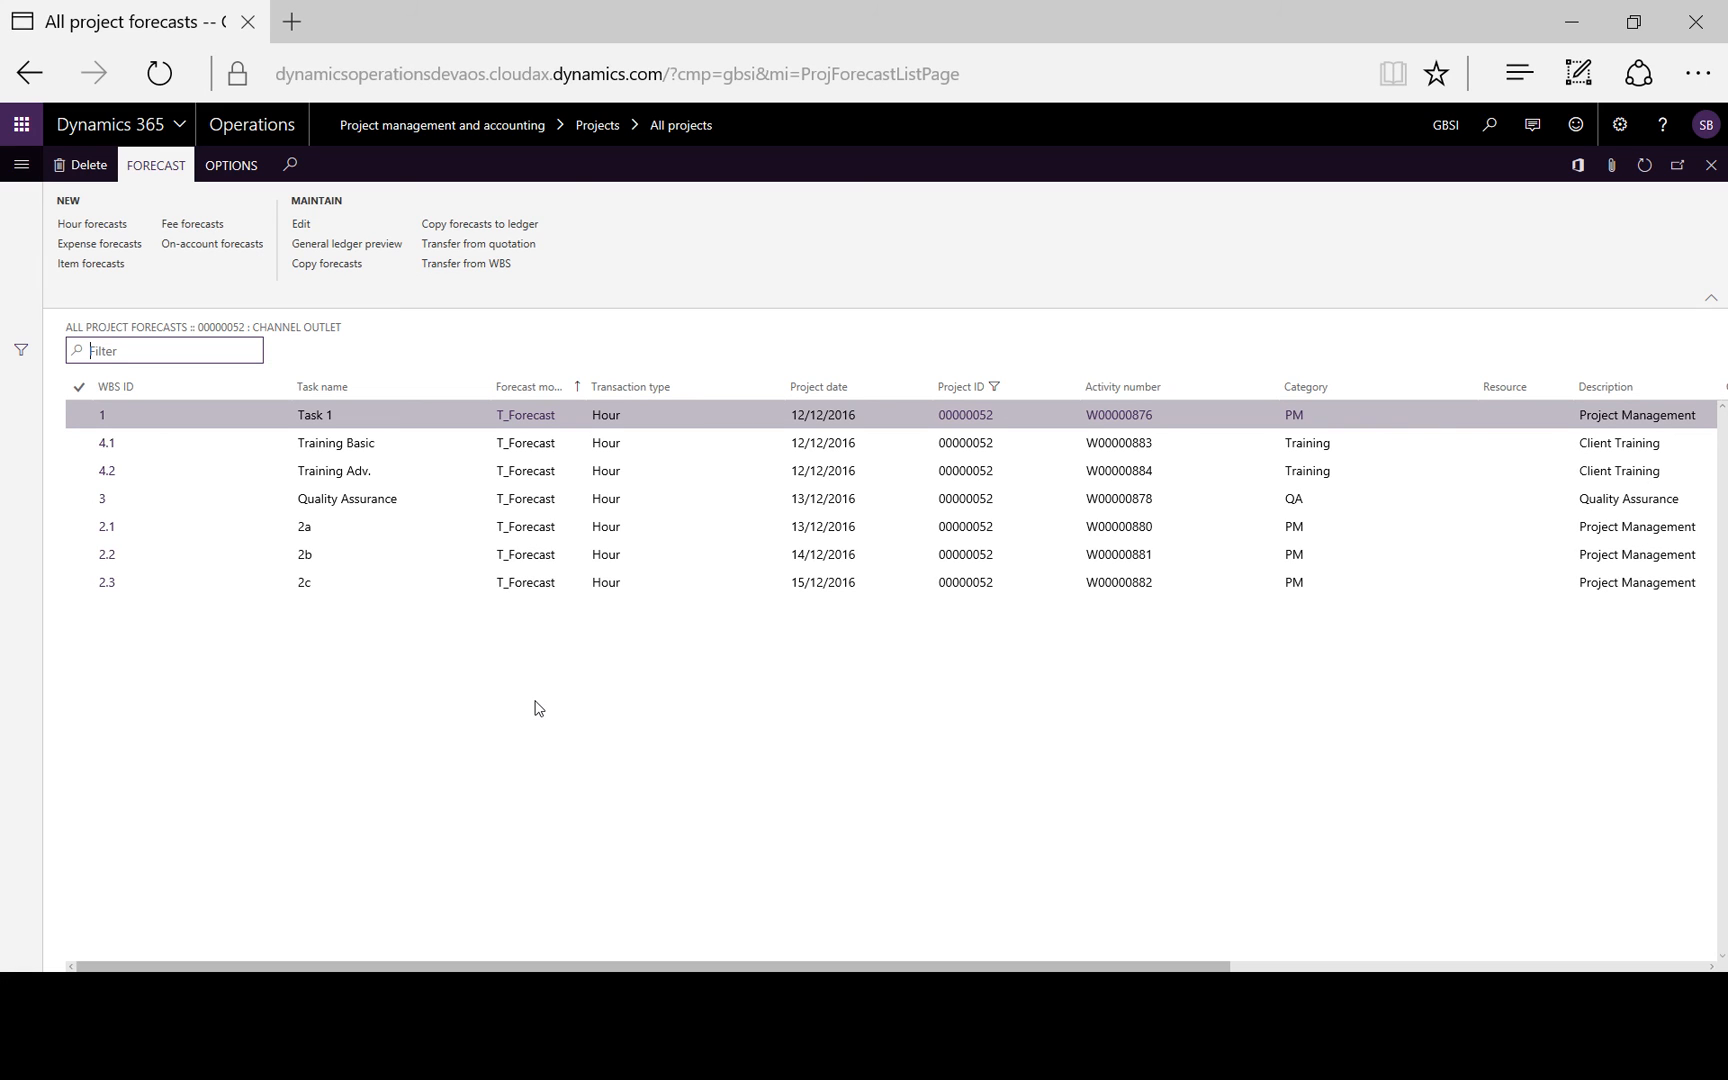
{"action": "mouse_move", "coordinate": [204, 452]}
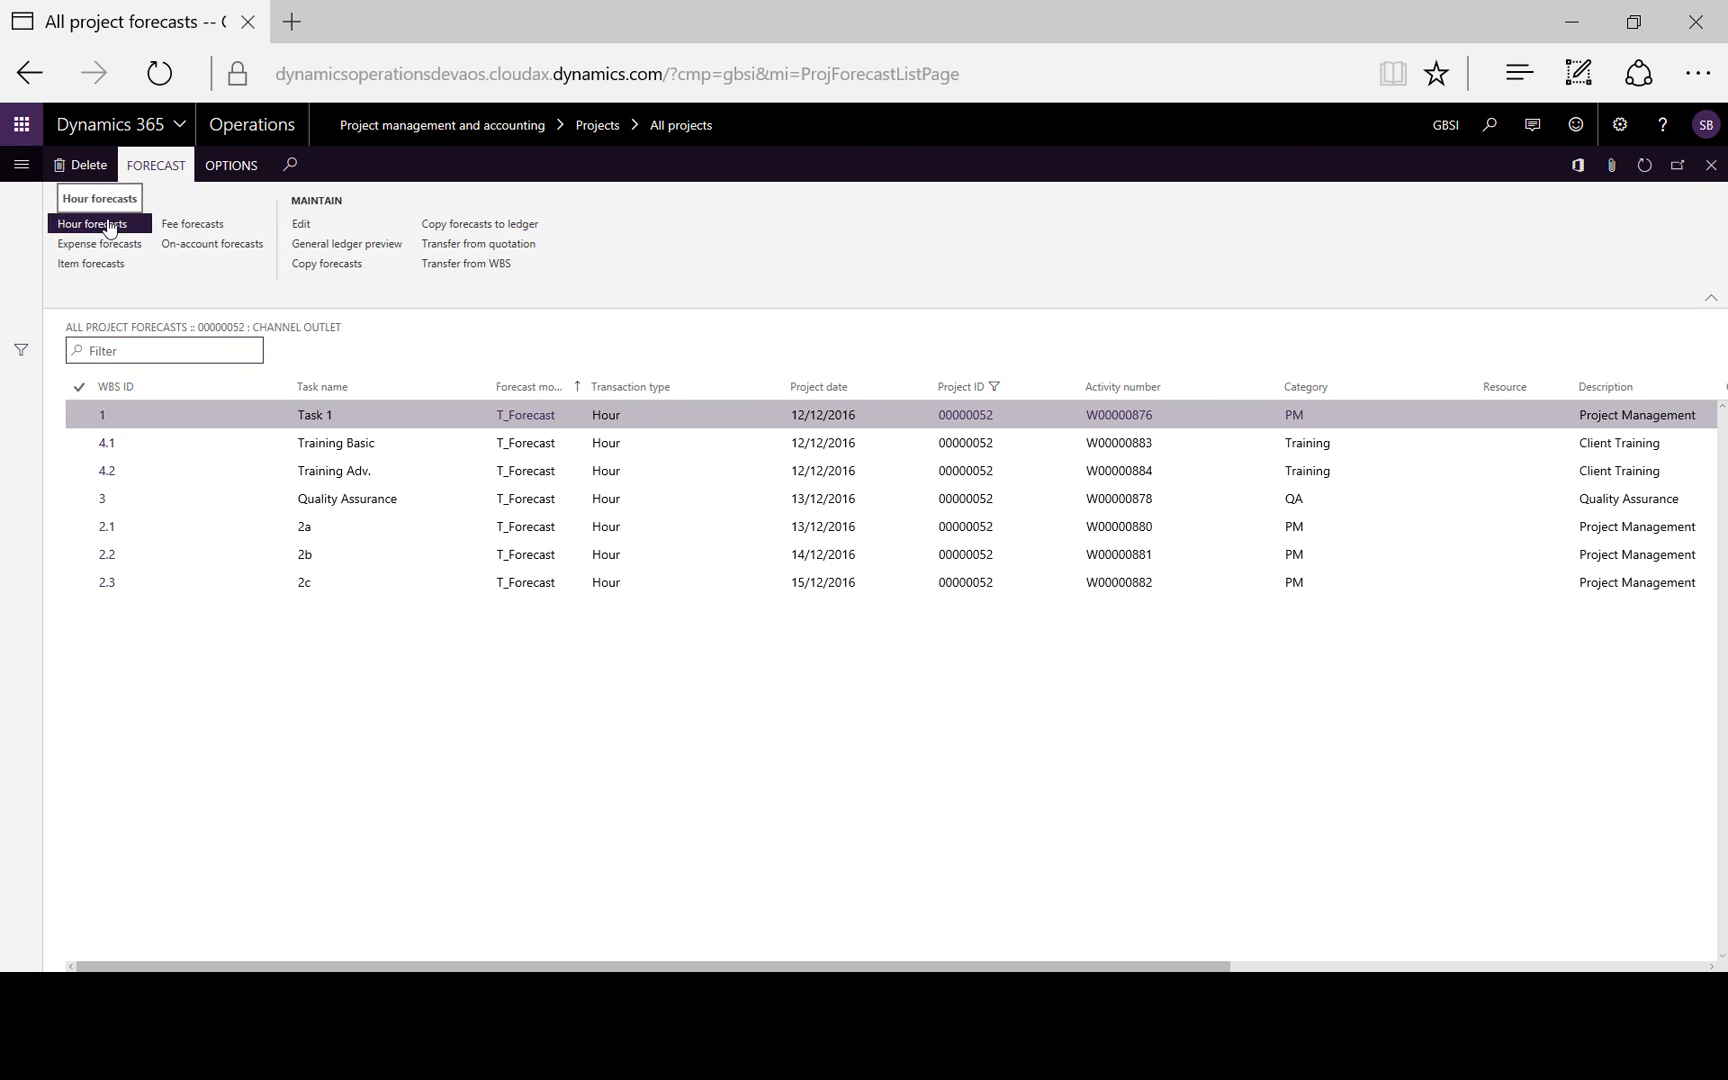
In Hour forecasts for 00000052, add a new blank forecast line.
{"action": "left_click", "coordinate": [92, 224]}
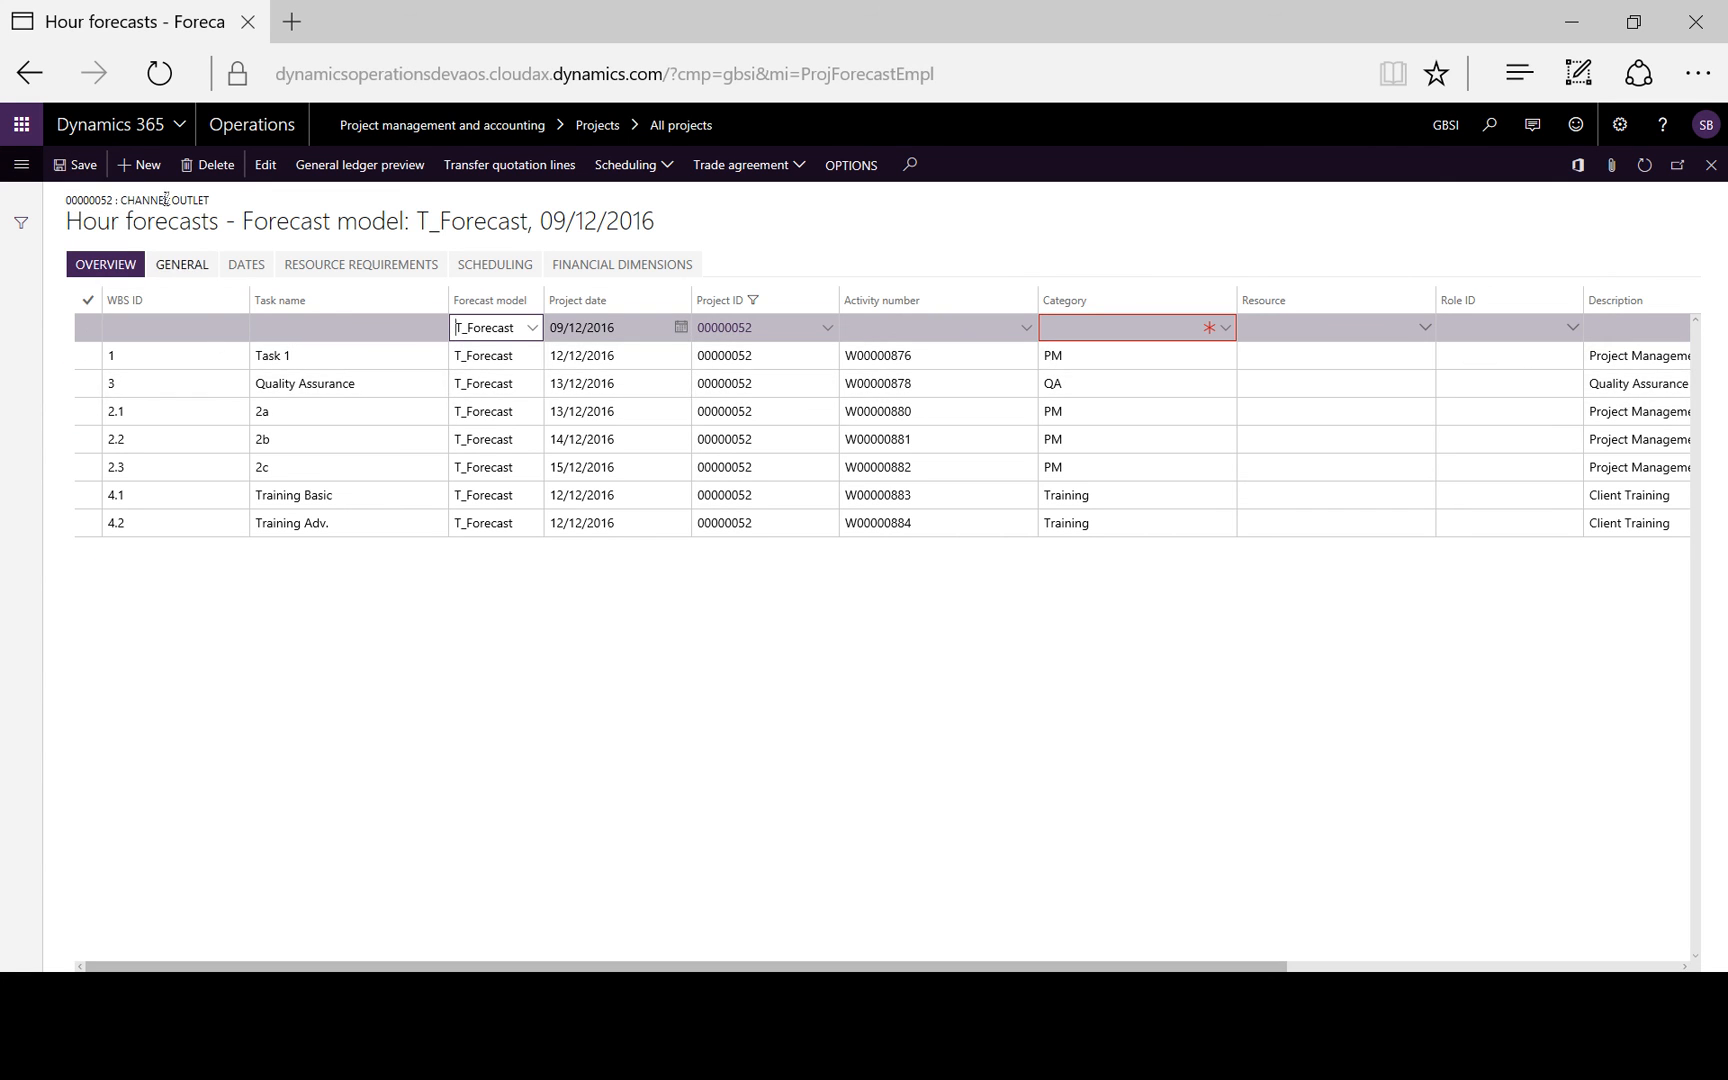
{"action": "mouse_move", "coordinate": [140, 164]}
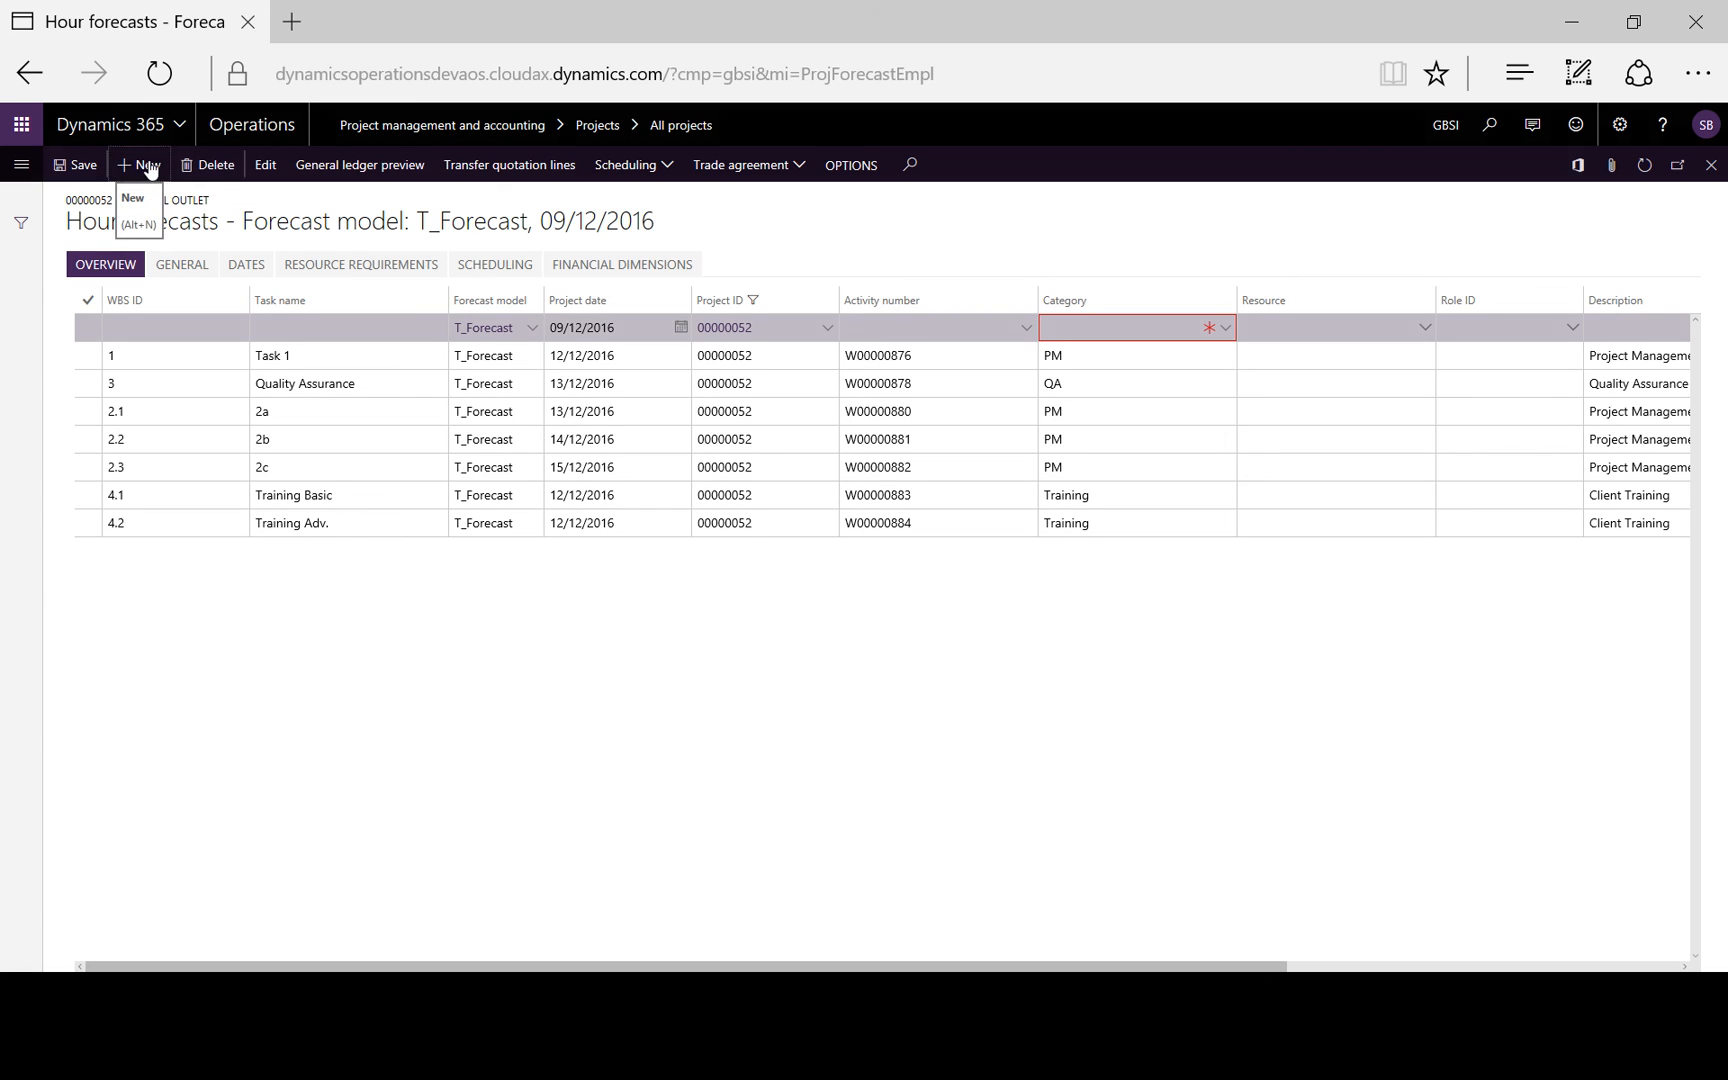
{"action": "left_click", "coordinate": [138, 164]}
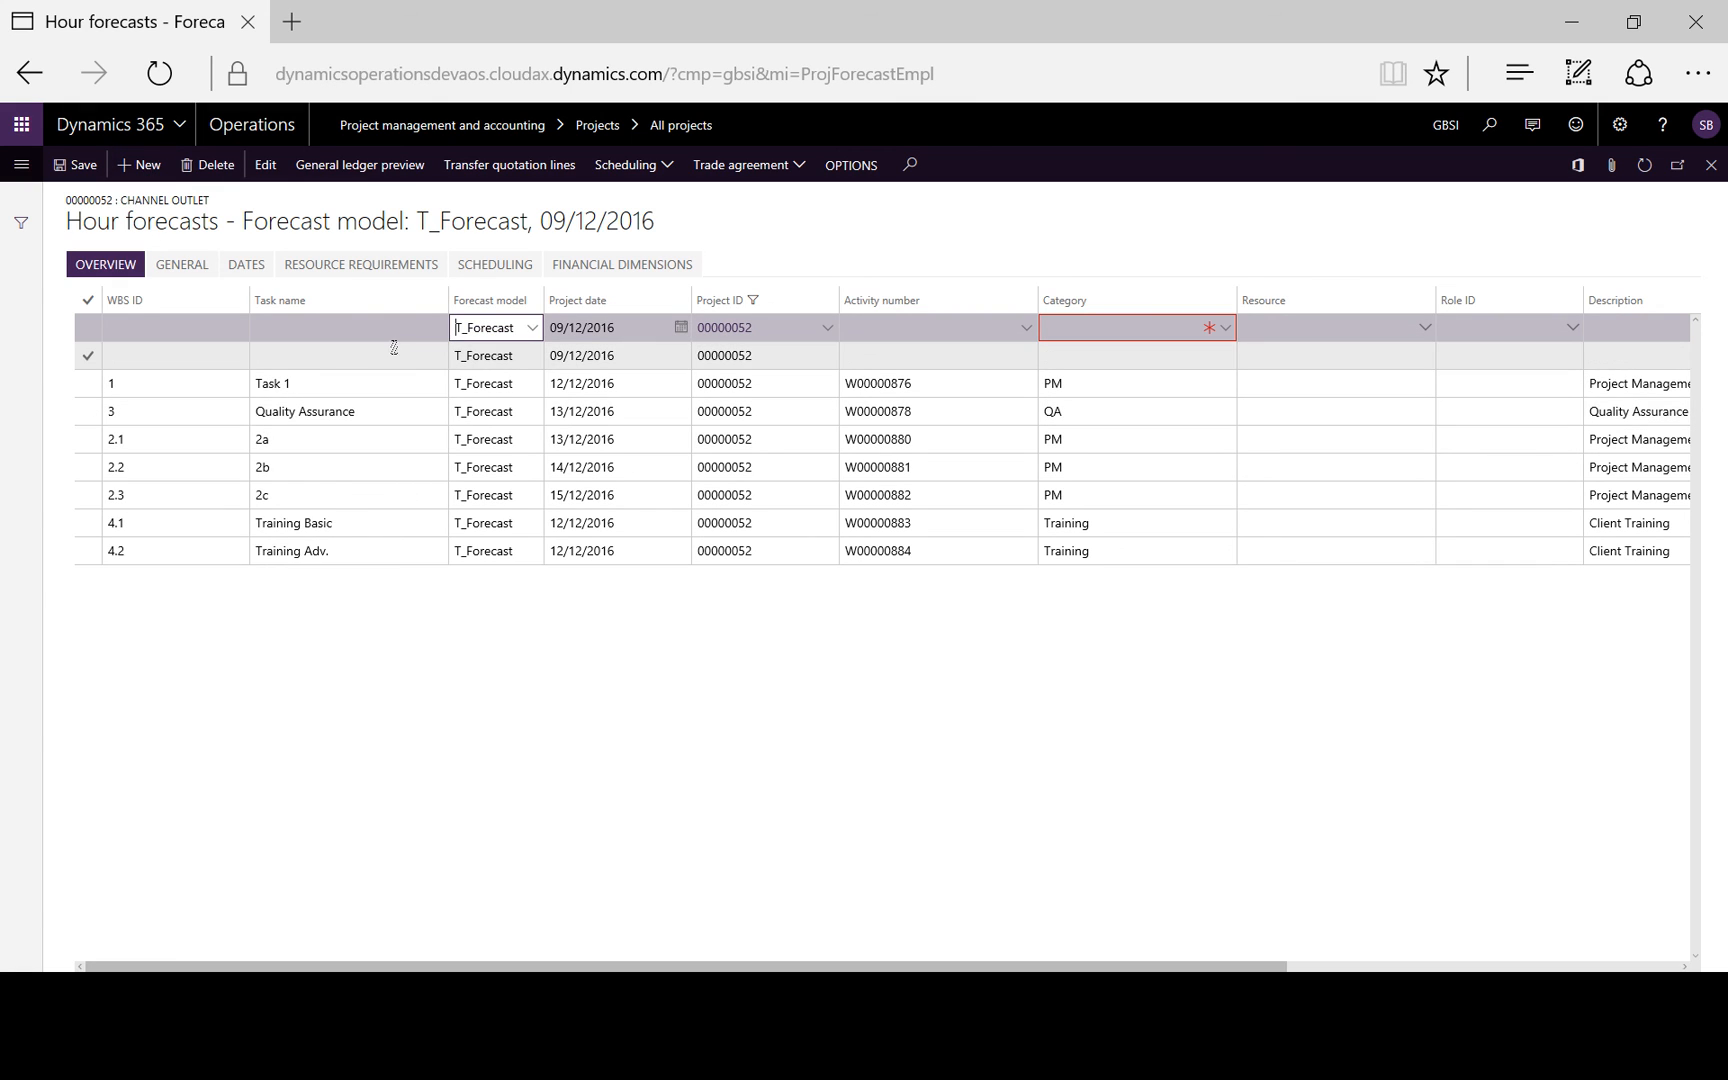